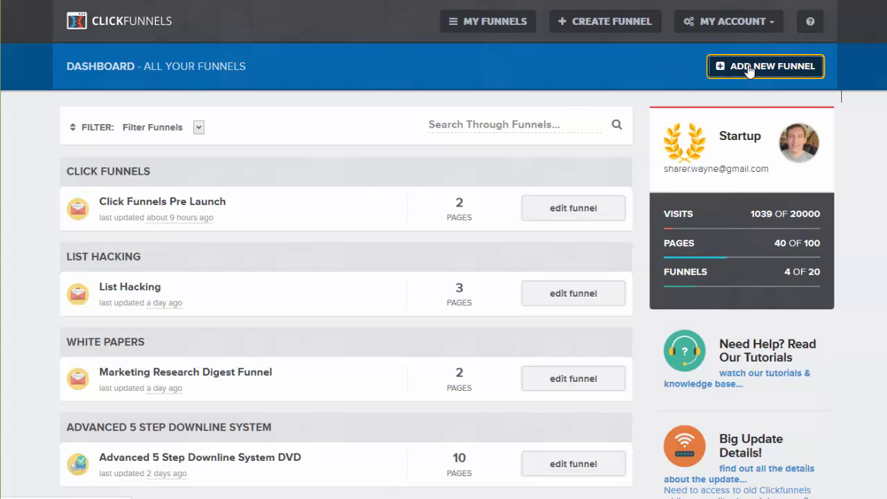
# Start a new funnel and choose the Auto Webinar Funnel type
pyautogui.click(765, 66)
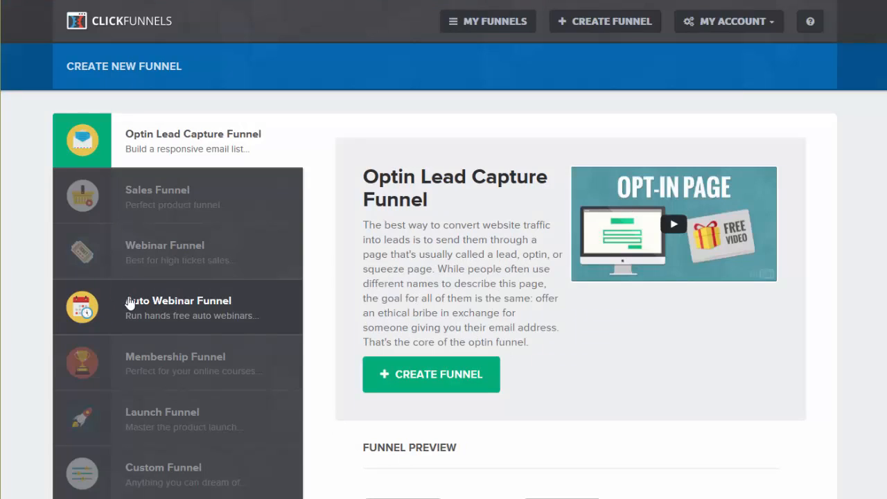
pyautogui.moveTo(184, 168)
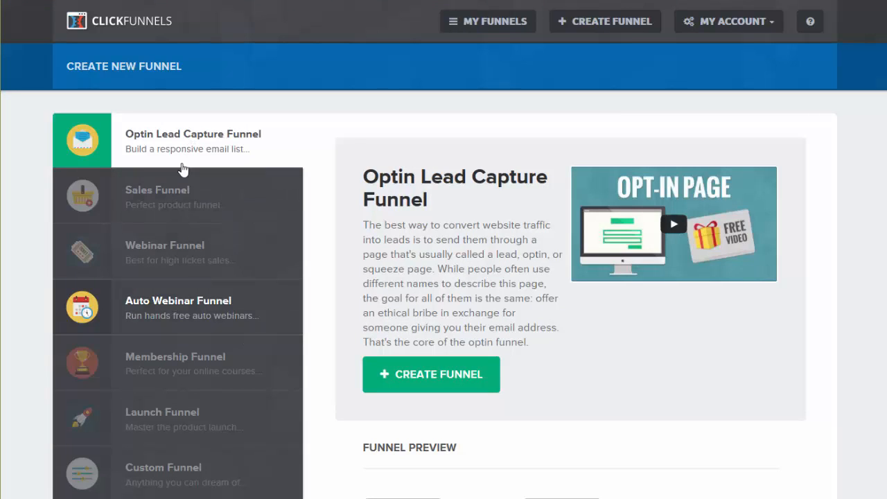
pyautogui.click(178, 307)
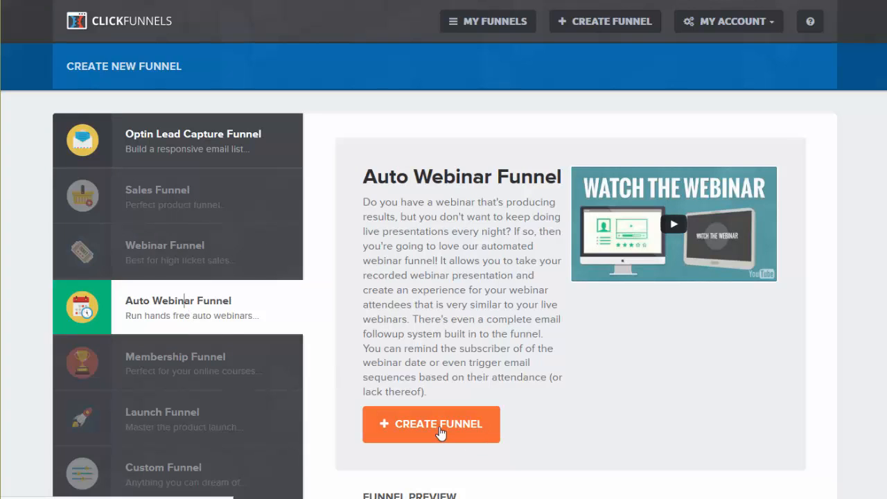
# Create the funnel 'Instant Traffic Cash Flow System' with a matching group tag
pyautogui.click(431, 423)
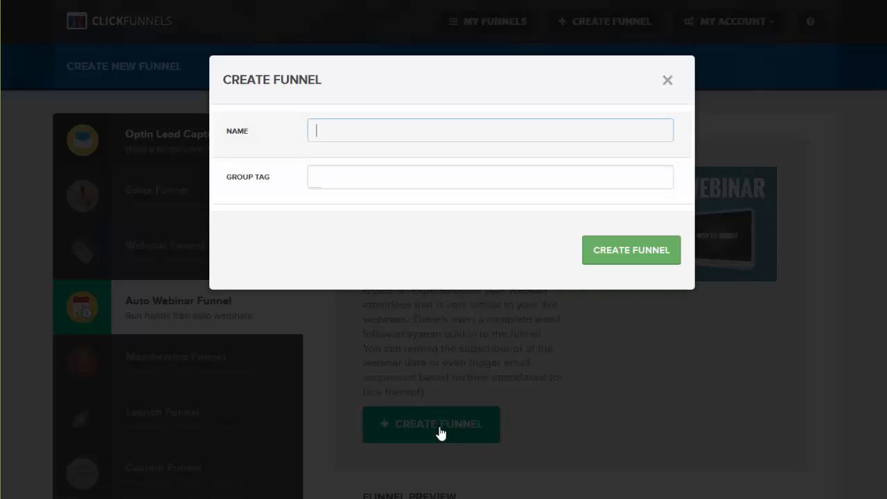
pyautogui.click(490, 130)
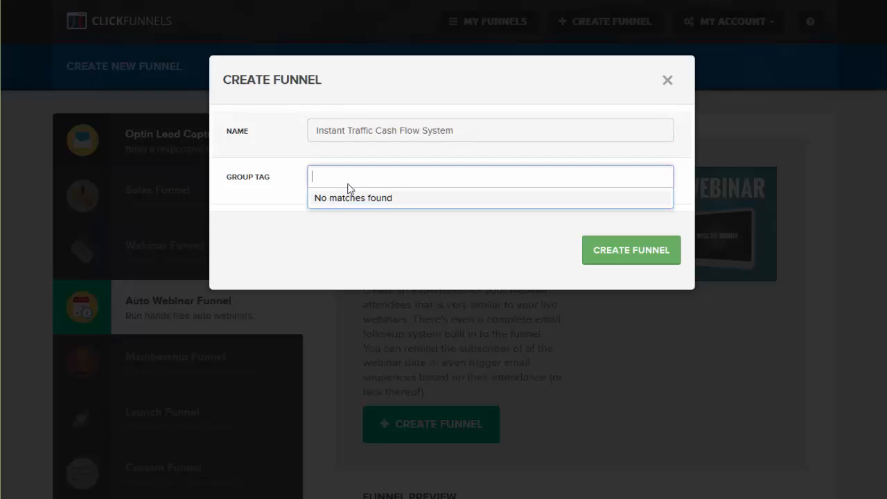
pyautogui.write('In')
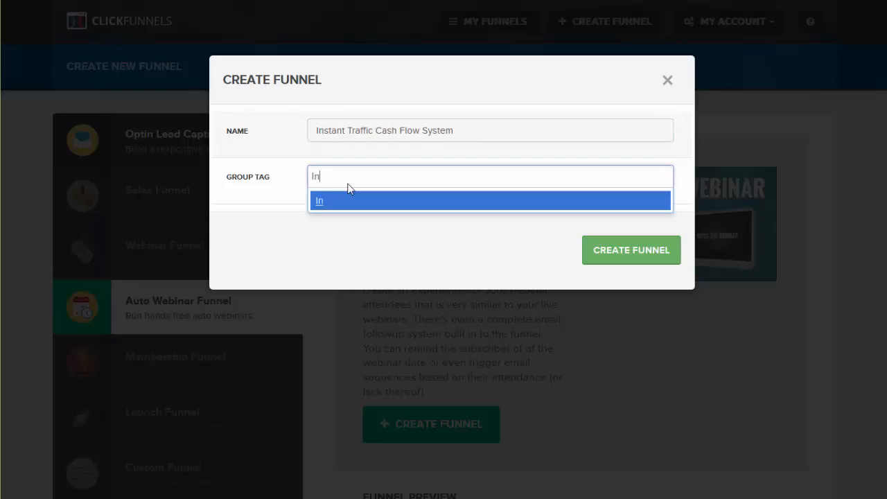
pyautogui.write('stant')
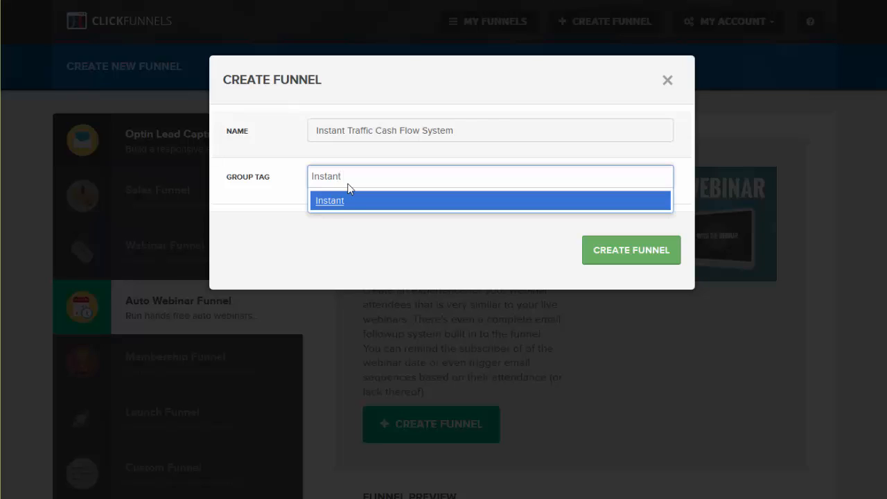
pyautogui.write('Traffic')
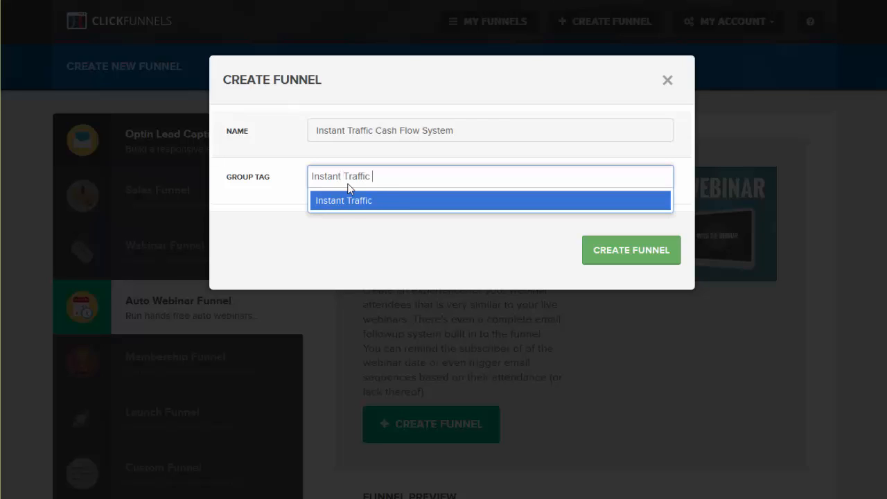
pyautogui.write('Cash Flog')
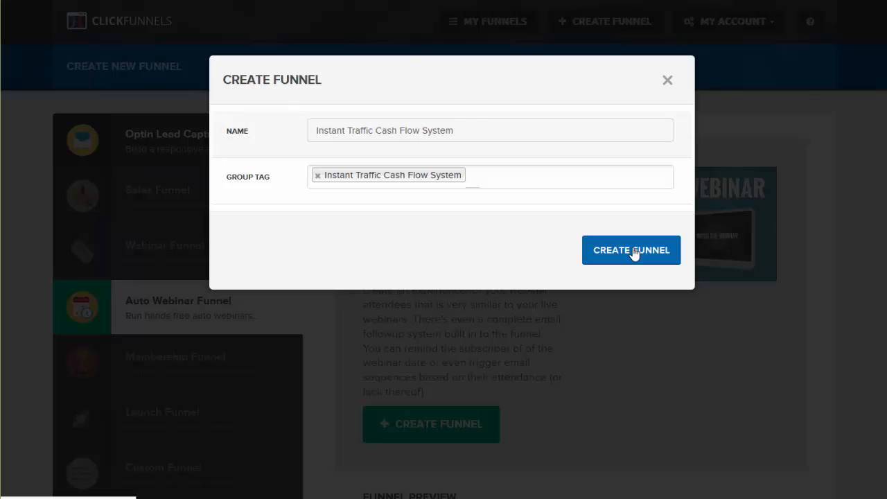
pyautogui.click(630, 249)
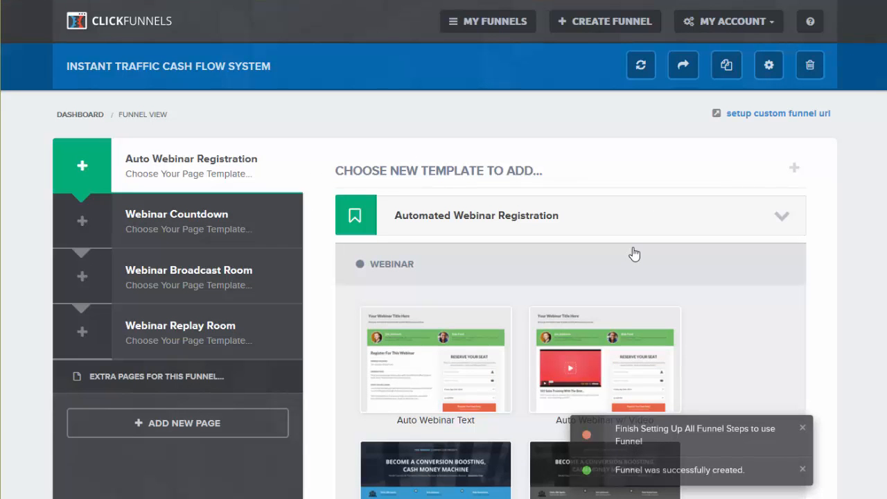
pyautogui.moveTo(167, 169)
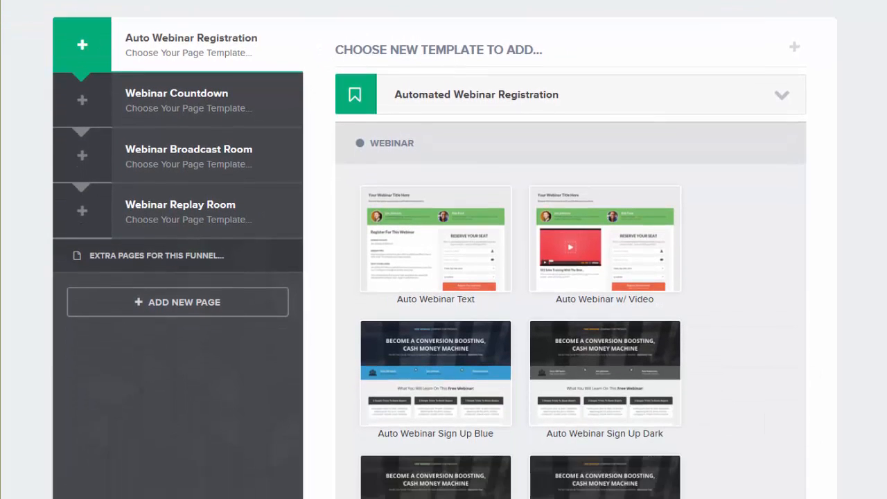
# Apply the Auto Webinar Video Sign Up Blue template to the registration step
pyautogui.scroll(-3)
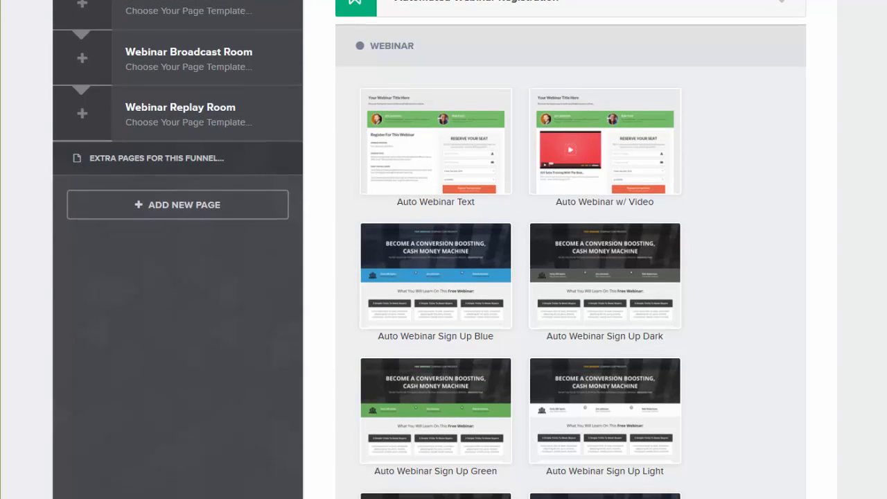
pyautogui.scroll(-3)
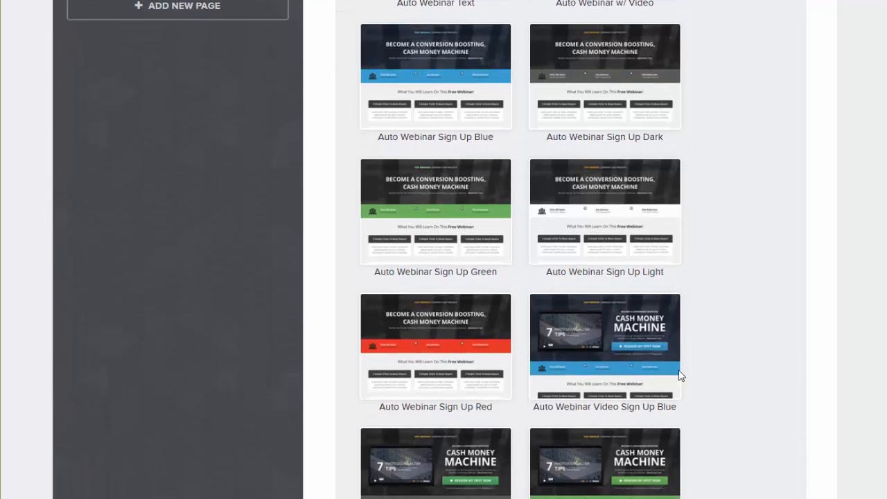
pyautogui.moveTo(762, 292)
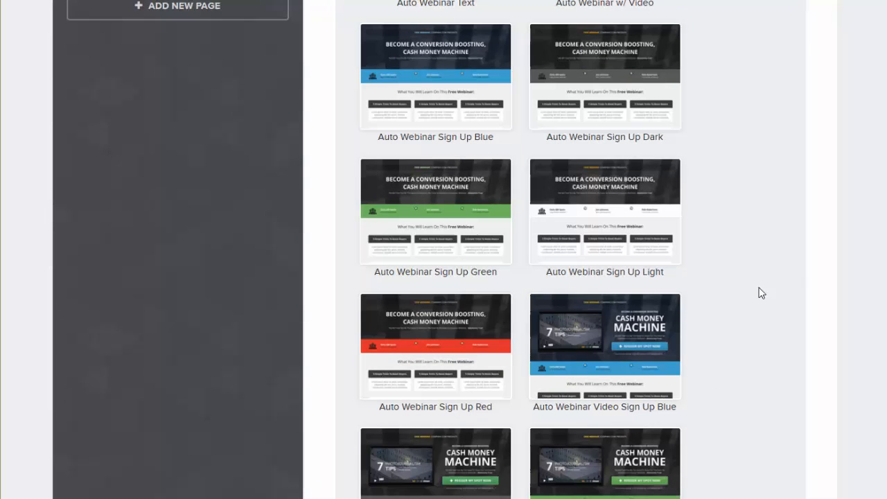
pyautogui.moveTo(604, 346)
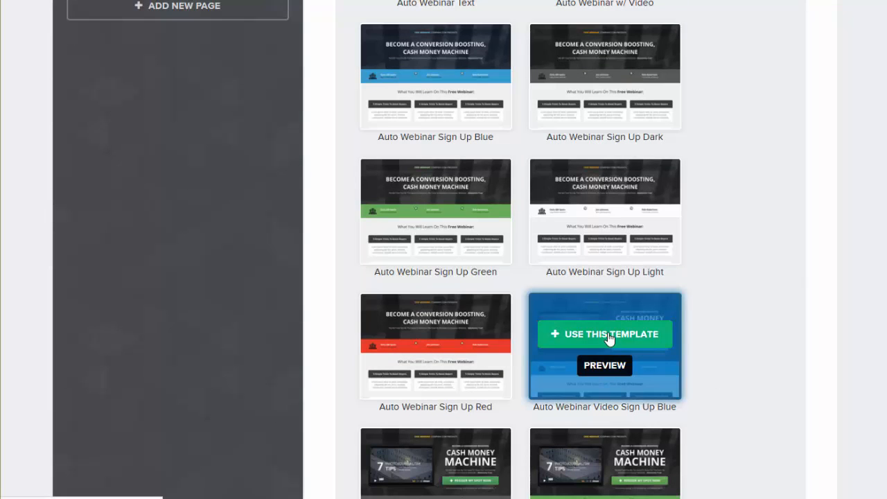
pyautogui.moveTo(592, 352)
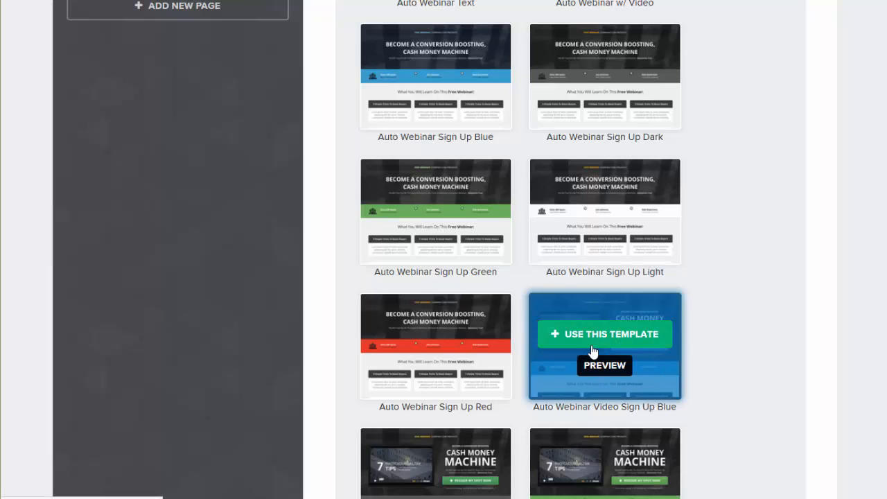
pyautogui.moveTo(605, 365)
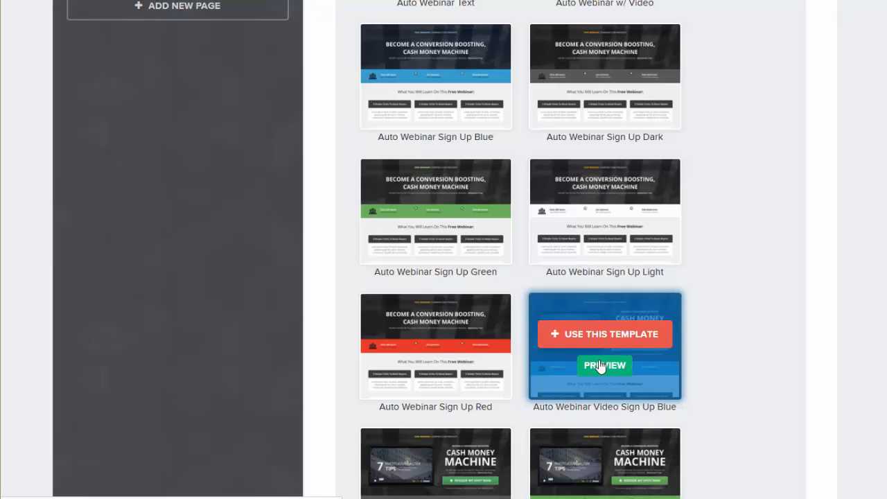
pyautogui.moveTo(604, 334)
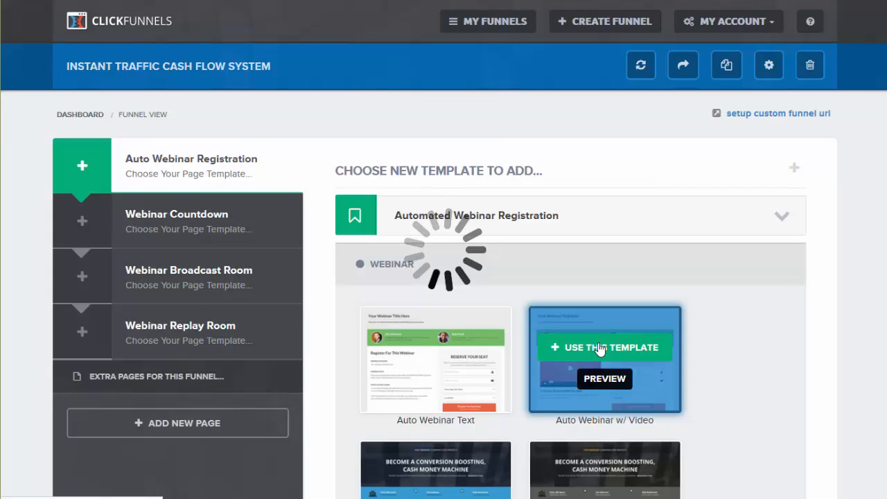
pyautogui.click(604, 347)
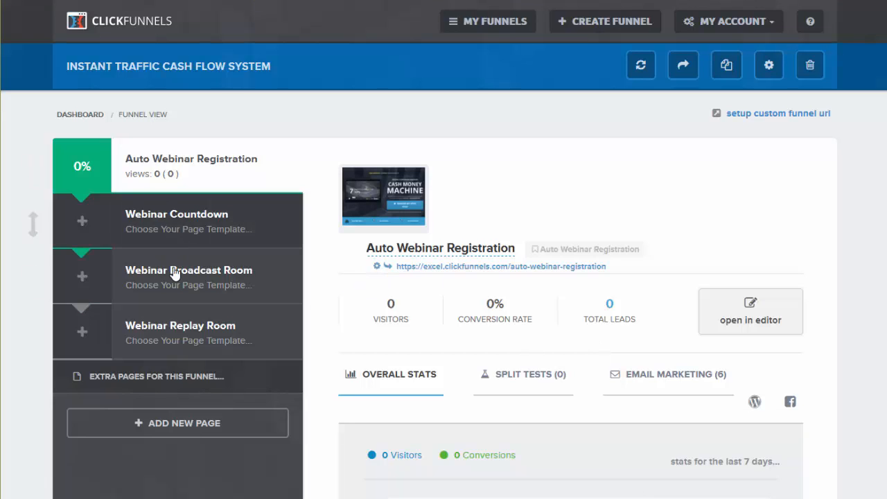
pyautogui.moveTo(183, 208)
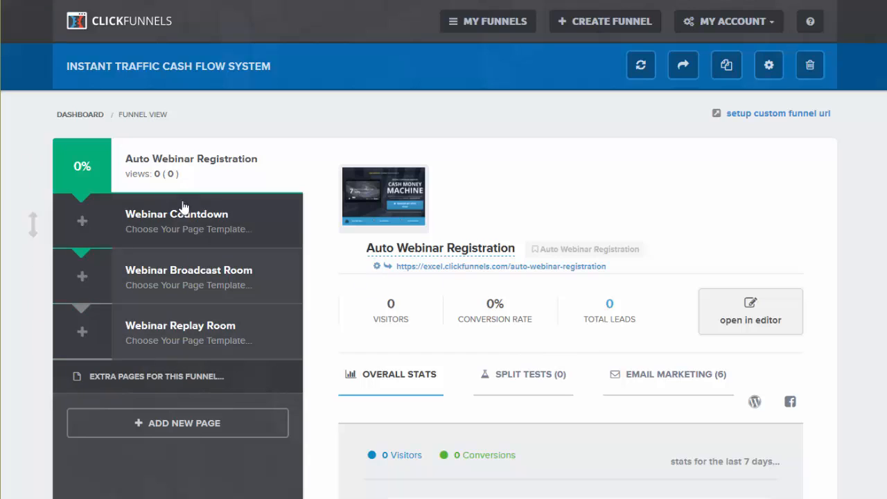
pyautogui.moveTo(158, 347)
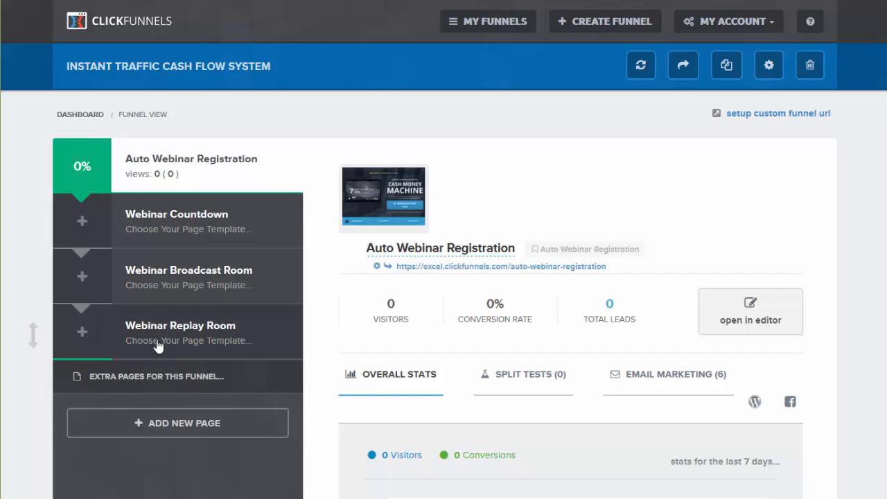
pyautogui.moveTo(146, 233)
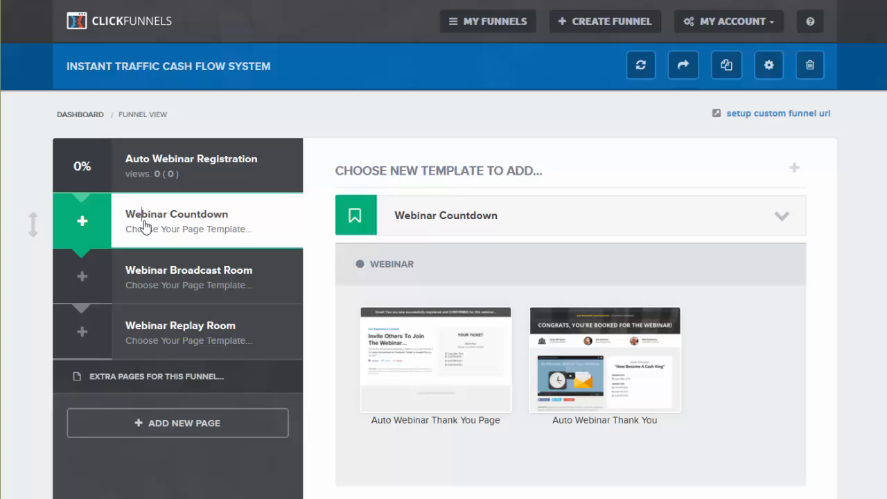
pyautogui.moveTo(227, 285)
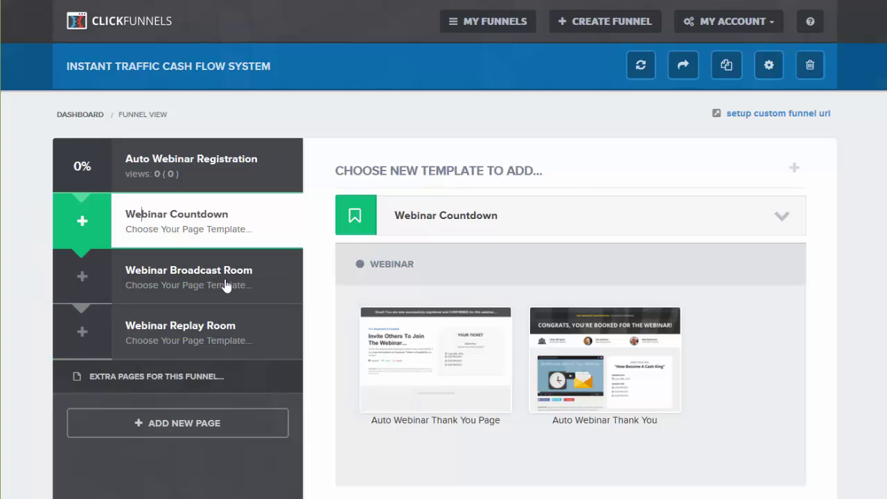
pyautogui.moveTo(435, 359)
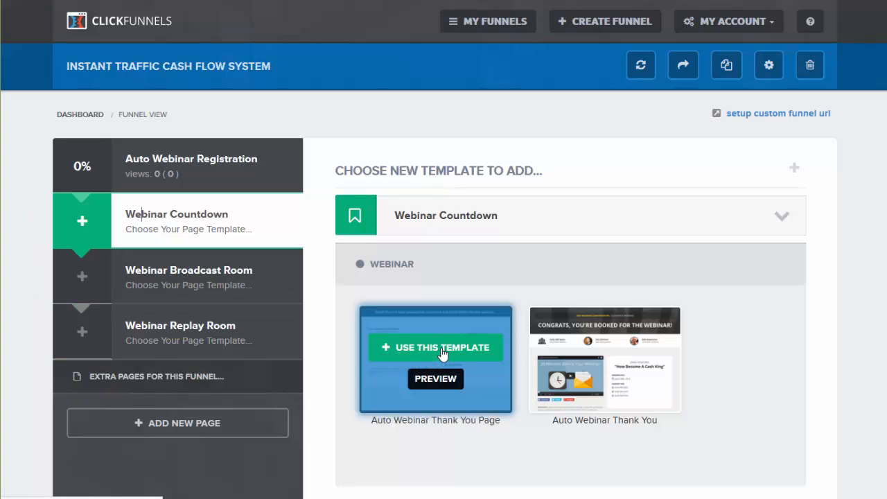
# Build the Webinar Countdown page from the Auto Webinar Thank You Page template
pyautogui.click(435, 348)
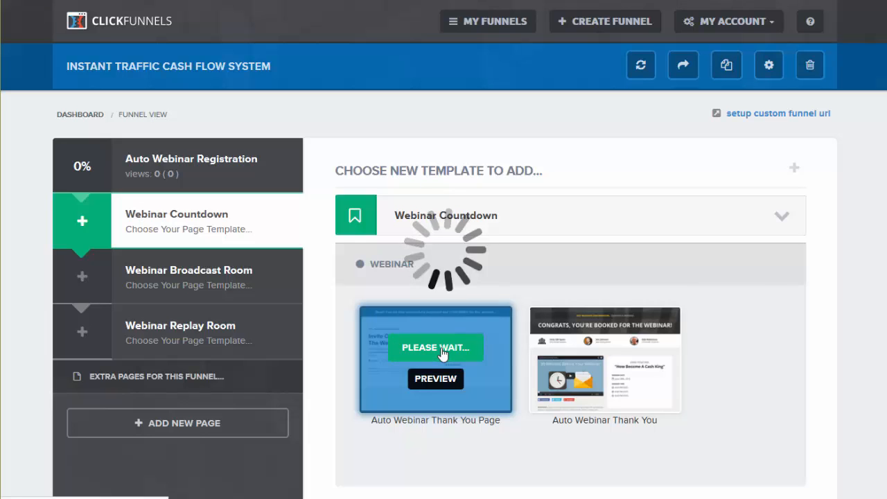
pyautogui.click(435, 347)
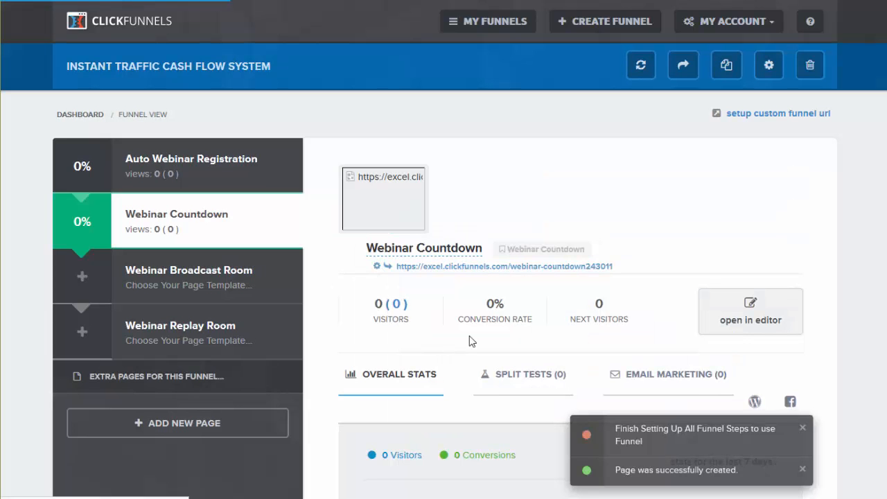
# Build the Webinar Broadcast Room page from the Wide Auto Webinar Broadcast template
pyautogui.click(189, 277)
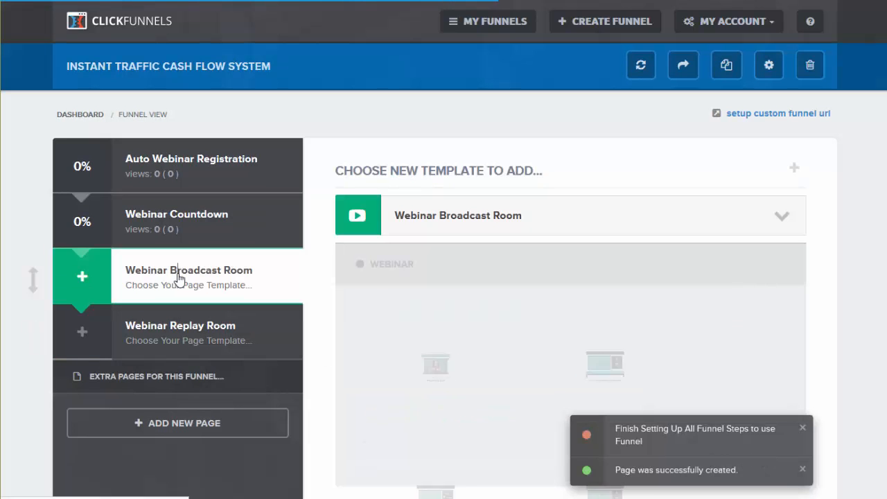
pyautogui.scroll(-3)
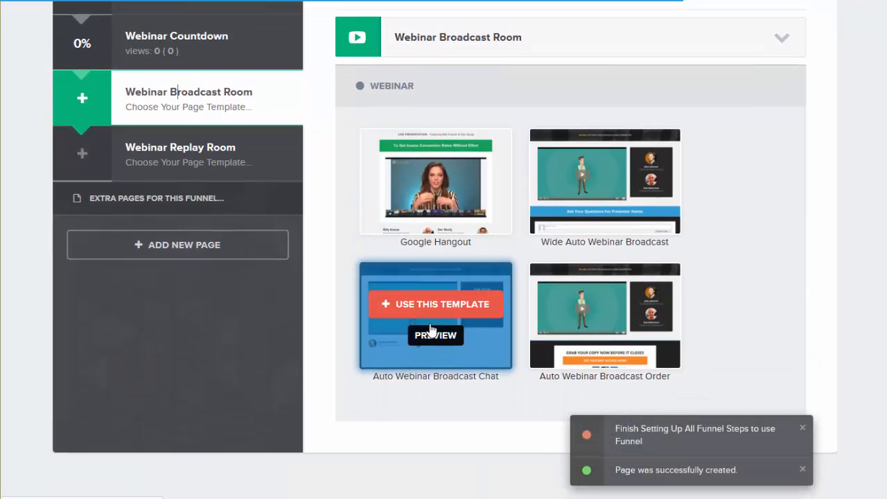
pyautogui.moveTo(604, 200)
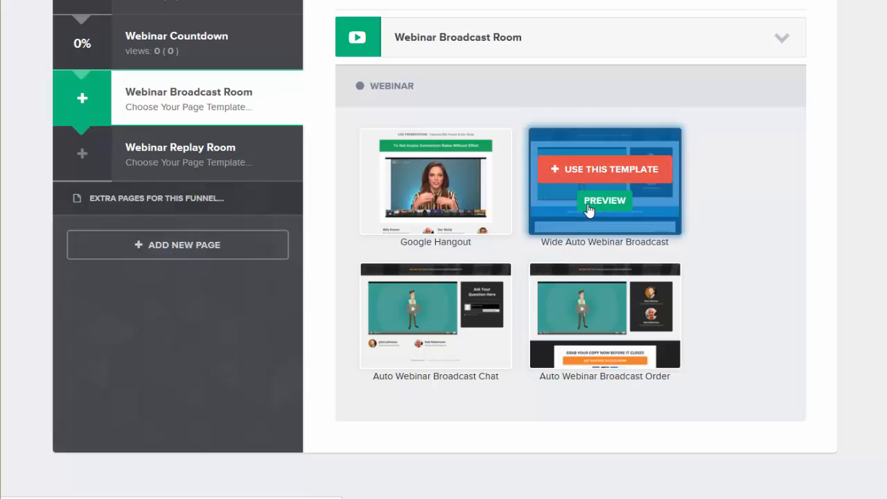
pyautogui.moveTo(599, 169)
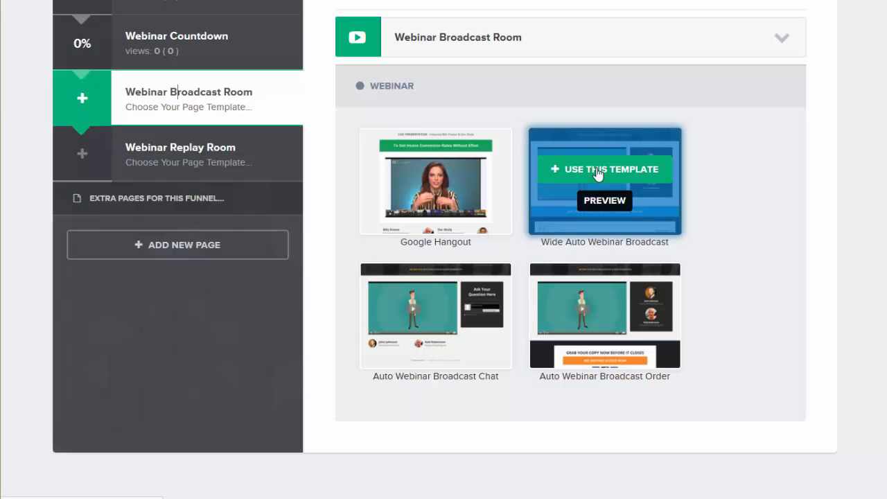
pyautogui.click(604, 169)
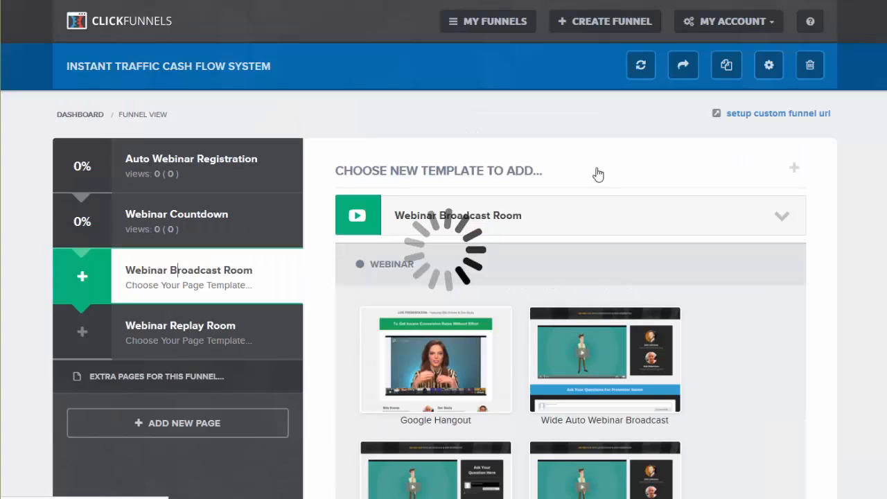
pyautogui.moveTo(701, 315)
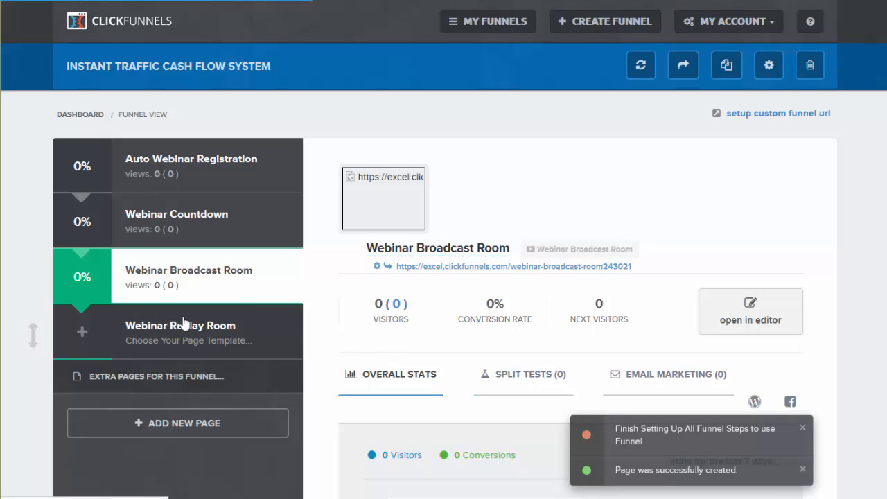
# Build the Replay Room from the Webinar Replay template, then select Auto Webinar Registration
pyautogui.click(181, 332)
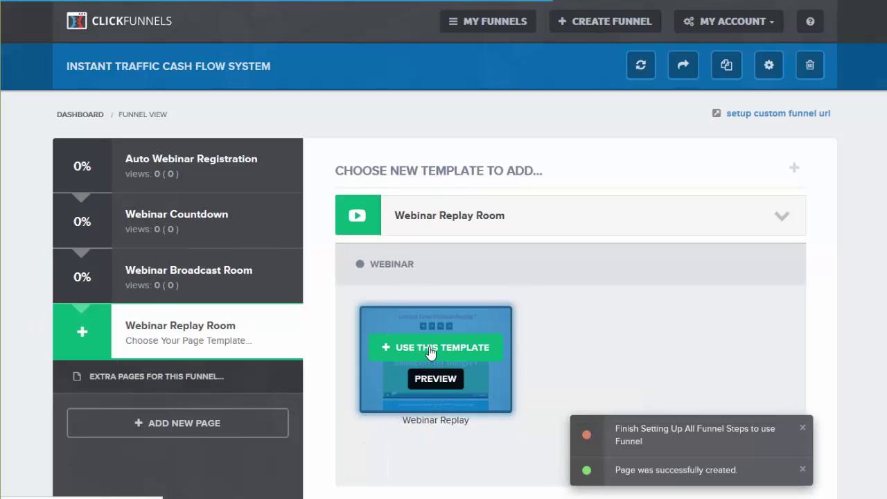
pyautogui.click(435, 347)
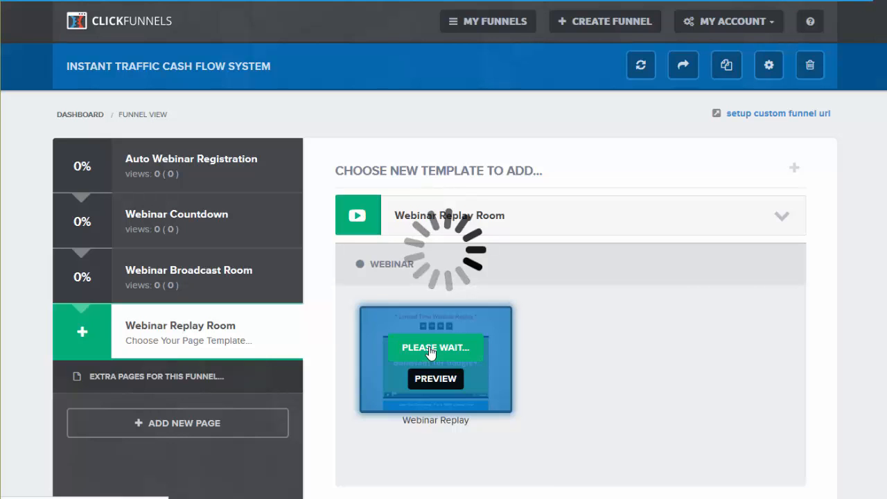
pyautogui.click(435, 359)
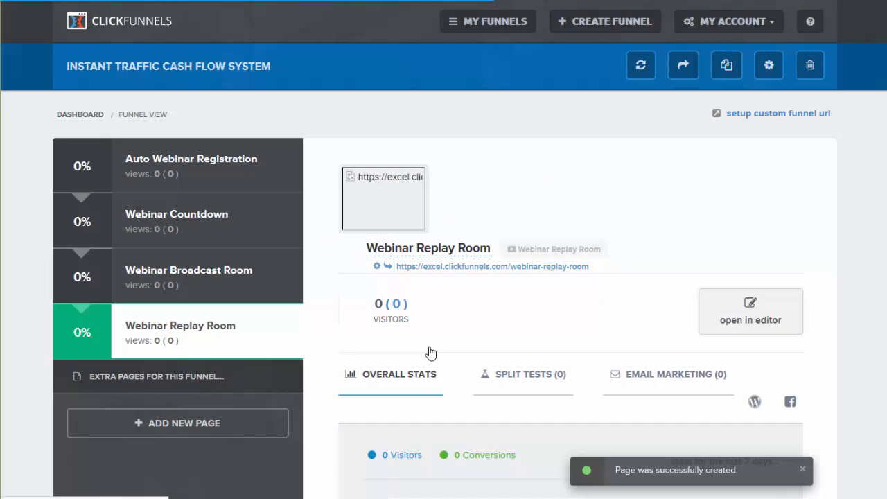
pyautogui.moveTo(213, 323)
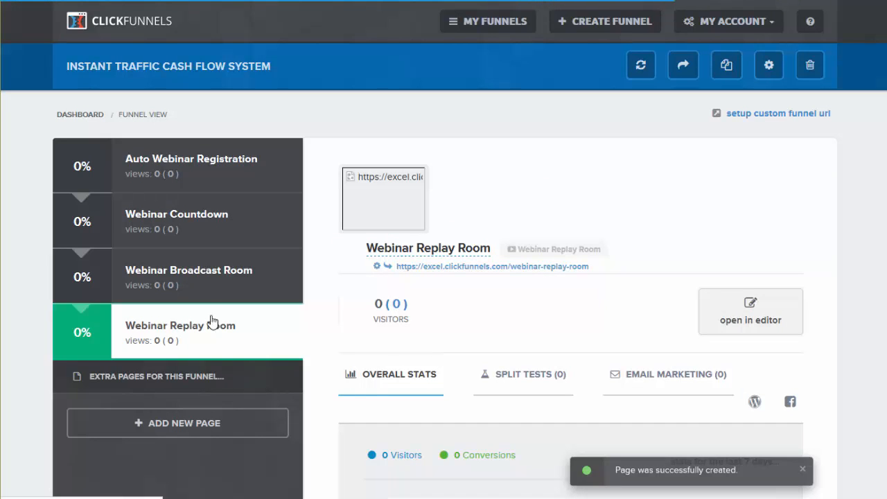
pyautogui.click(191, 159)
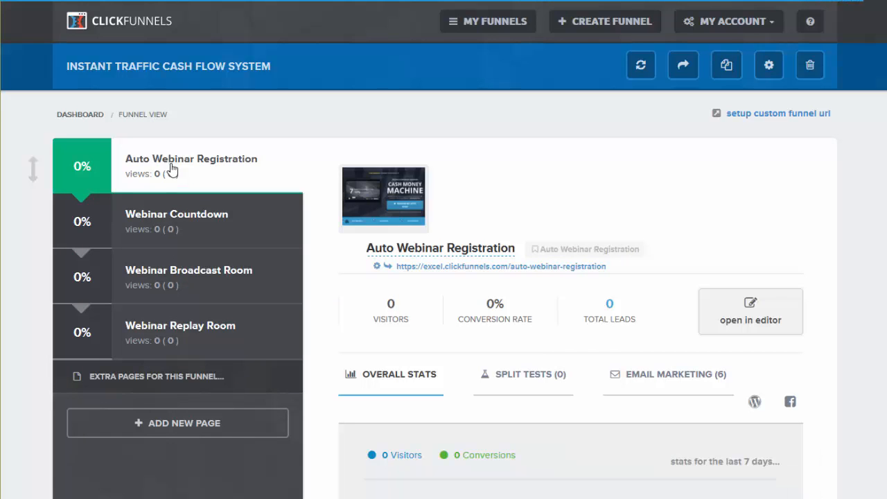
pyautogui.moveTo(750, 319)
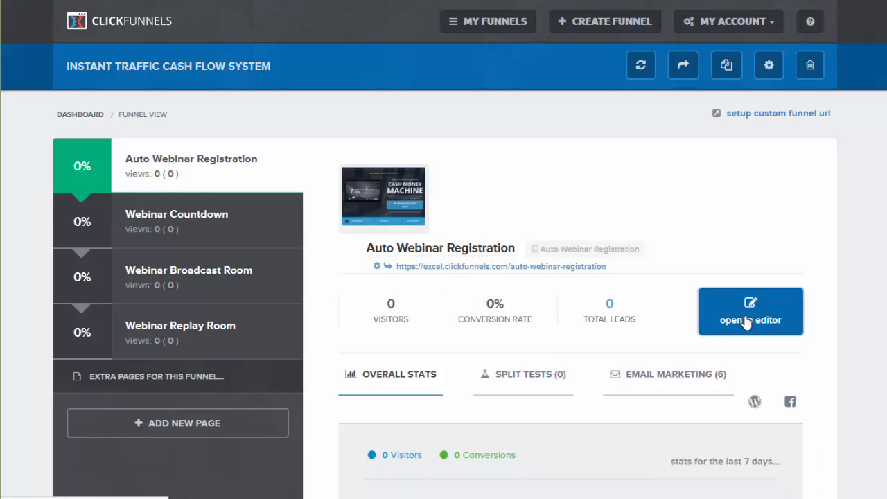
# Open the Auto Webinar Registration page in the page editor
pyautogui.click(750, 311)
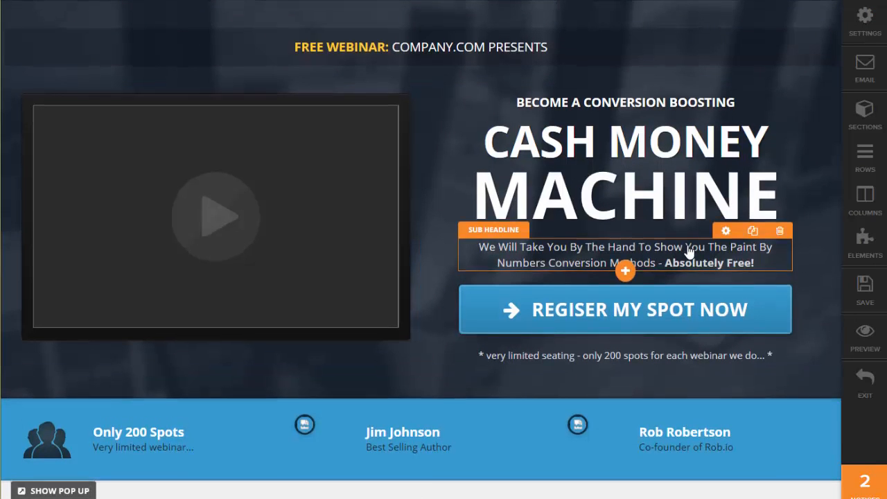
pyautogui.scroll(-3)
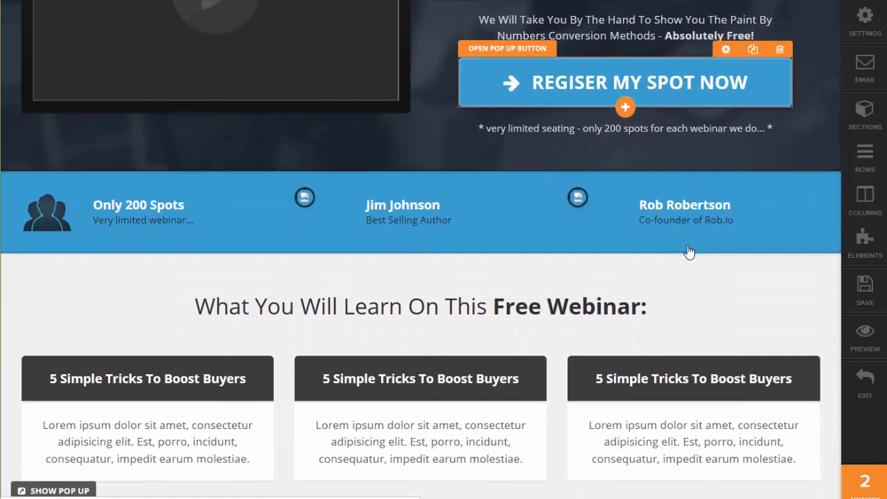
pyautogui.scroll(-3)
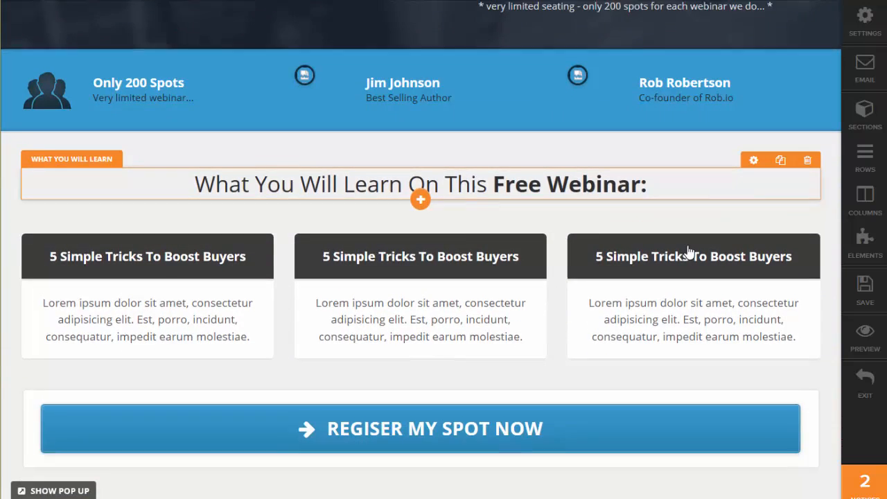
pyautogui.scroll(3)
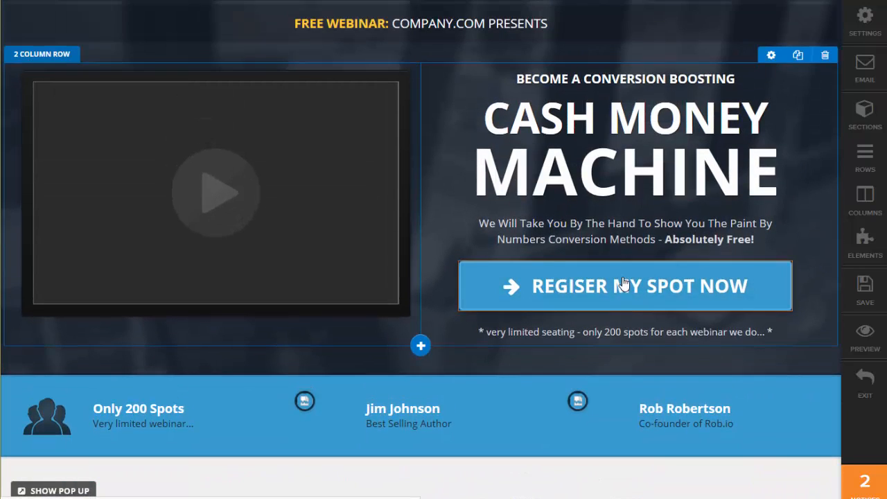
pyautogui.click(624, 285)
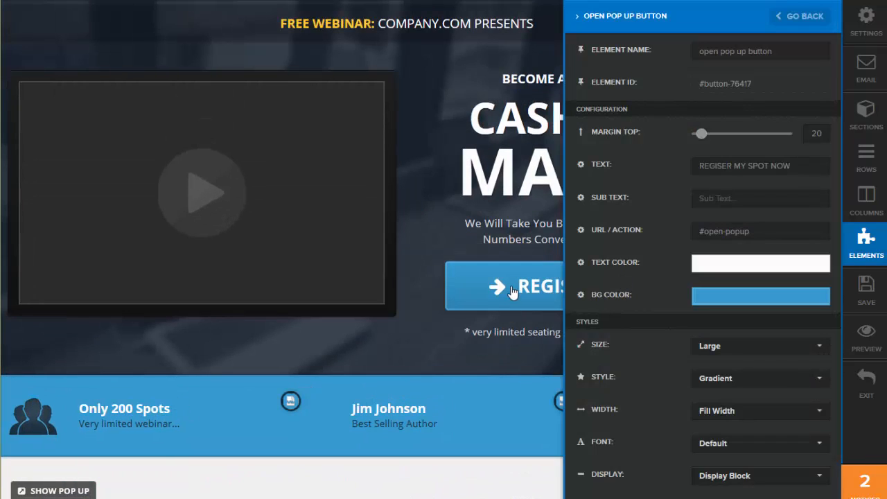
pyautogui.moveTo(525, 297)
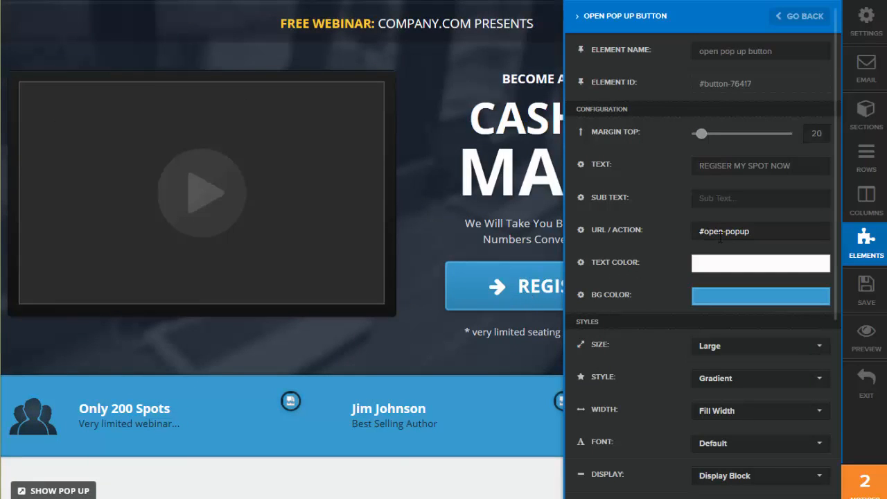
pyautogui.click(798, 16)
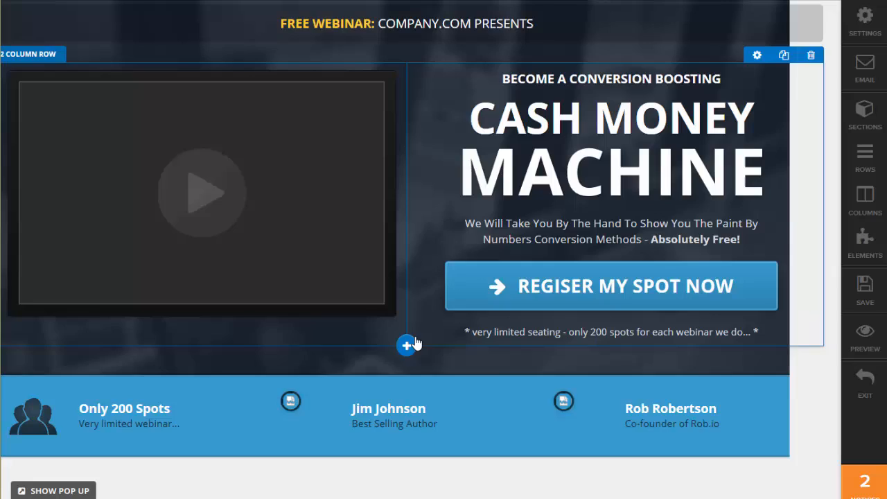
pyautogui.scroll(-3)
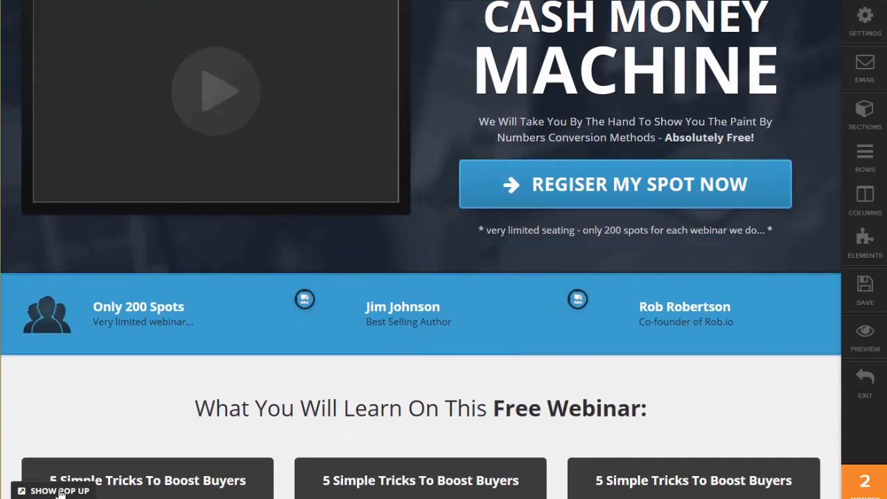
# Add Auto Webinar Date and Auto Webinar Time pickers to the registration pop-up form
pyautogui.click(55, 491)
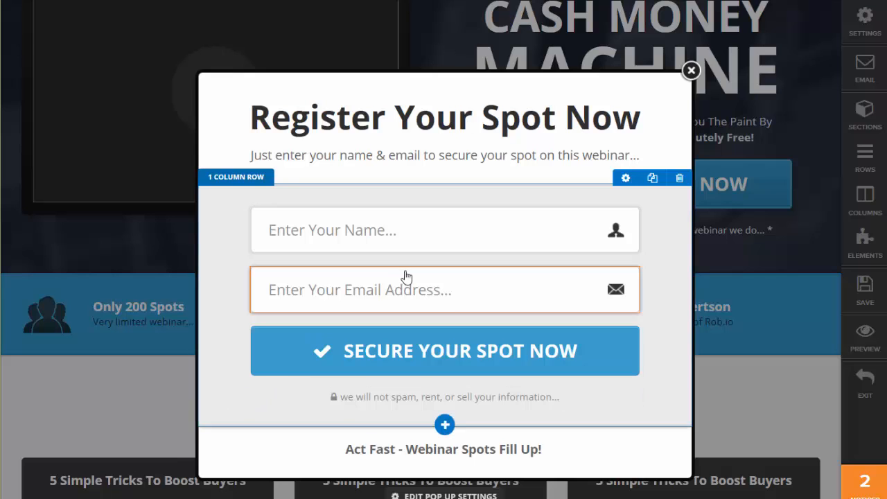
pyautogui.moveTo(427, 324)
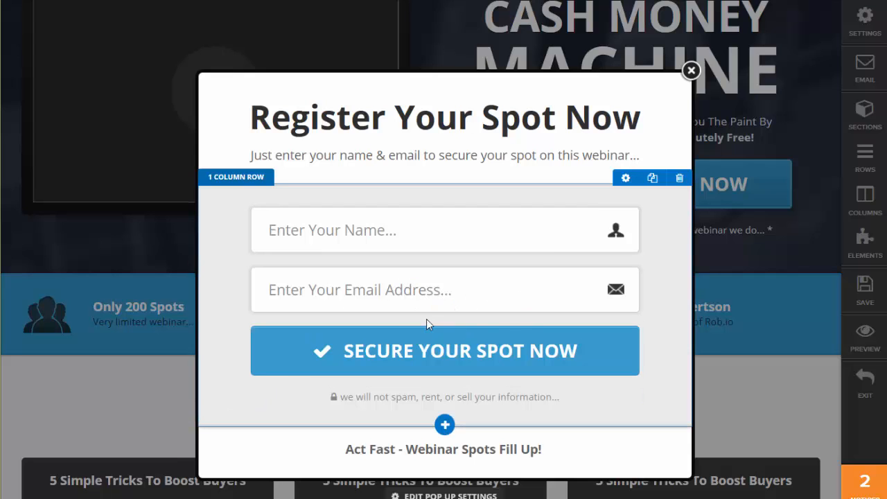
pyautogui.click(444, 424)
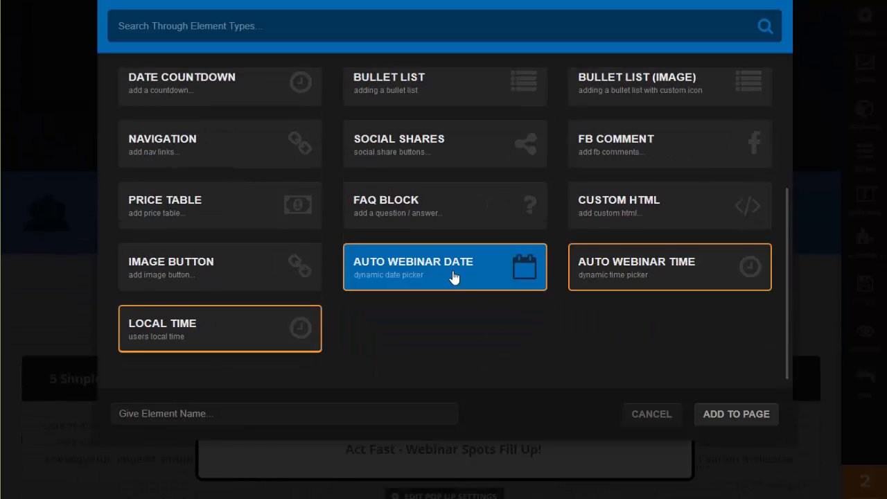
pyautogui.click(735, 414)
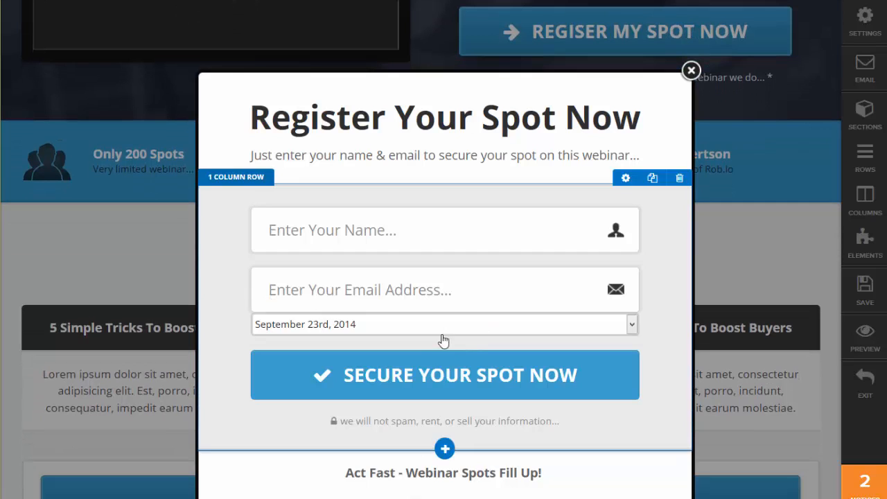
pyautogui.click(444, 448)
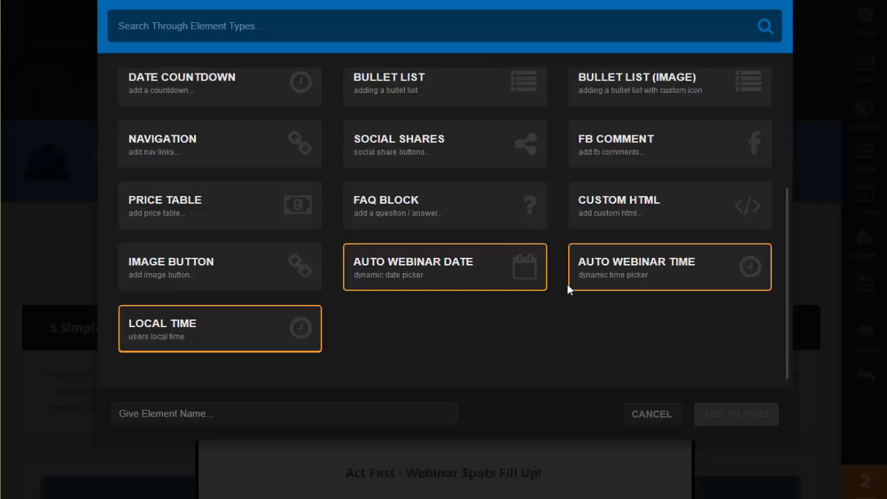
pyautogui.click(669, 267)
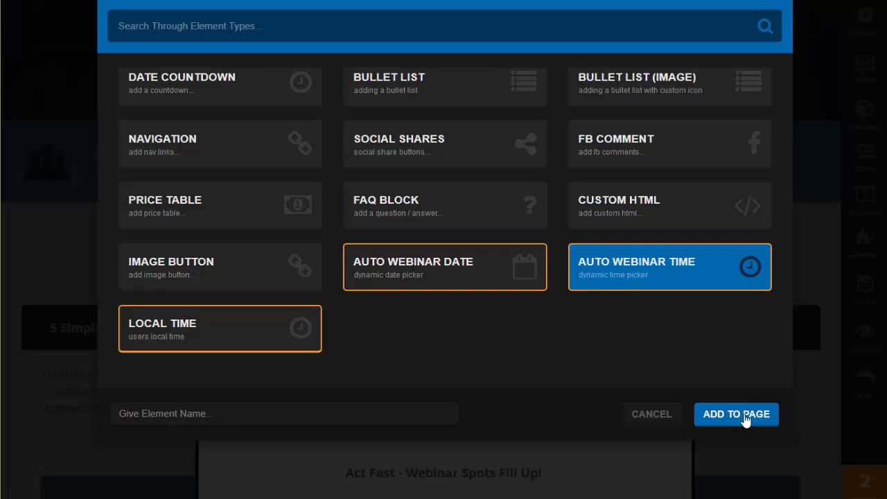
pyautogui.click(736, 414)
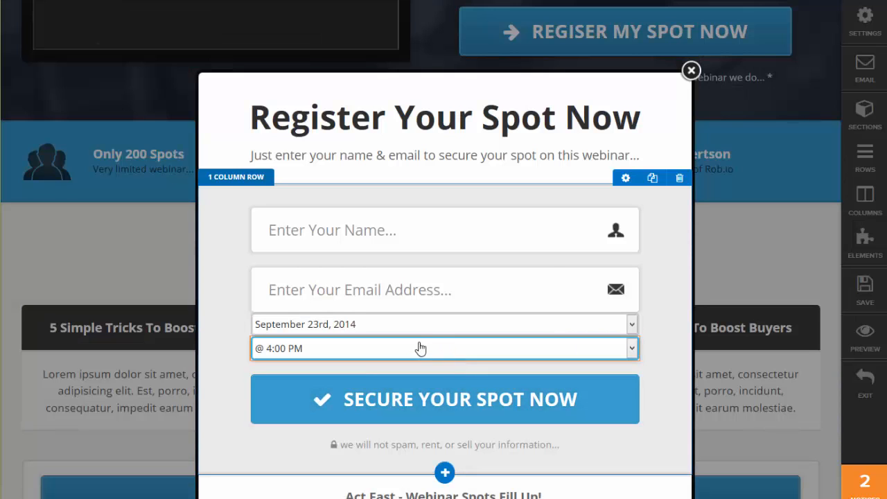
# Set the webinar date dropdown to Large size with a 19 px top margin
pyautogui.click(421, 347)
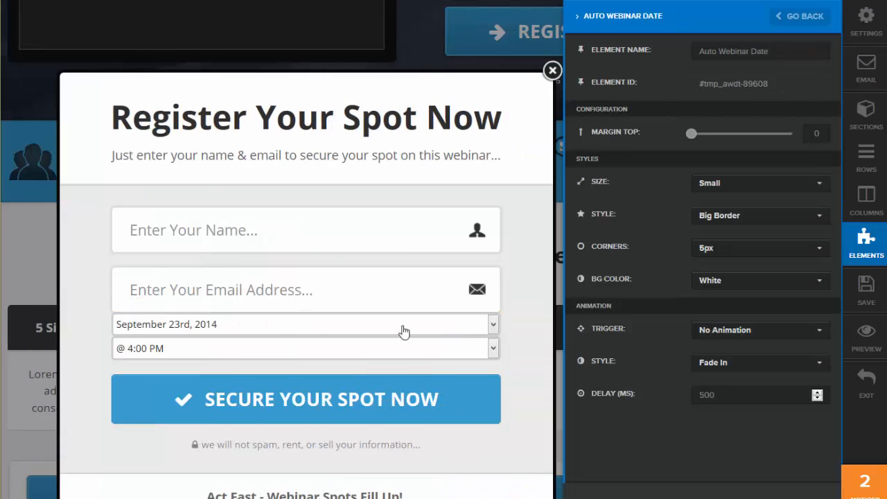
pyautogui.moveTo(643, 137)
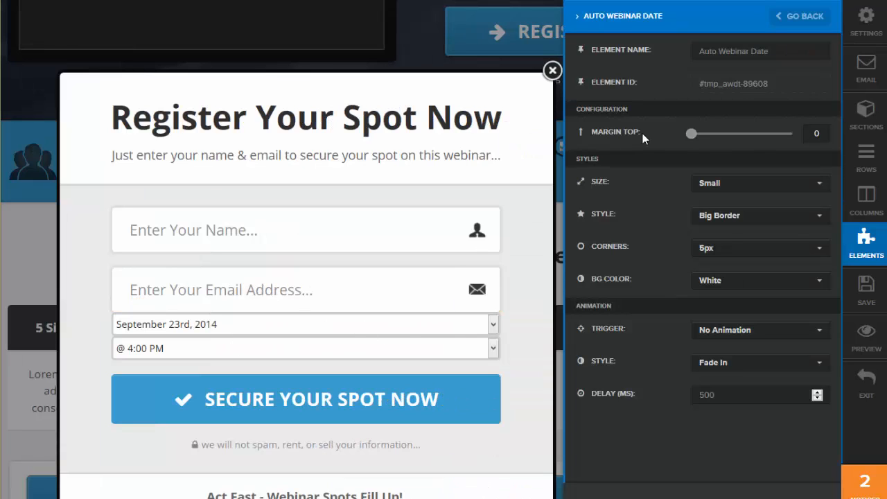
pyautogui.moveTo(677, 159)
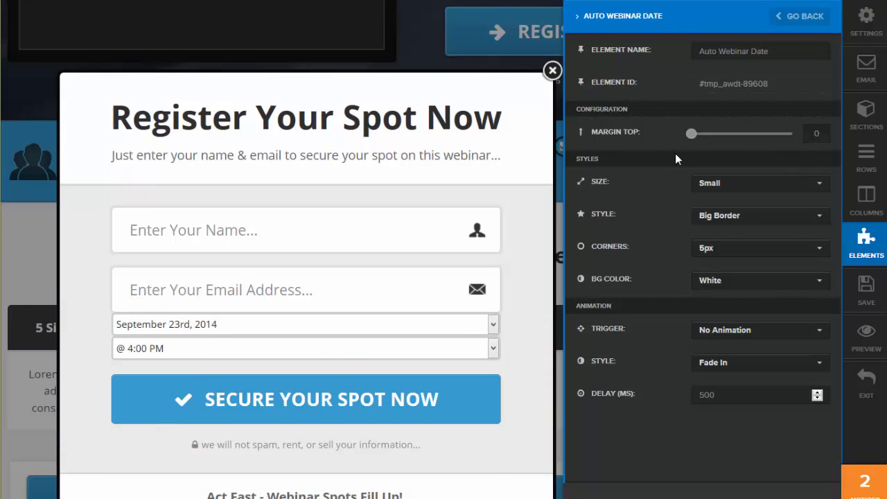
pyautogui.moveTo(818, 234)
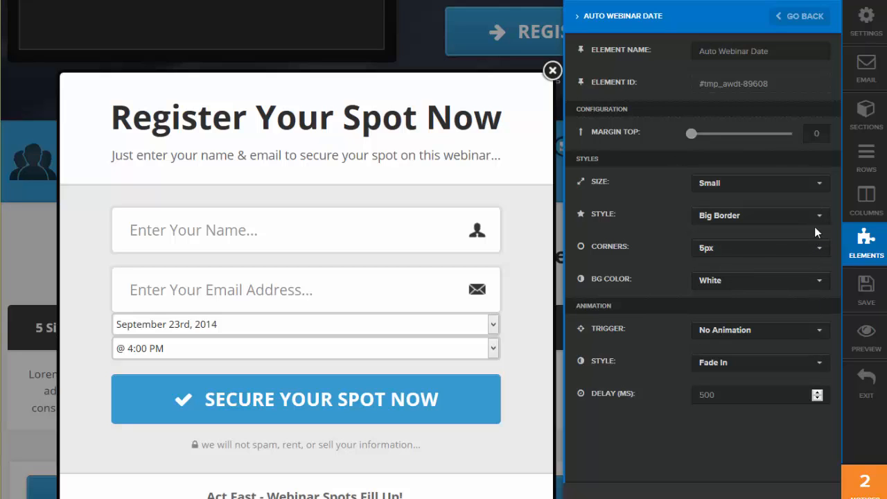
pyautogui.click(758, 183)
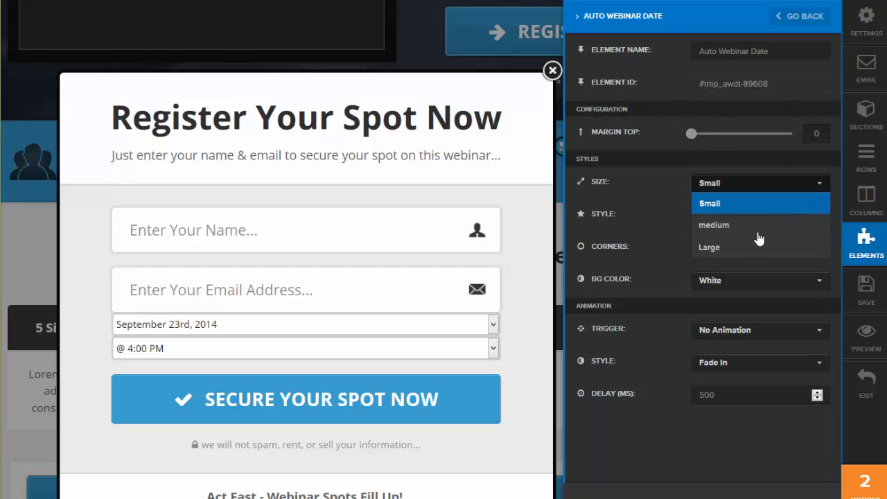
pyautogui.click(708, 247)
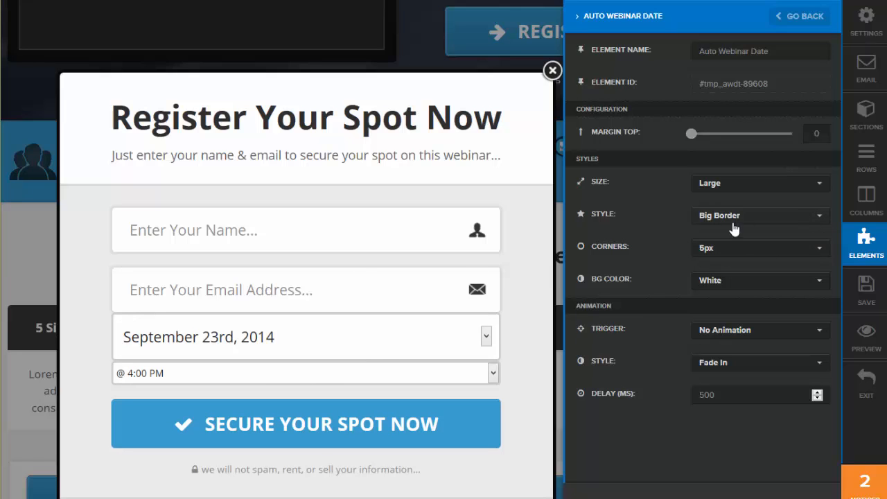
pyautogui.moveTo(696, 140)
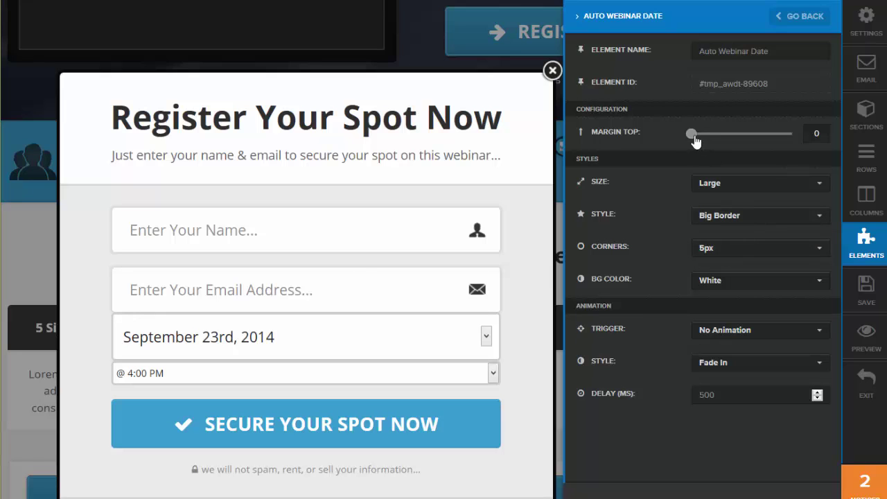
pyautogui.moveTo(691, 133); pyautogui.dragTo(699, 133)
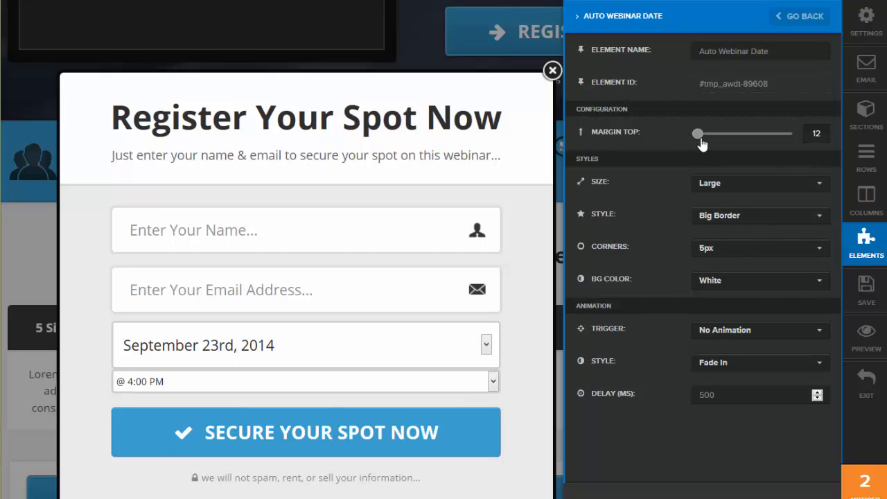
pyautogui.moveTo(696, 133); pyautogui.dragTo(701, 133)
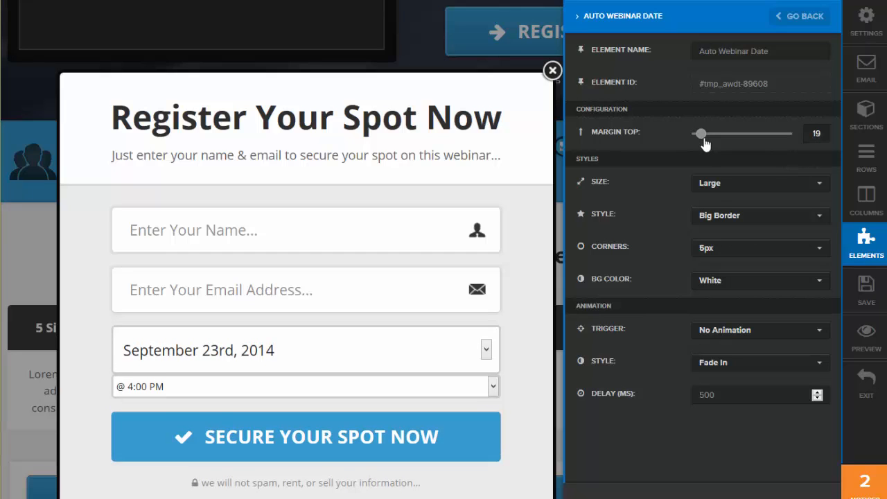
pyautogui.moveTo(379, 408)
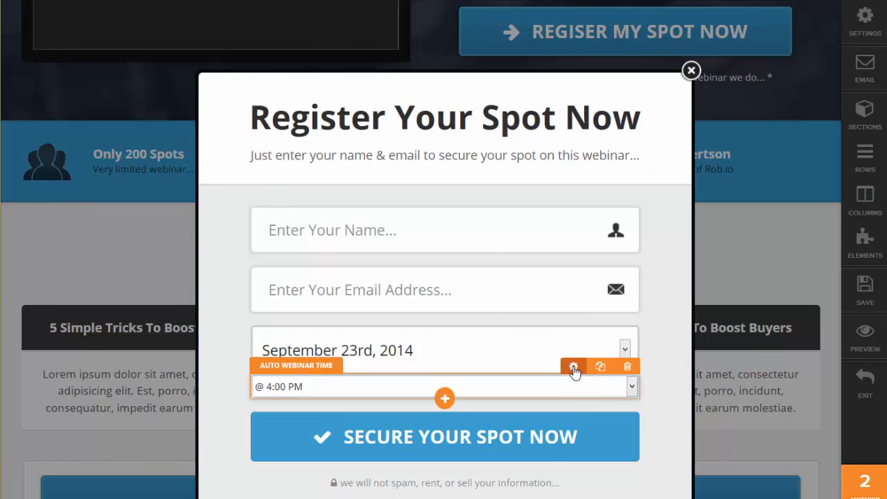
# Set the webinar time dropdown to Large size with a 19 px top margin
pyautogui.click(574, 366)
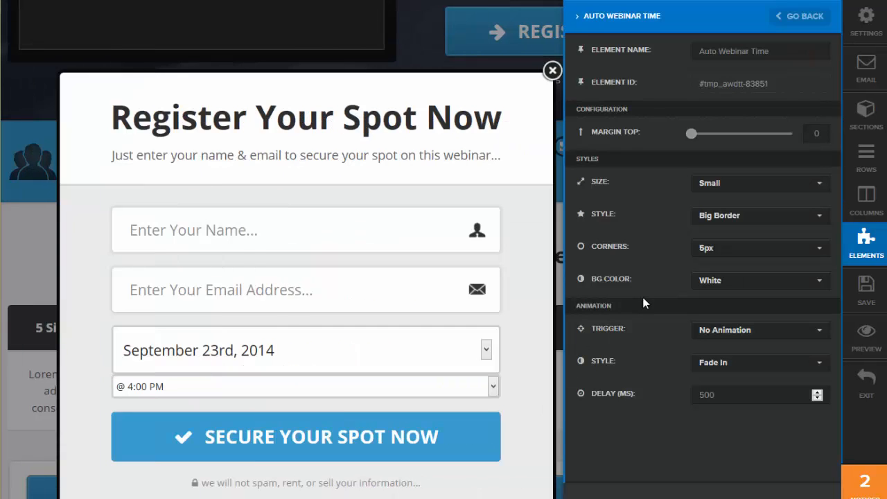
pyautogui.moveTo(778, 237)
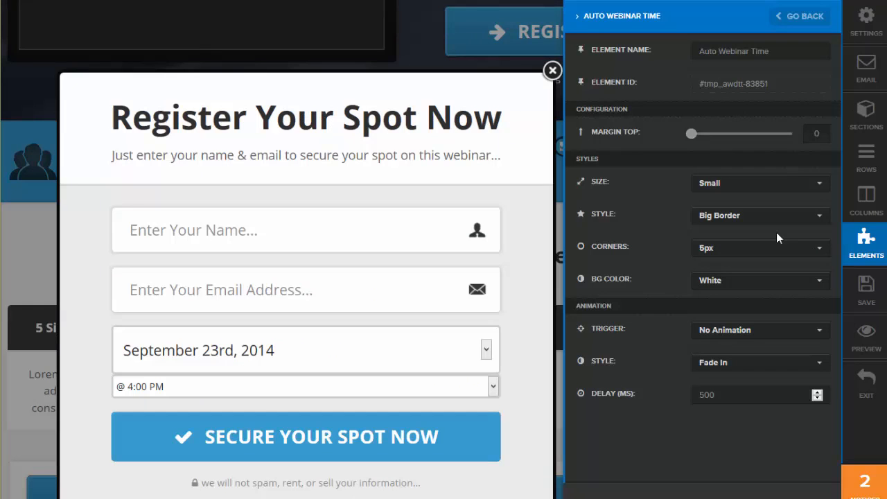
pyautogui.click(760, 182)
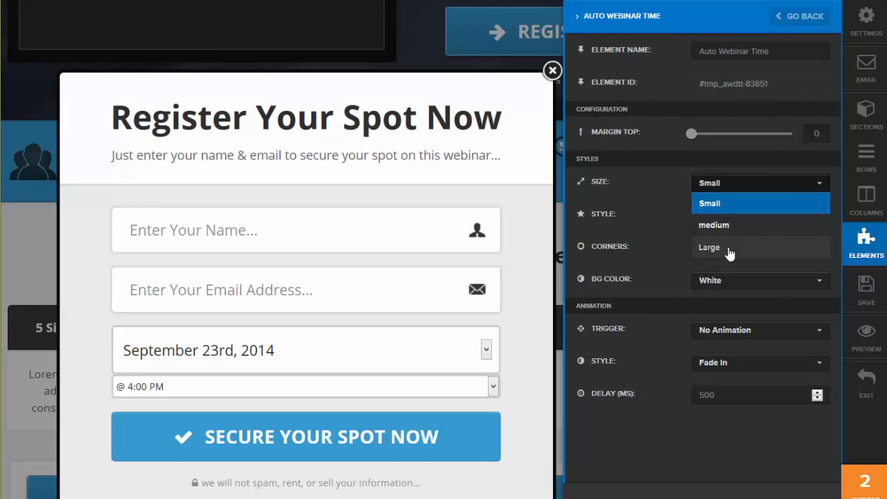
pyautogui.click(709, 247)
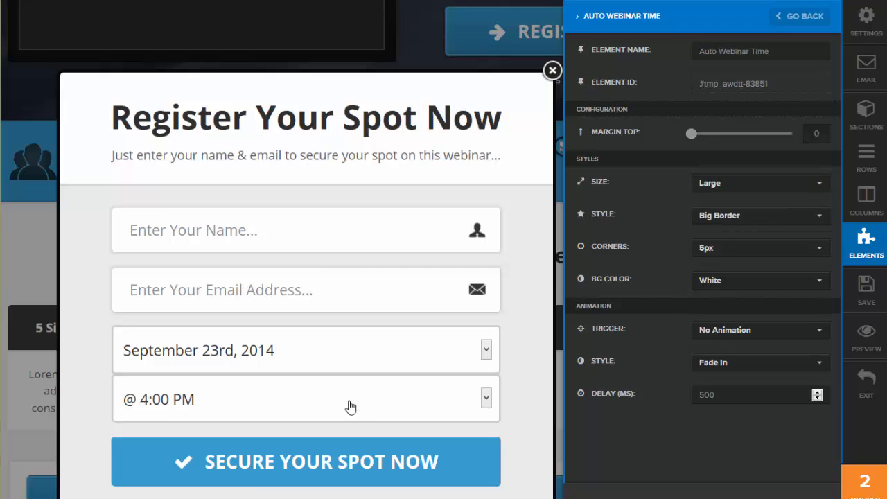
pyautogui.moveTo(281, 411)
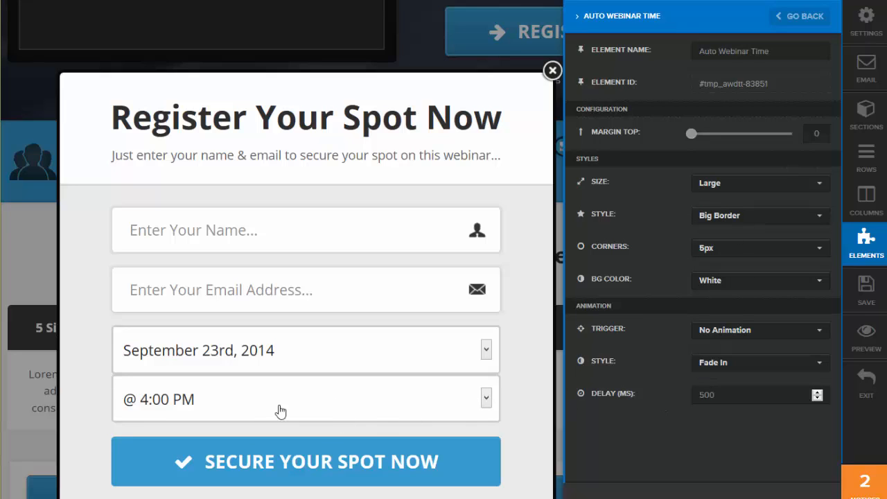
pyautogui.moveTo(668, 184)
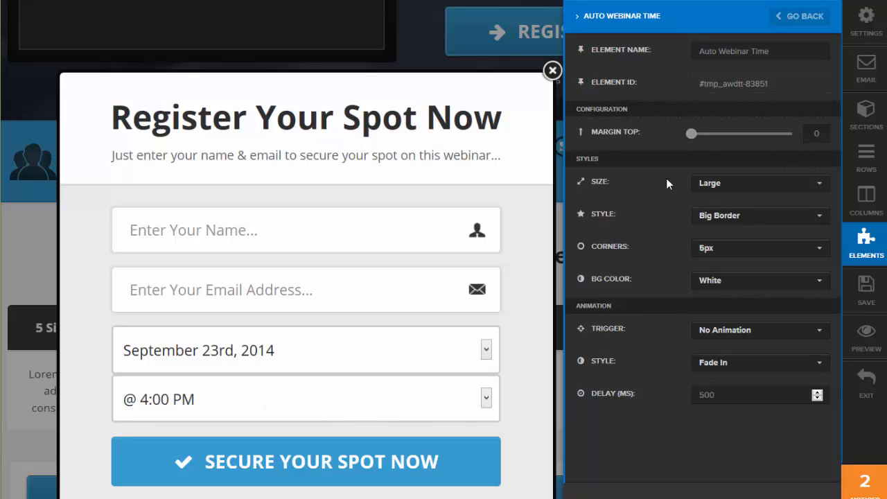
pyautogui.moveTo(690, 133); pyautogui.dragTo(698, 133)
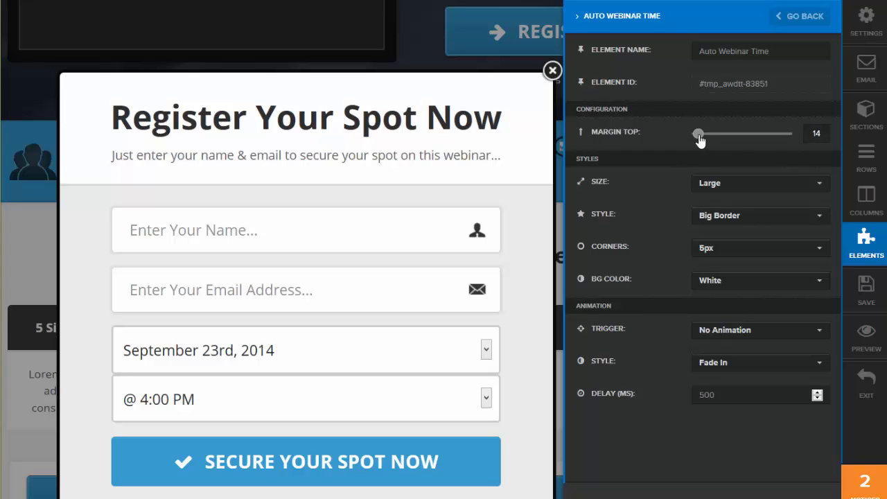
pyautogui.moveTo(698, 133); pyautogui.dragTo(702, 133)
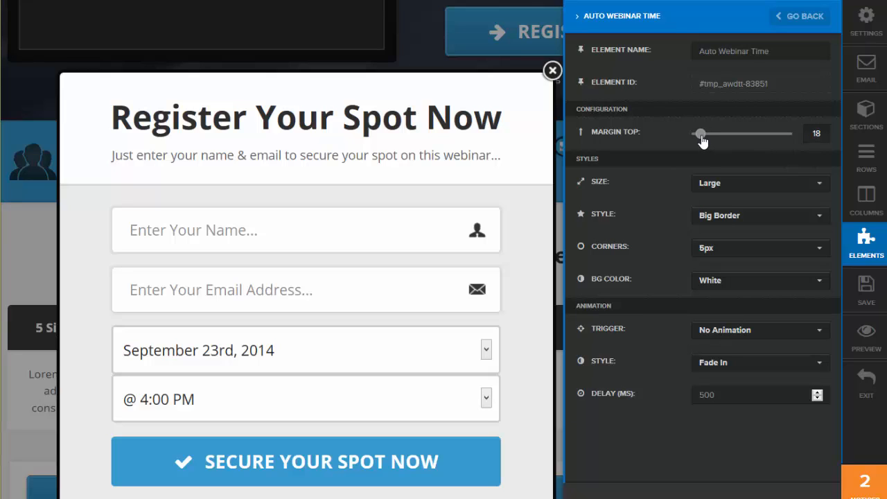
pyautogui.moveTo(698, 133); pyautogui.dragTo(700, 133)
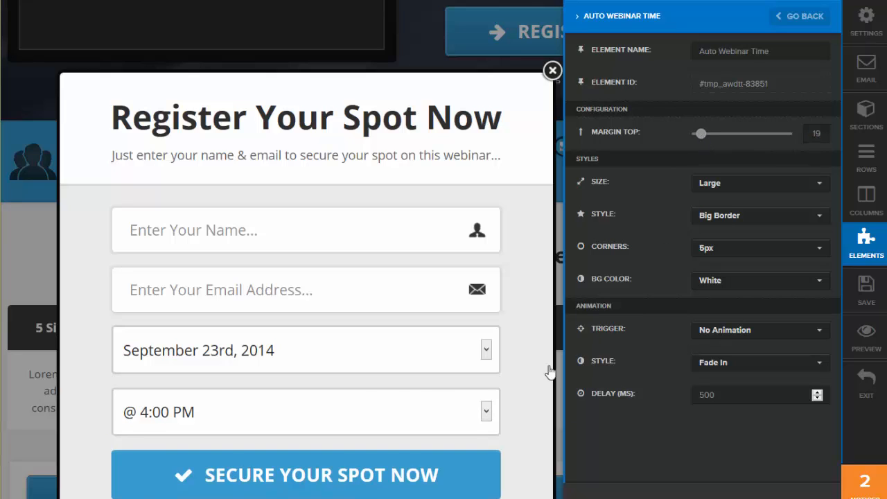
pyautogui.moveTo(270, 372)
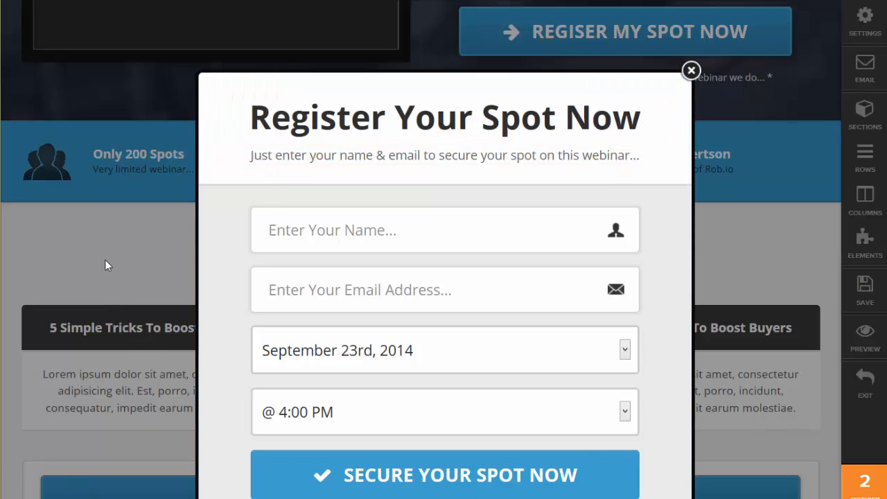
pyautogui.moveTo(572, 464)
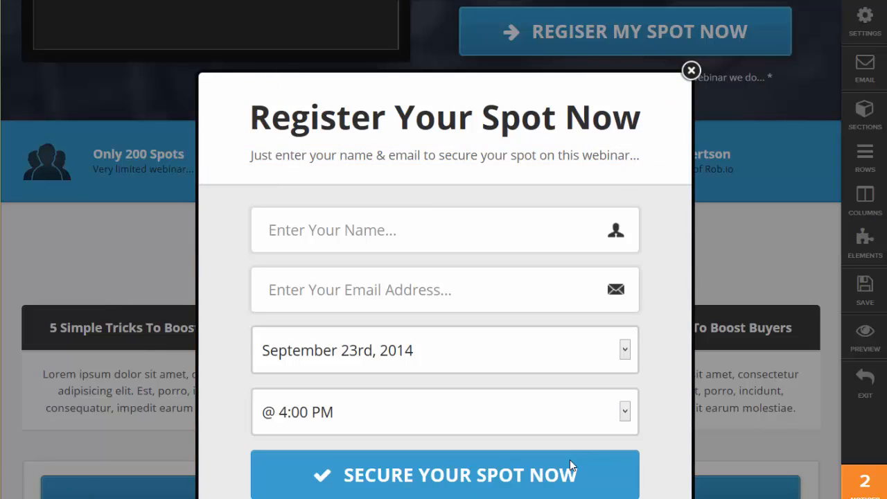
pyautogui.moveTo(691, 70)
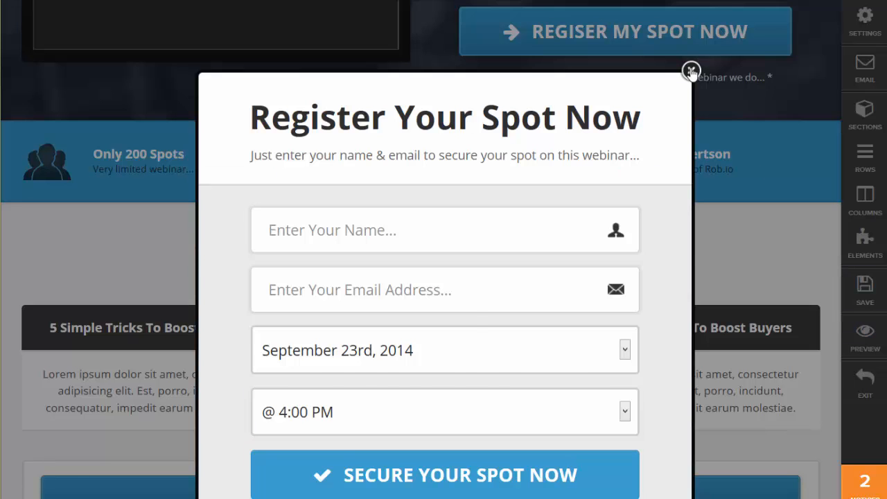
# Close the registration pop-up and scroll back up the page
pyautogui.click(691, 71)
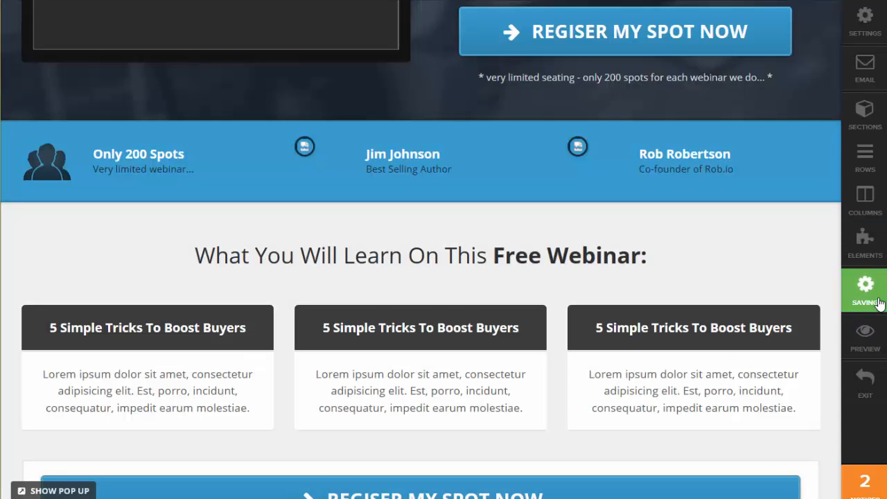
pyautogui.scroll(3)
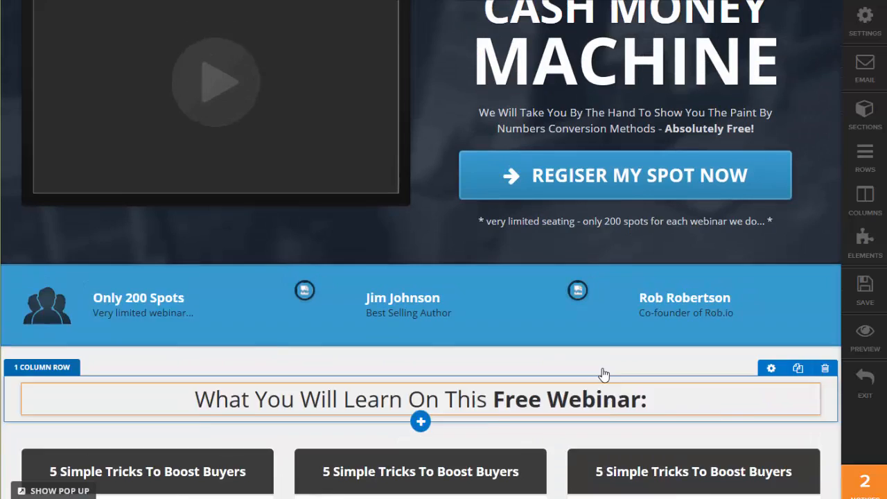
pyautogui.scroll(3)
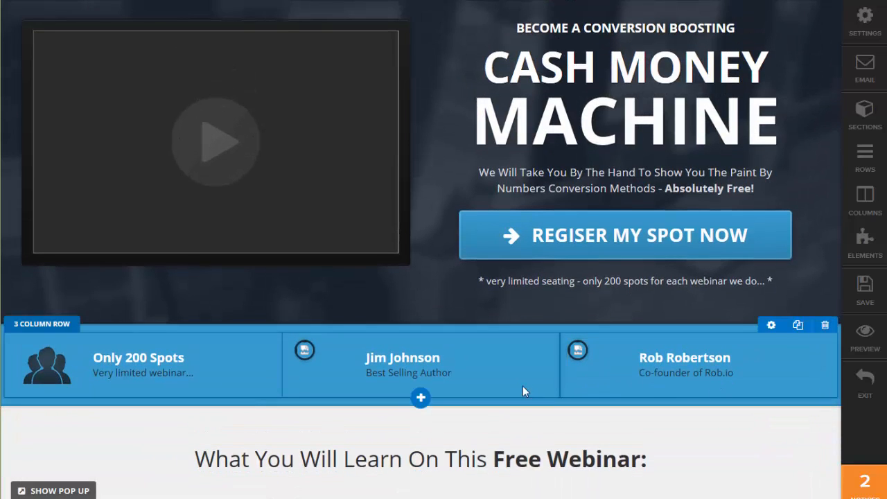
pyautogui.moveTo(524, 365)
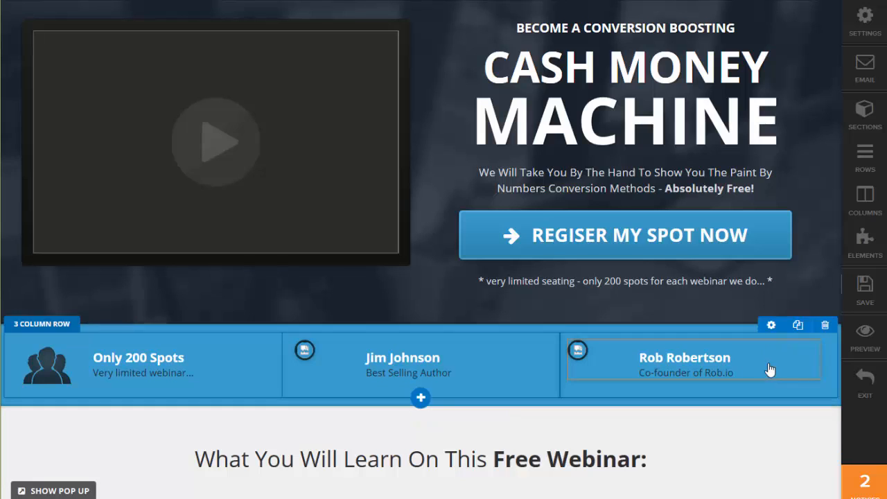
pyautogui.moveTo(776, 388)
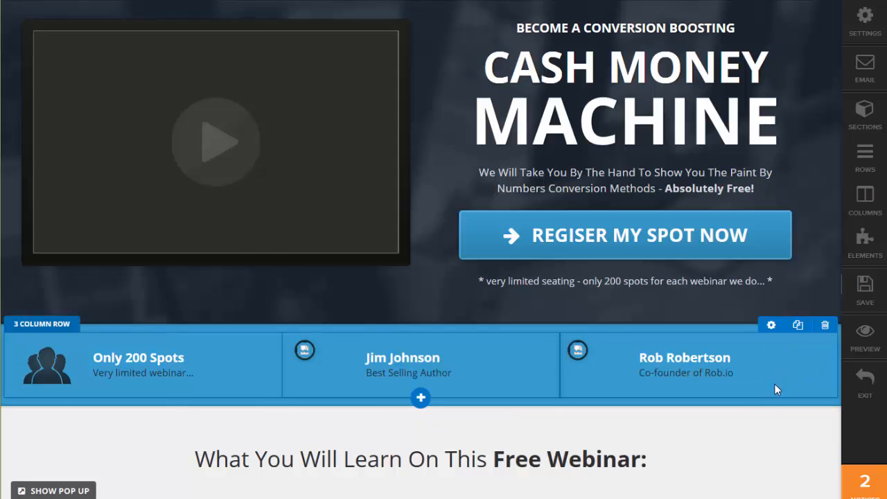
# Select the Speaker #1 (Jim Johnson) element from the page Elements list
pyautogui.click(685, 365)
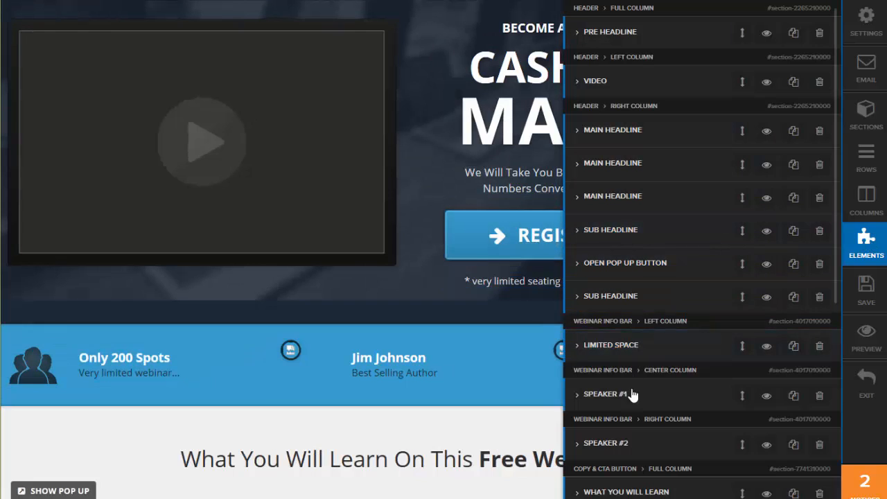
pyautogui.click(766, 444)
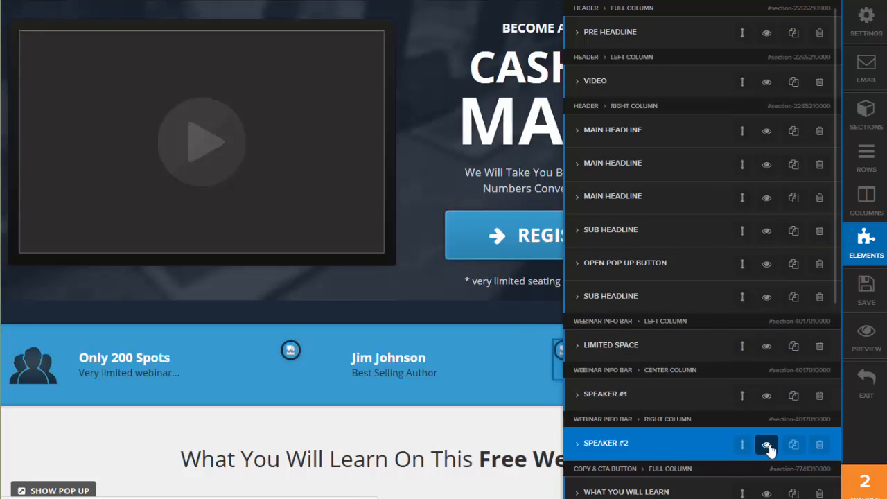
pyautogui.click(765, 444)
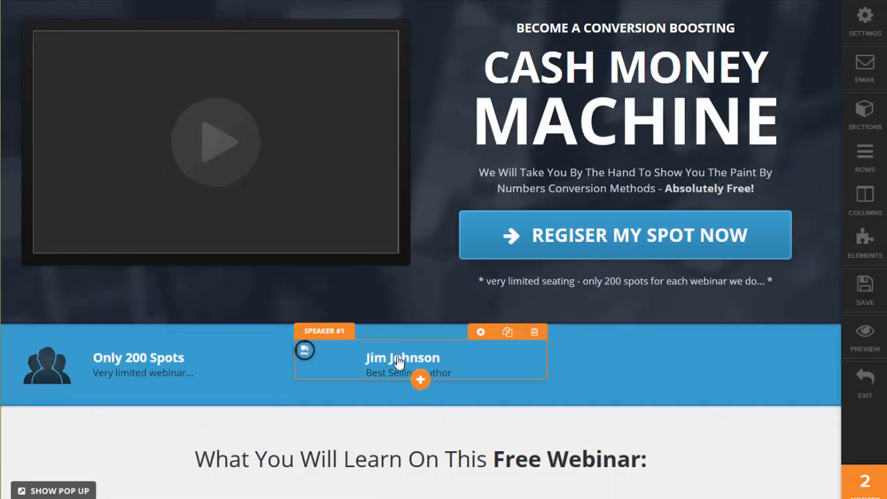
pyautogui.moveTo(481, 332)
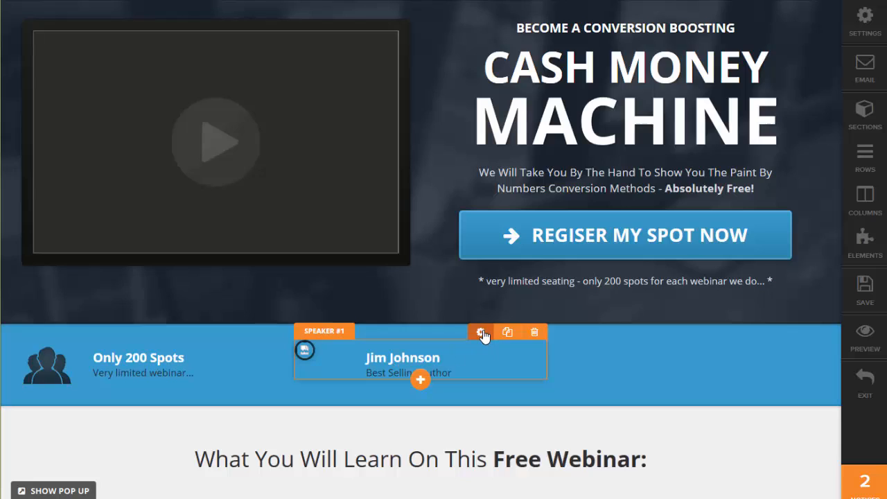
# Set Speaker #1's image to the uploaded headshot photo from the image library
pyautogui.click(481, 332)
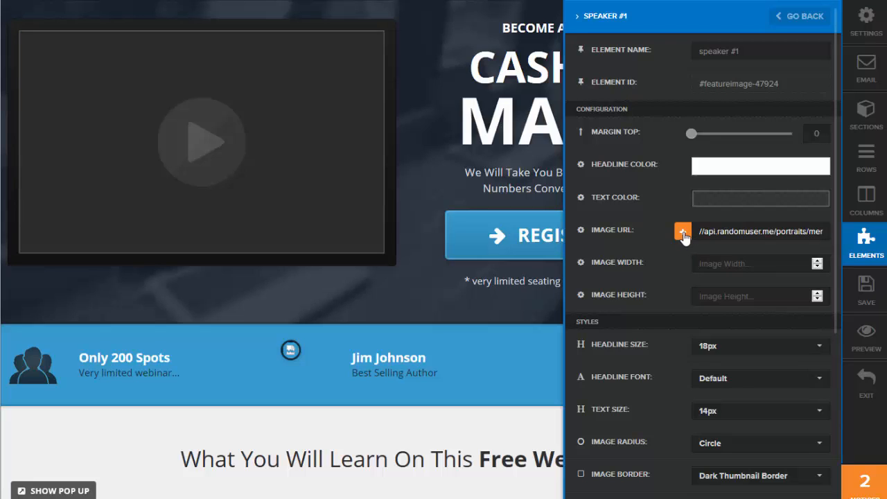
pyautogui.click(682, 232)
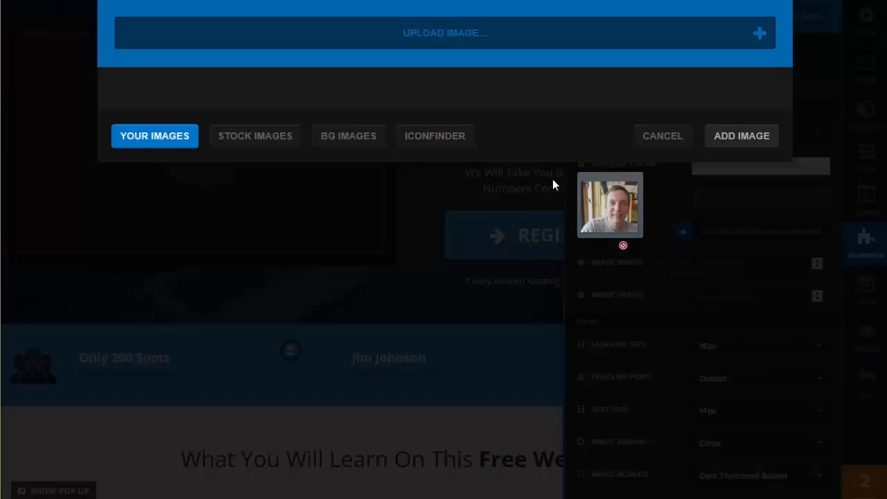
pyautogui.click(444, 32)
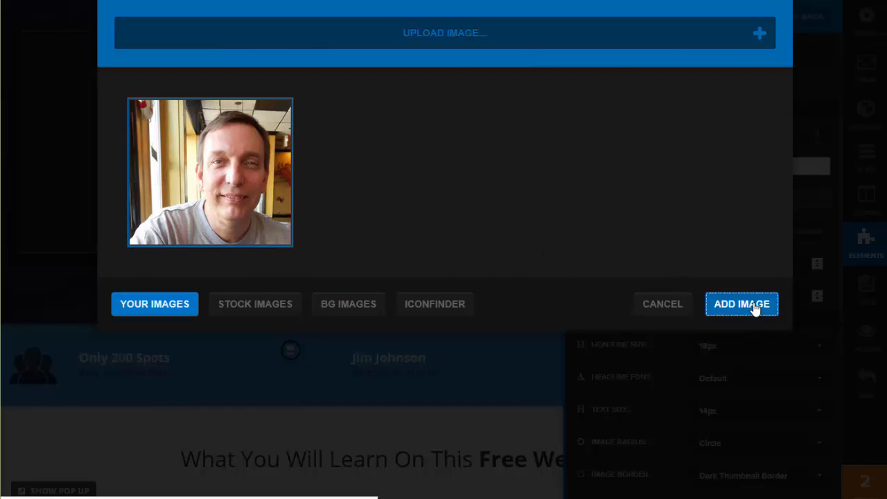
pyautogui.click(741, 304)
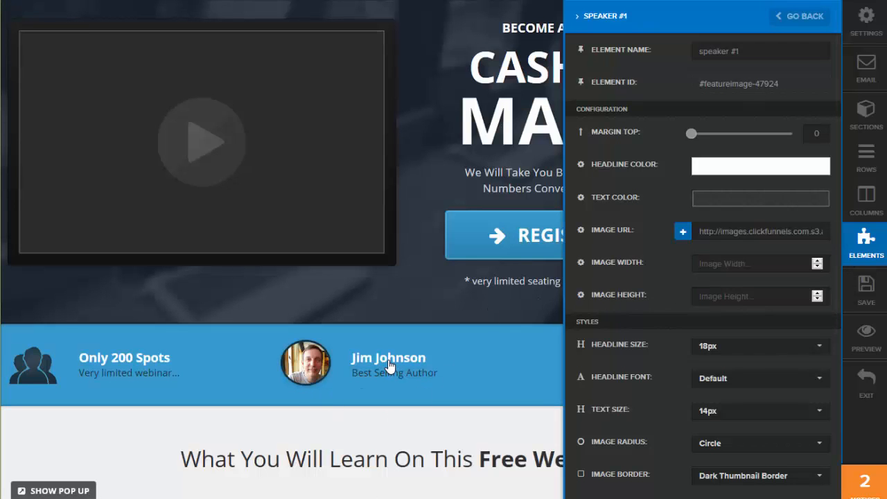
# Rename the speaker to Wayne Sharer, titled Best Selling Author, International Speaker, Marketing Consultant
pyautogui.click(393, 363)
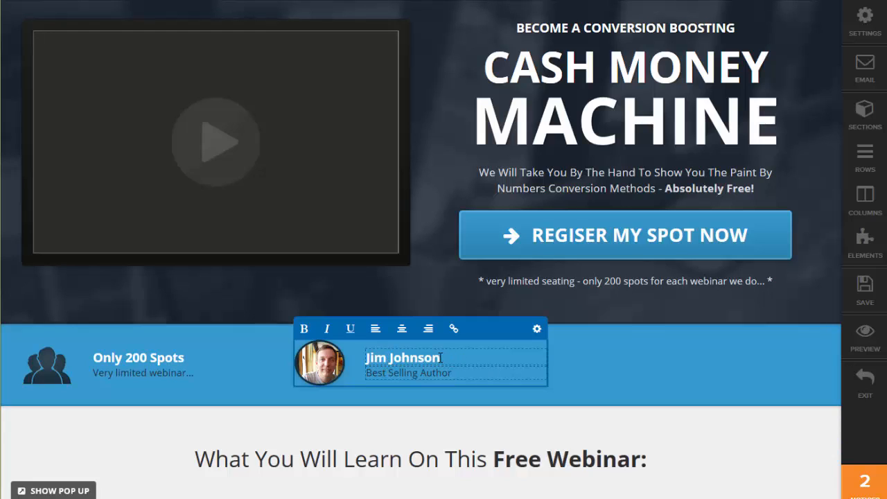
pyautogui.doubleClick(402, 358)
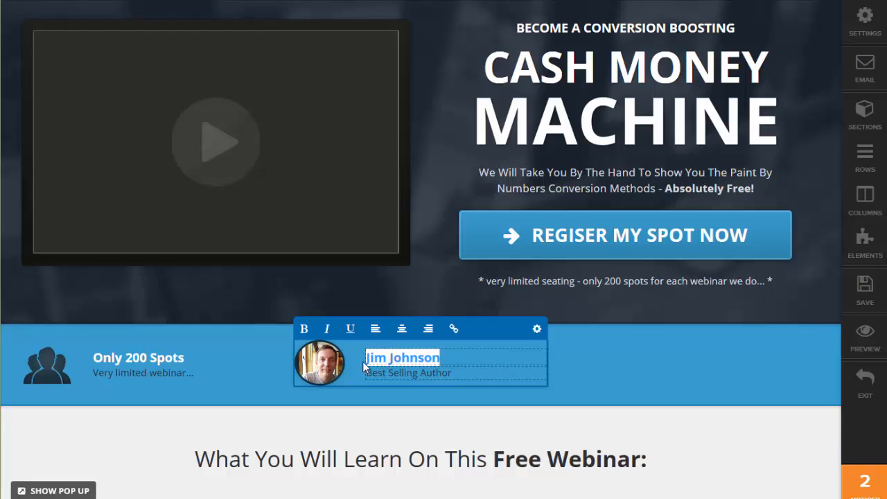
pyautogui.write('Wayne Shae')
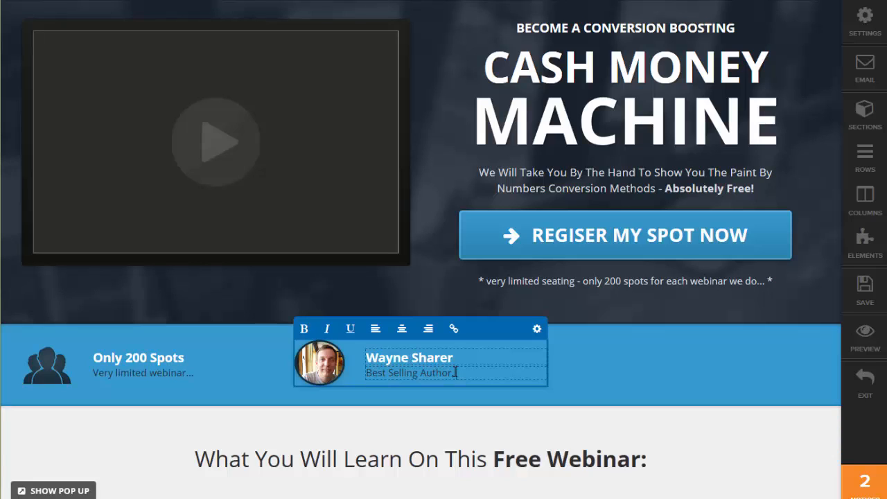
pyautogui.write('International')
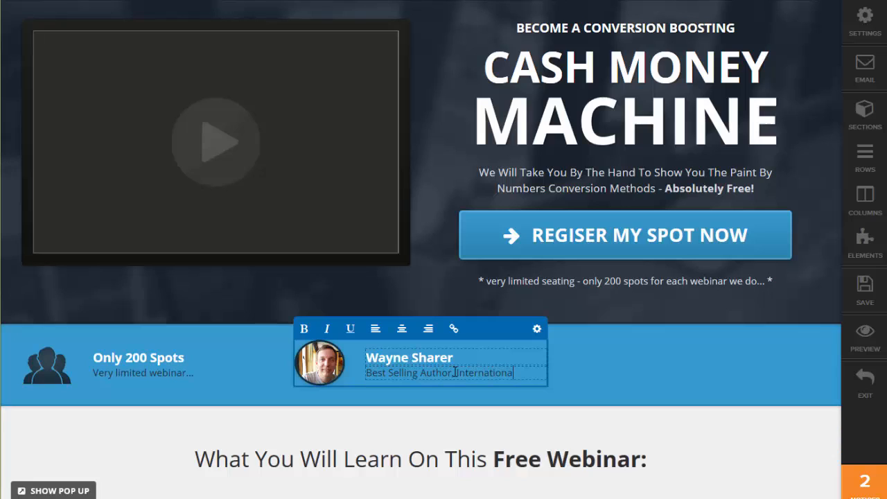
pyautogui.write('Spea')
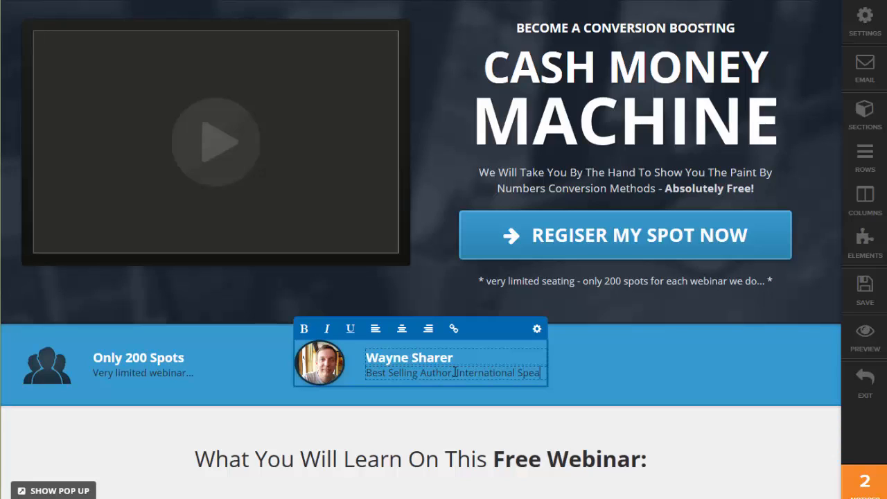
pyautogui.write('Speaker,')
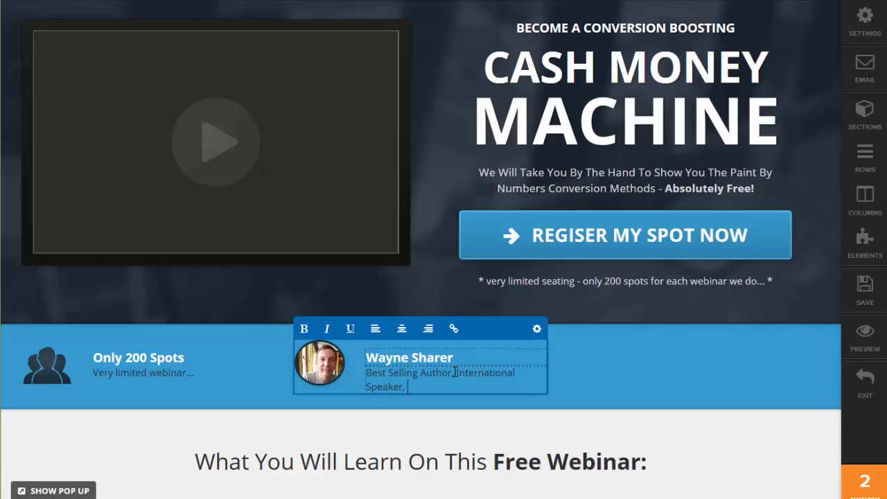
pyautogui.write('Marketing Consultant')
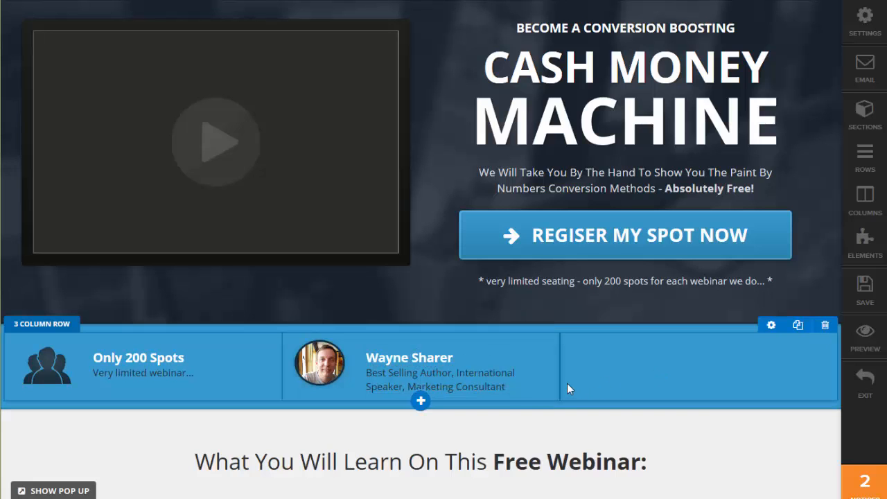
pyautogui.scroll(-3)
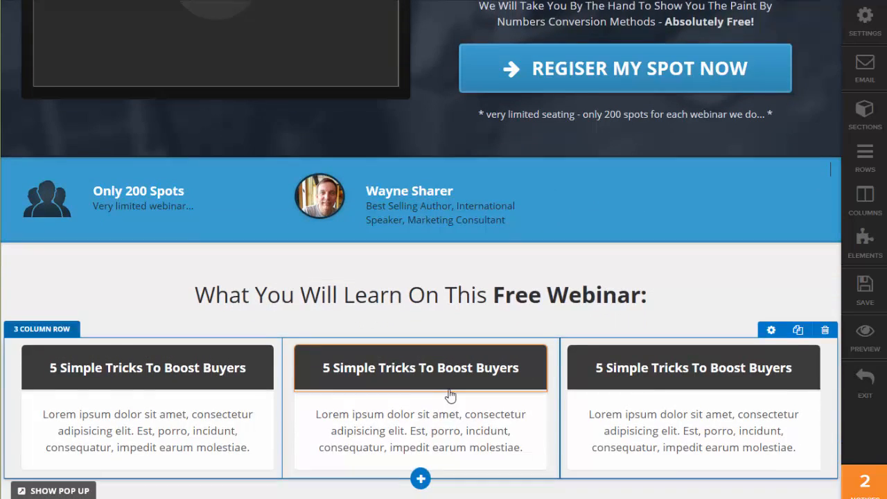
pyautogui.scroll(-3)
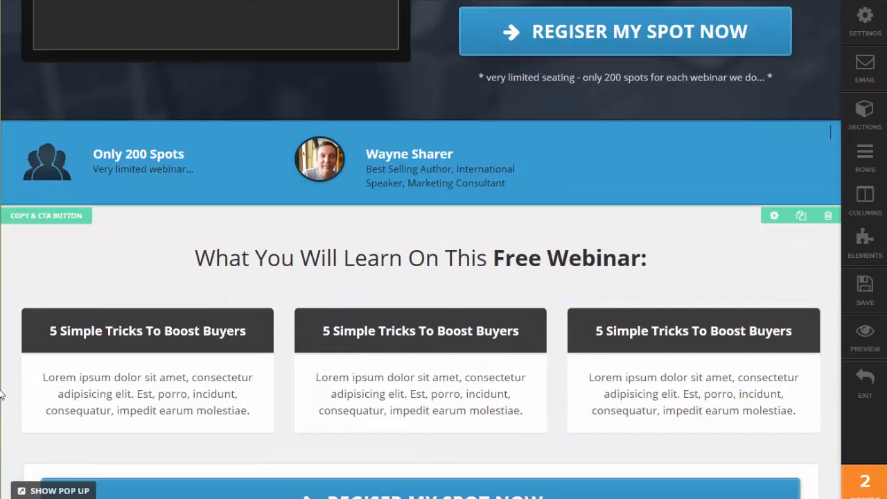
pyautogui.moveTo(815, 235)
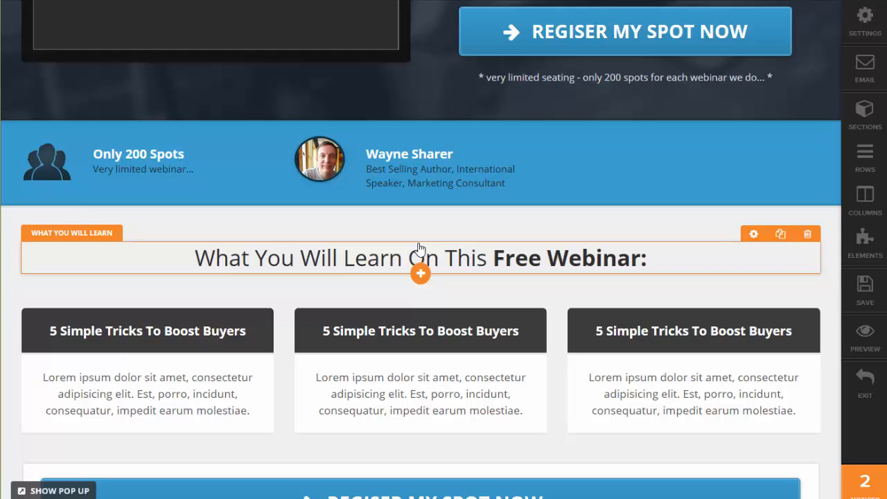
pyautogui.moveTo(95, 255)
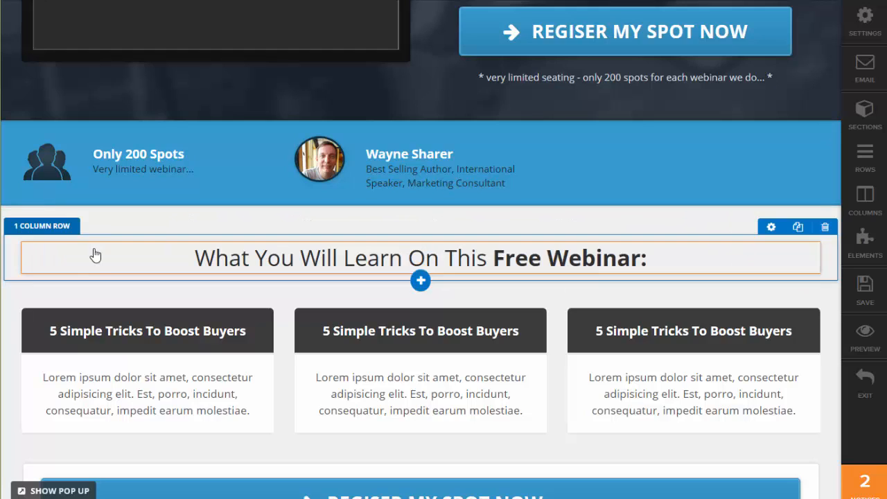
pyautogui.moveTo(865, 201)
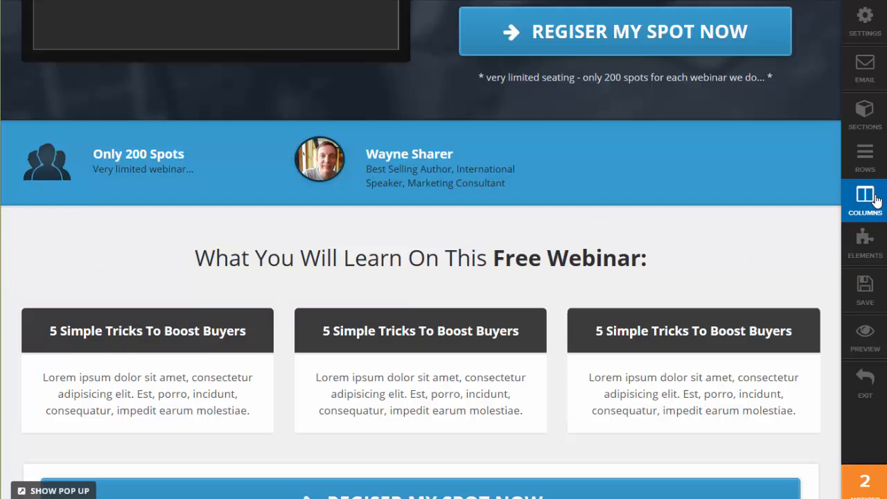
pyautogui.moveTo(849, 211)
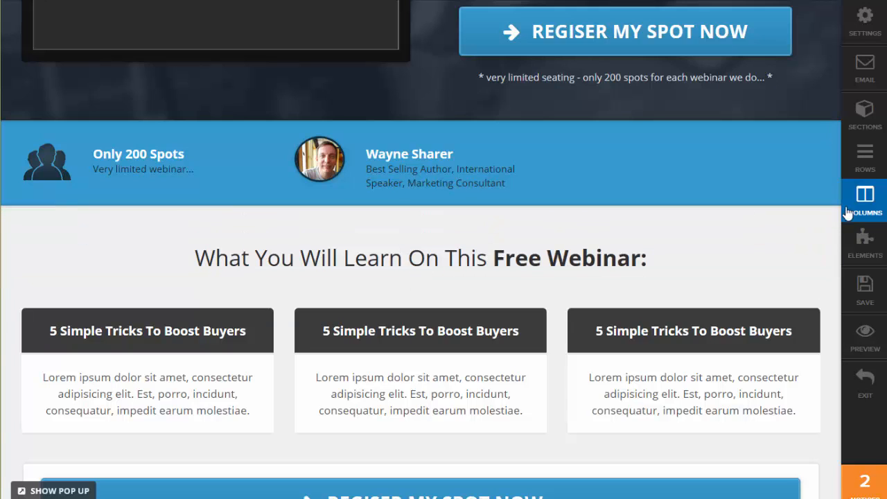
pyautogui.click(865, 197)
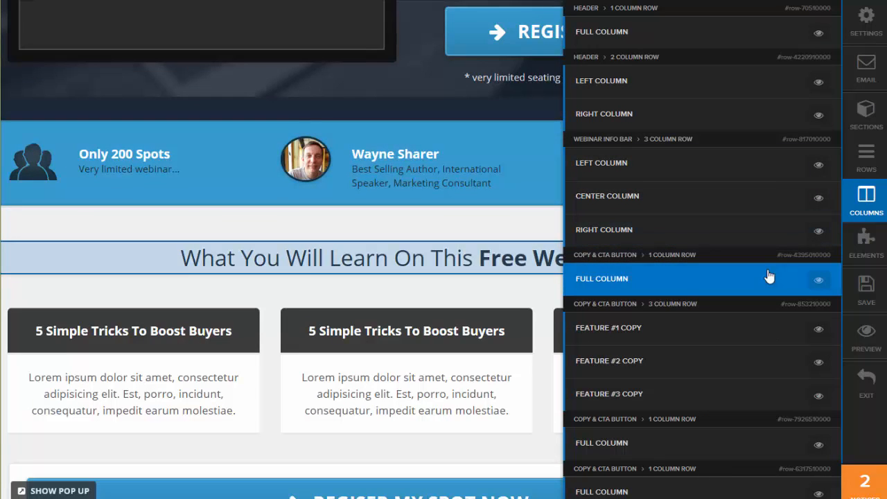
pyautogui.click(818, 280)
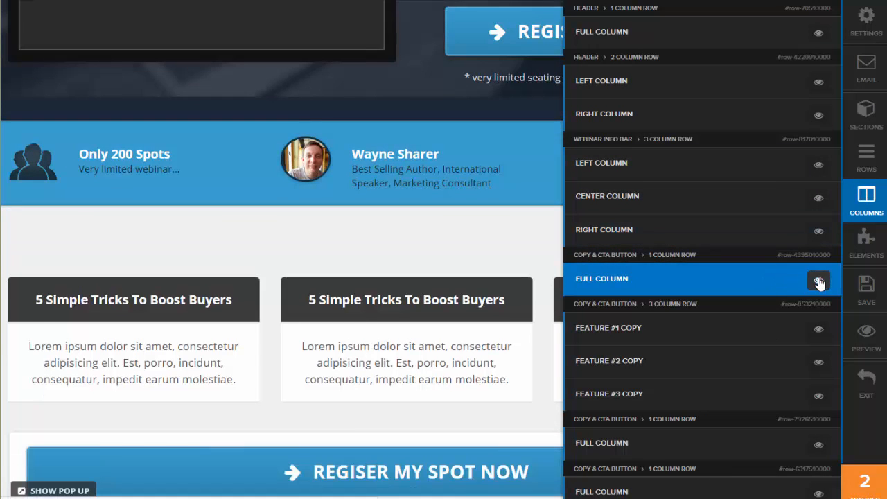
pyautogui.click(818, 281)
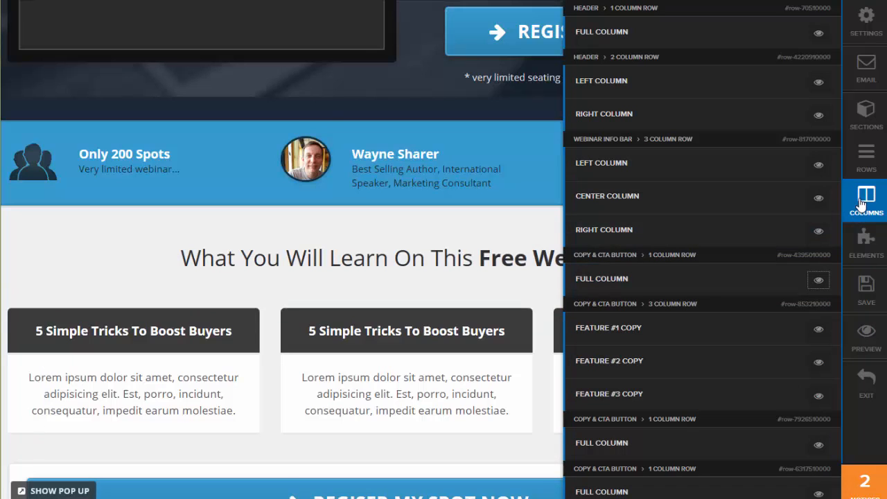
pyautogui.moveTo(54, 247)
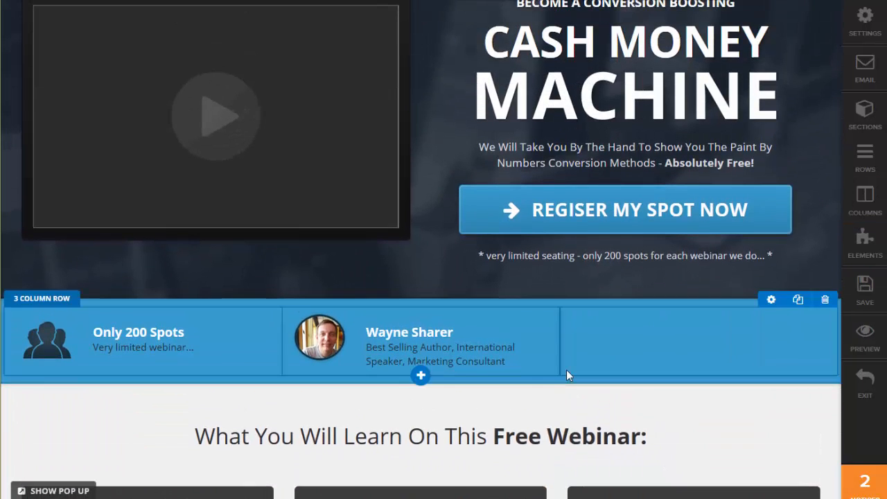
pyautogui.scroll(3)
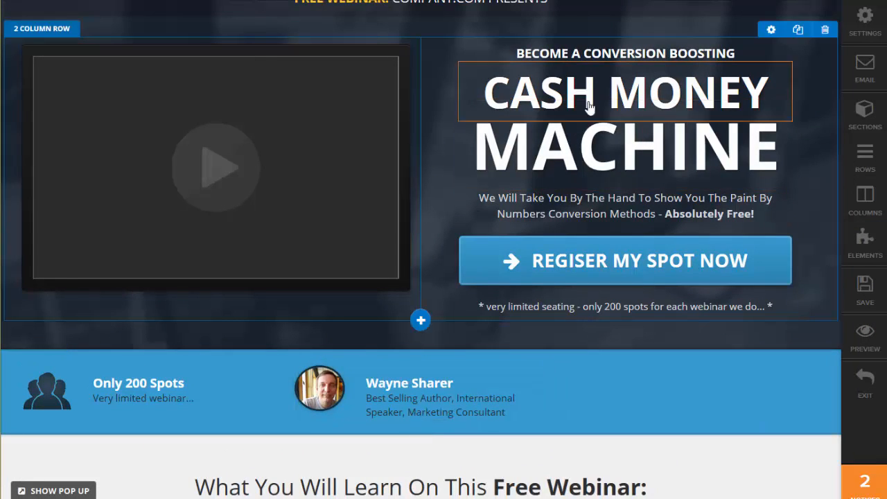
pyautogui.click(215, 166)
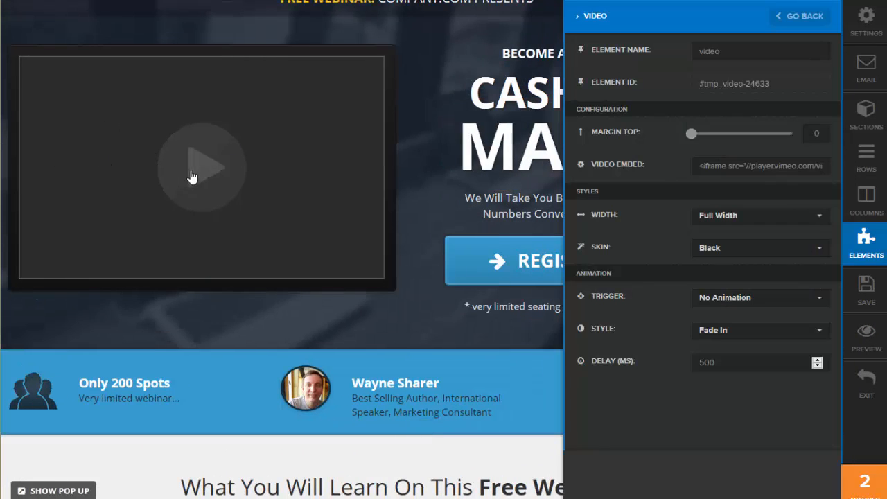
pyautogui.moveTo(255, 179)
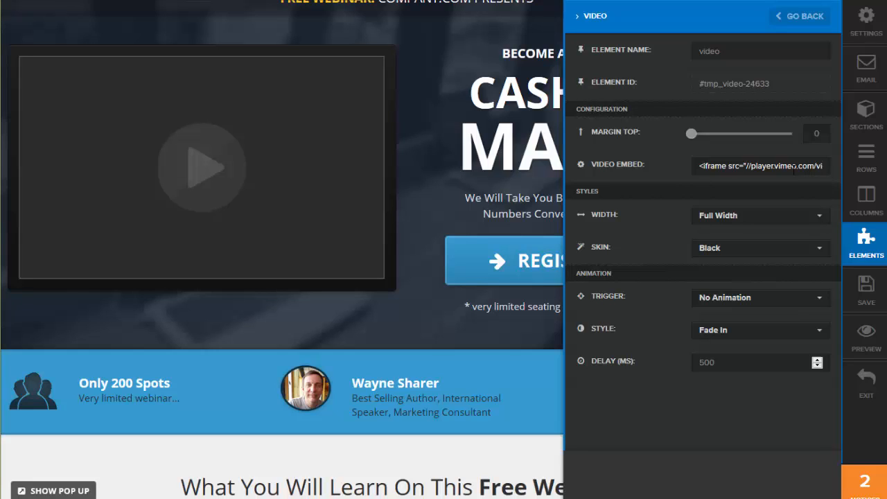
pyautogui.moveTo(739, 183)
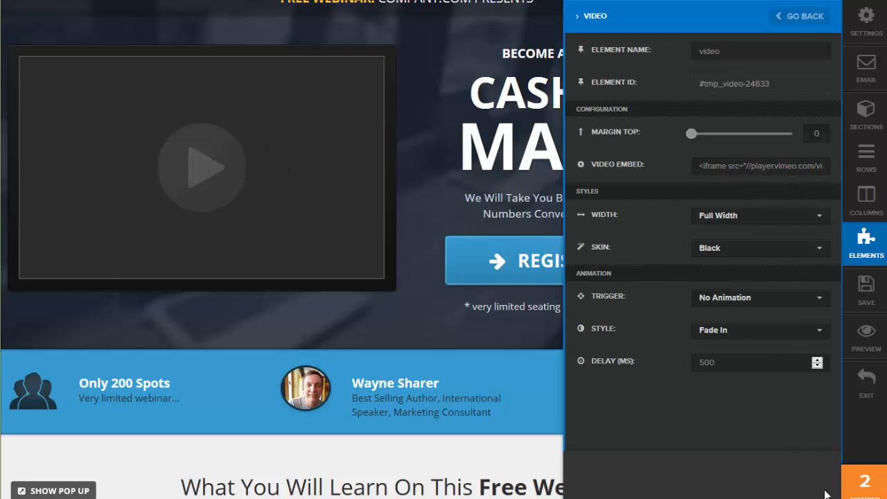
pyautogui.click(798, 16)
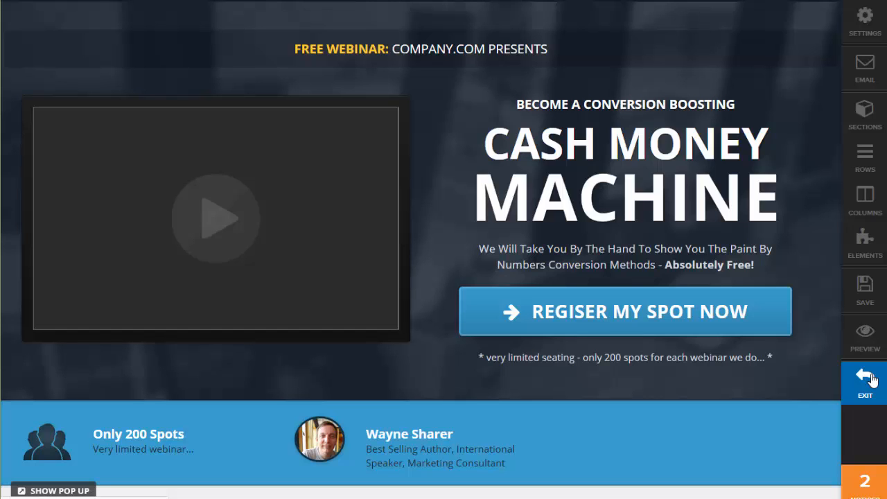
# Exit the page editor and show the funnel's Webinar Countdown step
pyautogui.click(864, 381)
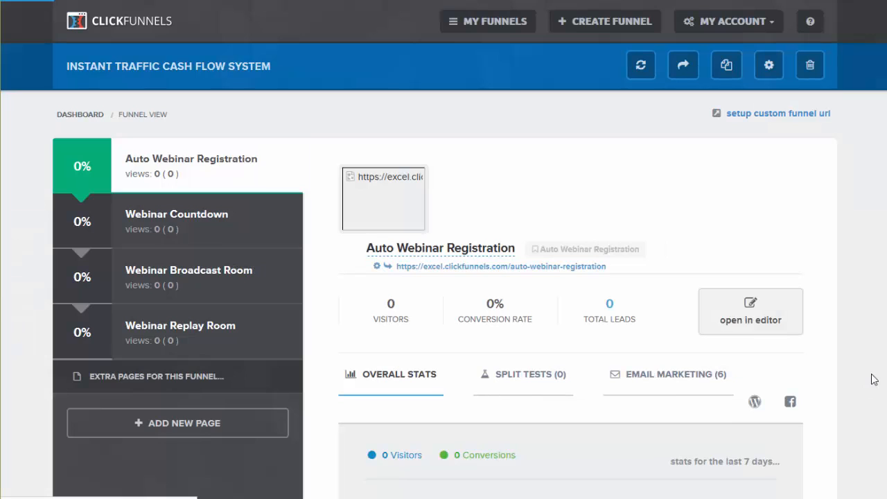
pyautogui.click(177, 220)
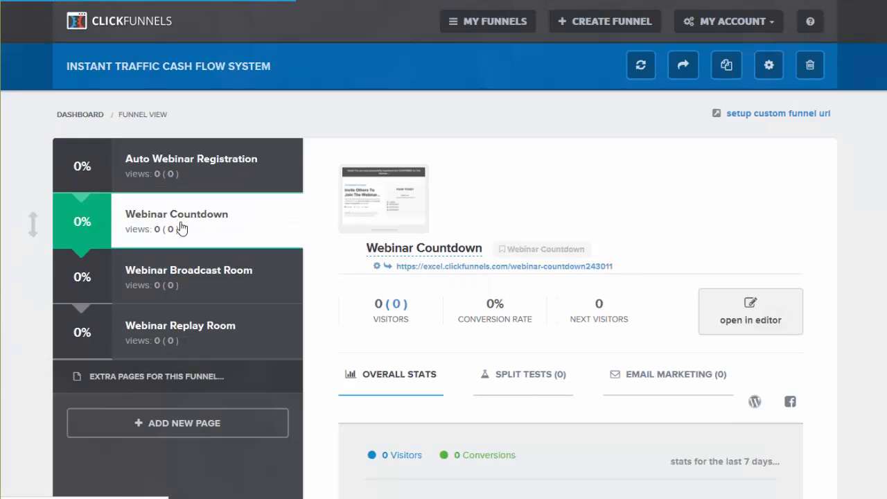
pyautogui.moveTo(740, 299)
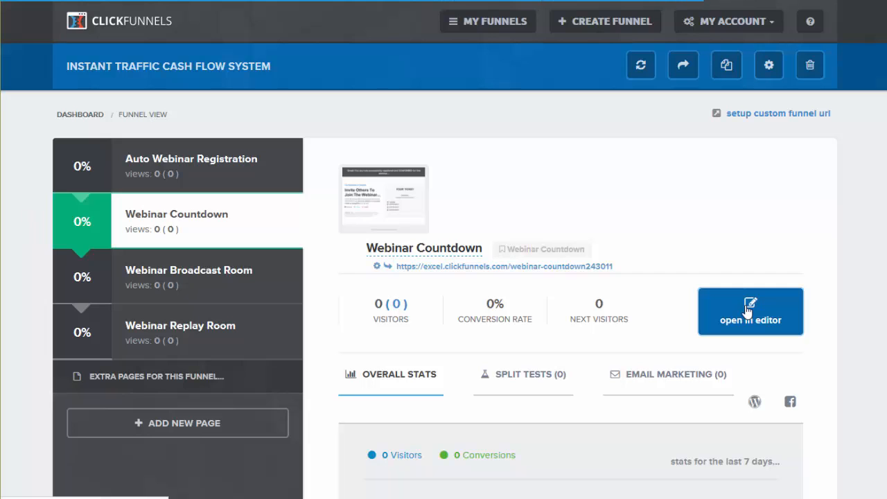
# Open the Webinar Countdown thank-you page in the editor
pyautogui.click(750, 311)
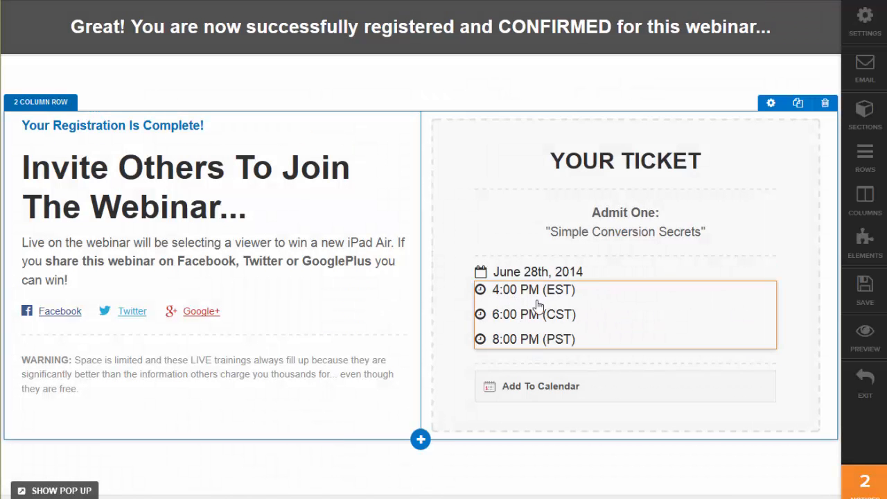
pyautogui.moveTo(541, 321)
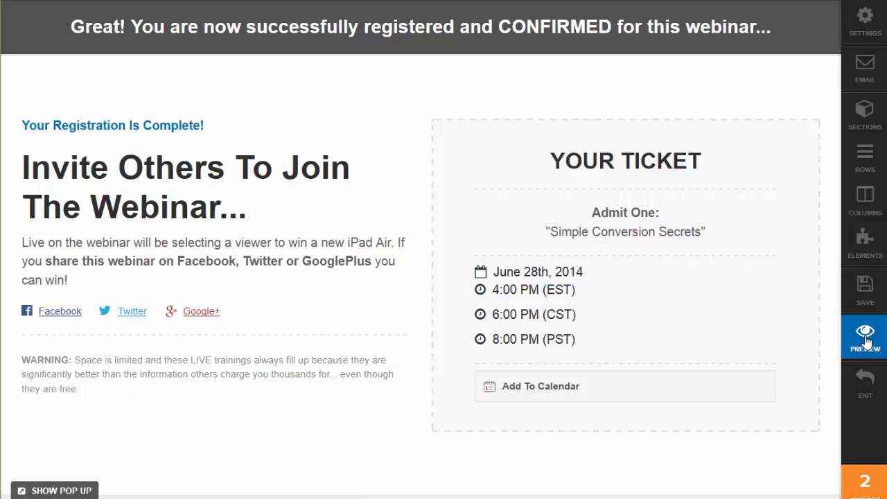
pyautogui.moveTo(864, 381)
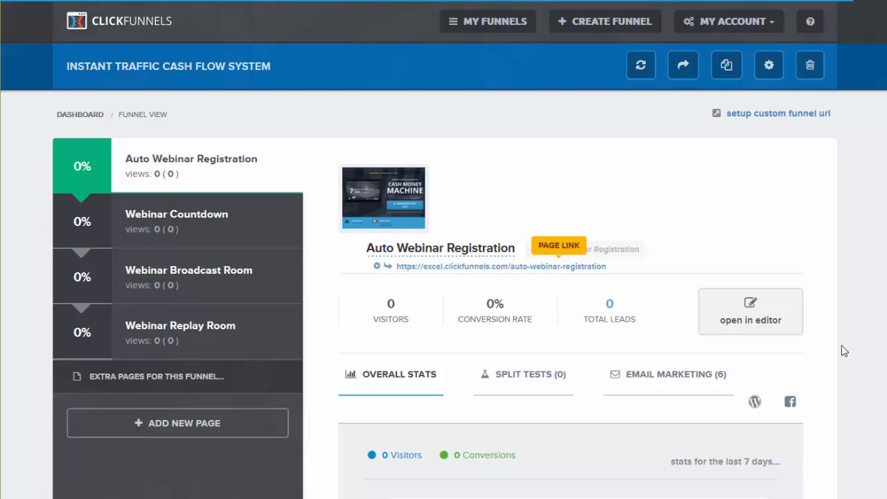
pyautogui.moveTo(669, 374)
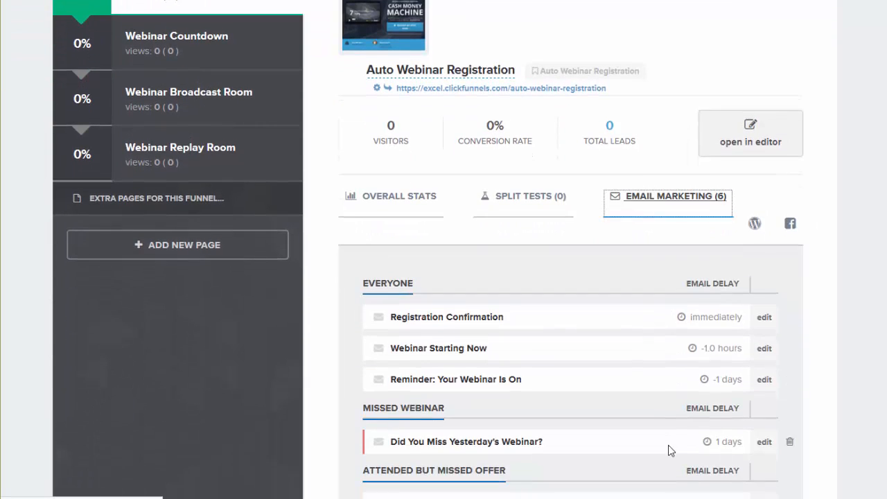
# Review the registration step's six automated webinar emails, then show the account options
pyautogui.scroll(-3)
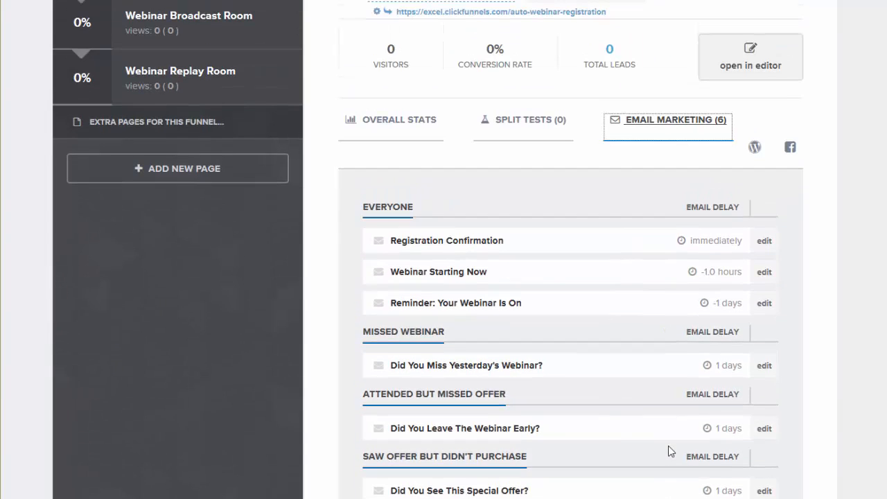
pyautogui.scroll(-3)
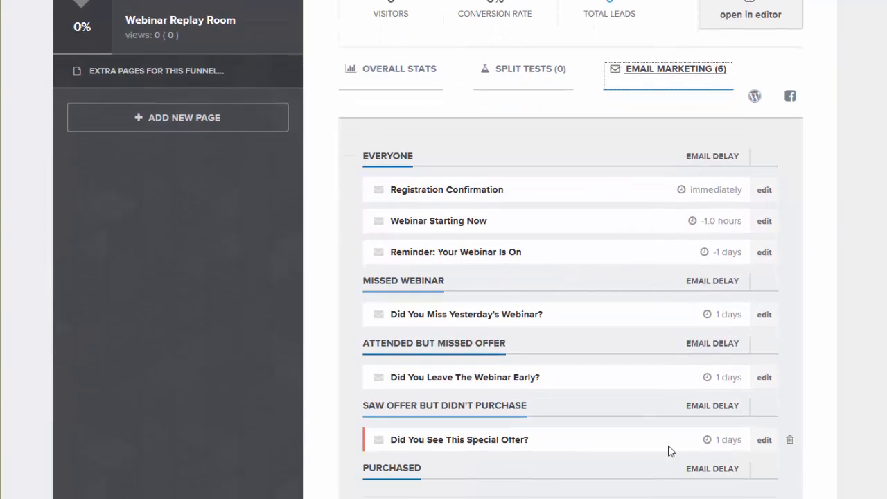
pyautogui.scroll(3)
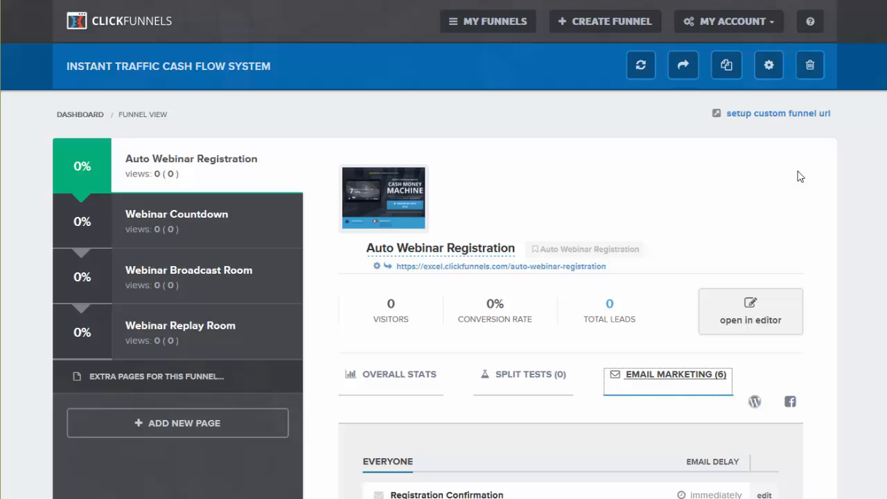
pyautogui.moveTo(727, 21)
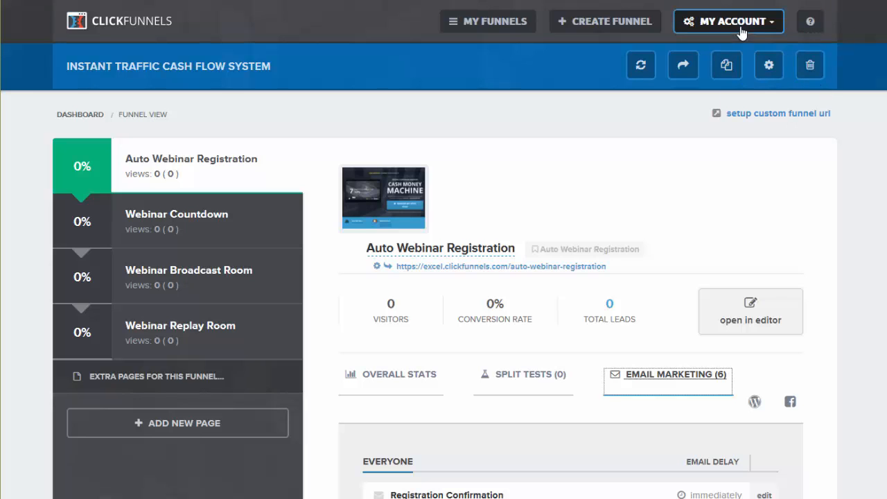
pyautogui.click(728, 21)
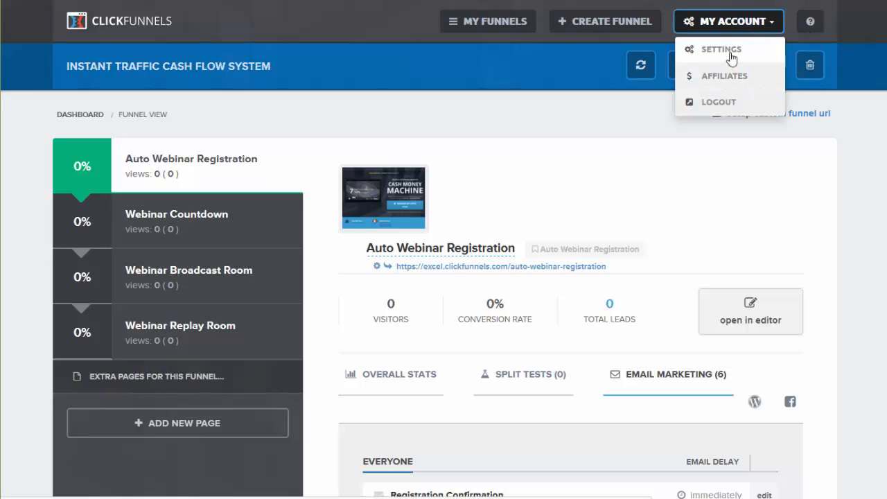
pyautogui.moveTo(554, 189)
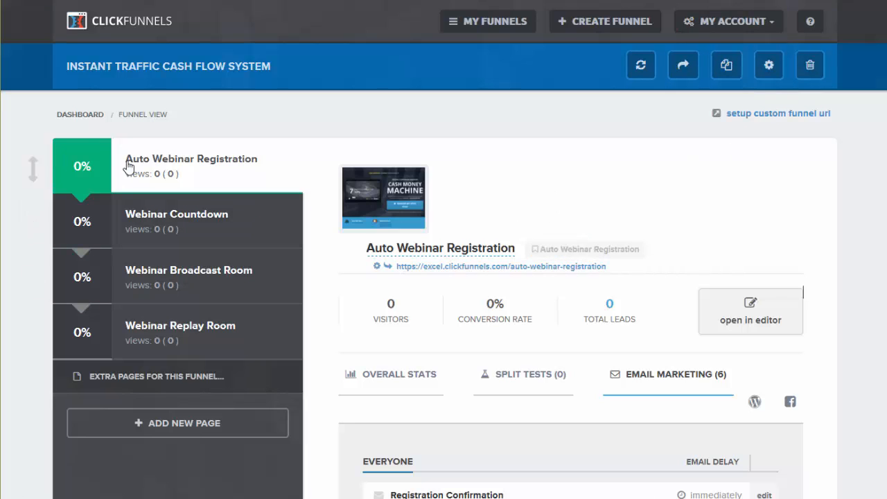
pyautogui.moveTo(423, 206)
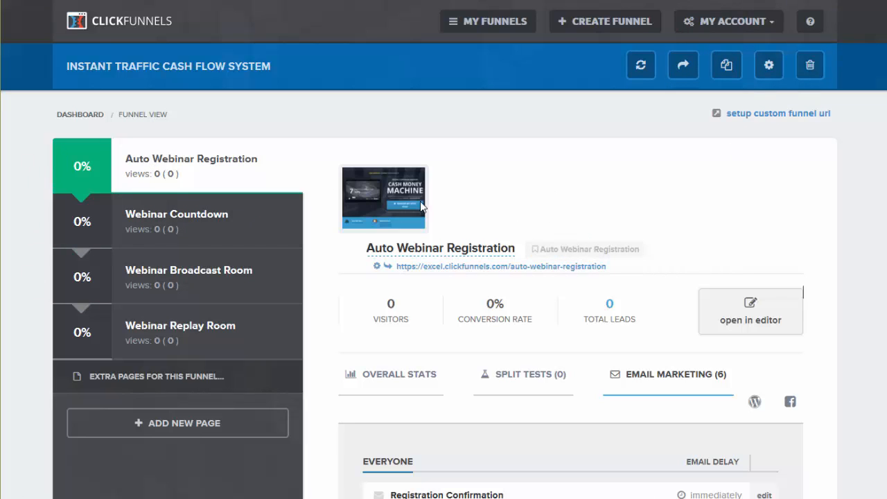
pyautogui.moveTo(326, 172)
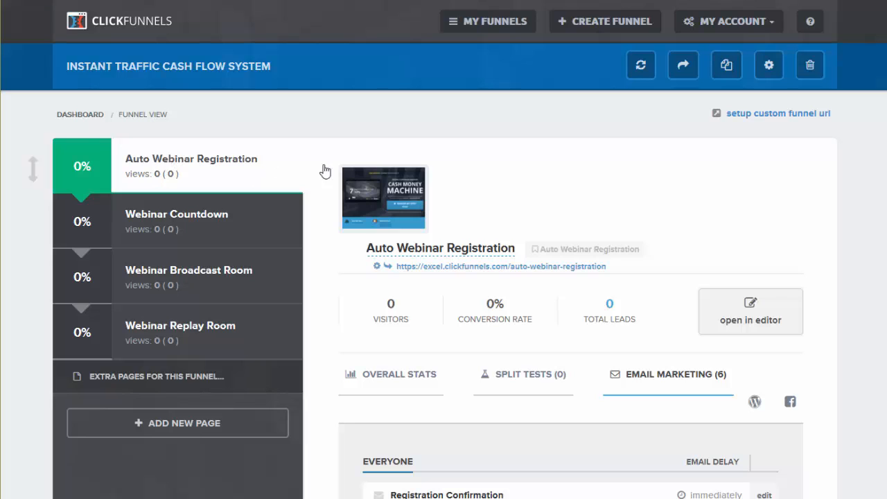
pyautogui.moveTo(750, 311)
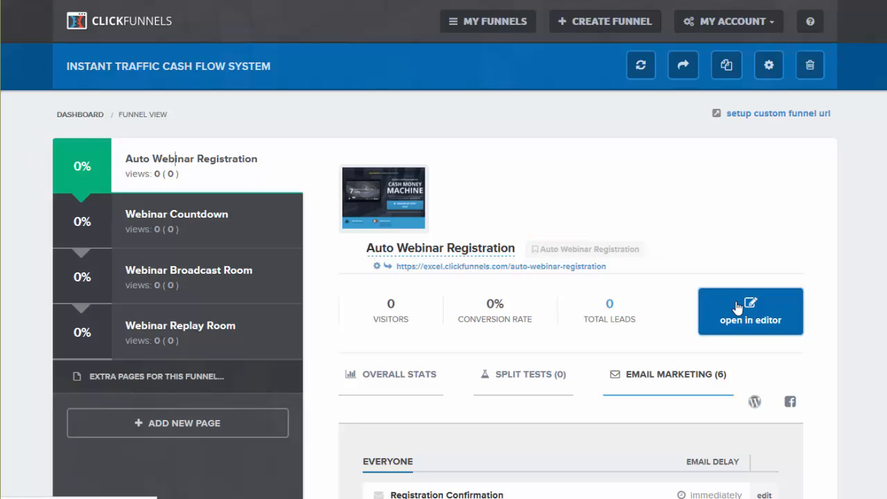
# Load the Auto Webinar Registration page in the page editor
pyautogui.click(750, 311)
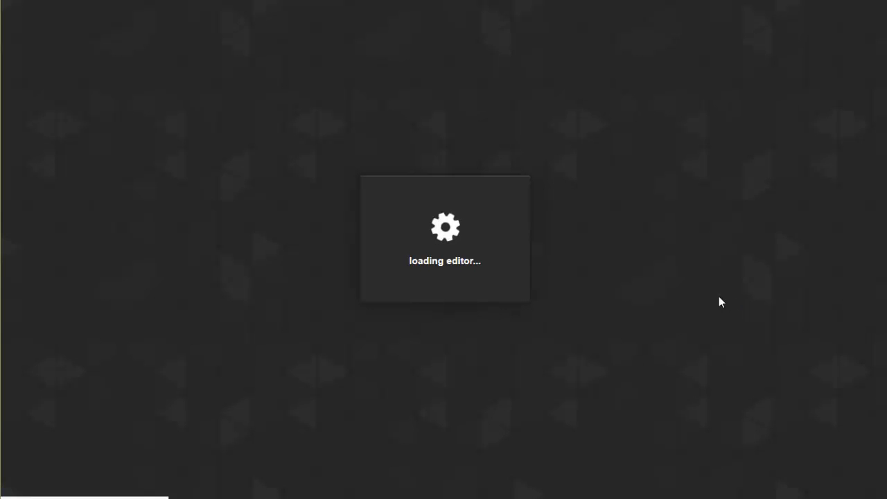
pyautogui.moveTo(735, 126)
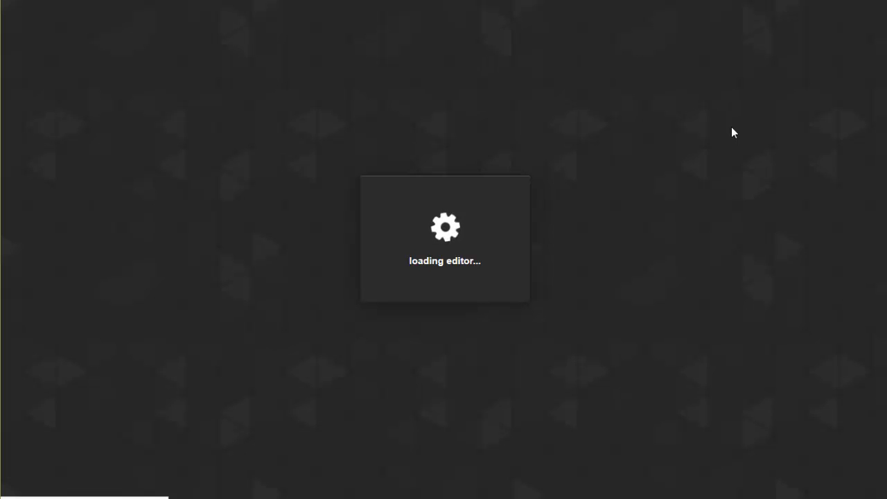
pyautogui.moveTo(601, 202)
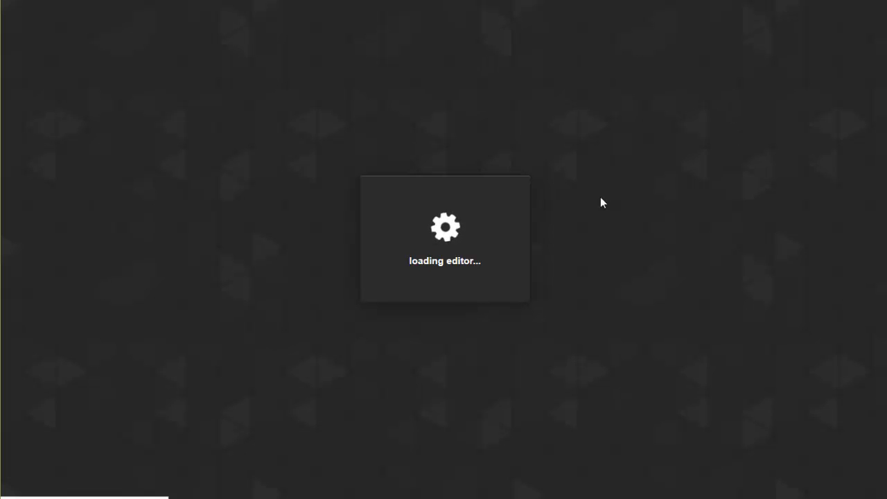
pyautogui.moveTo(689, 249)
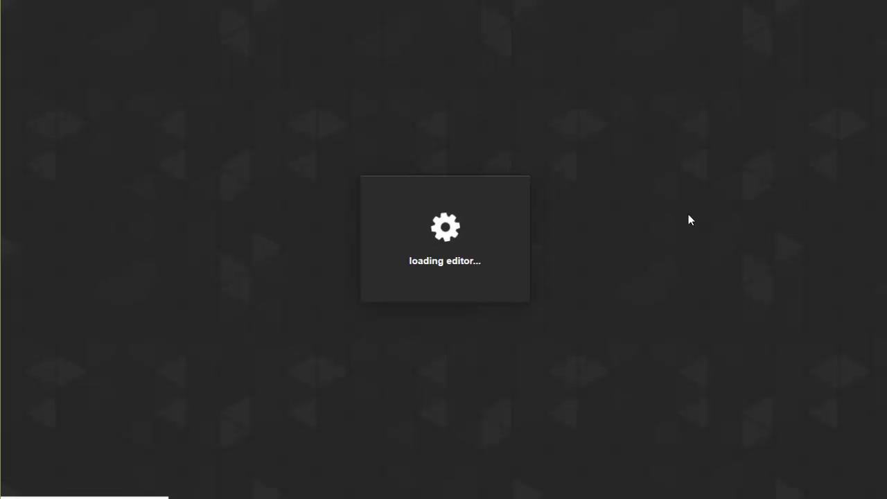
pyautogui.moveTo(618, 246)
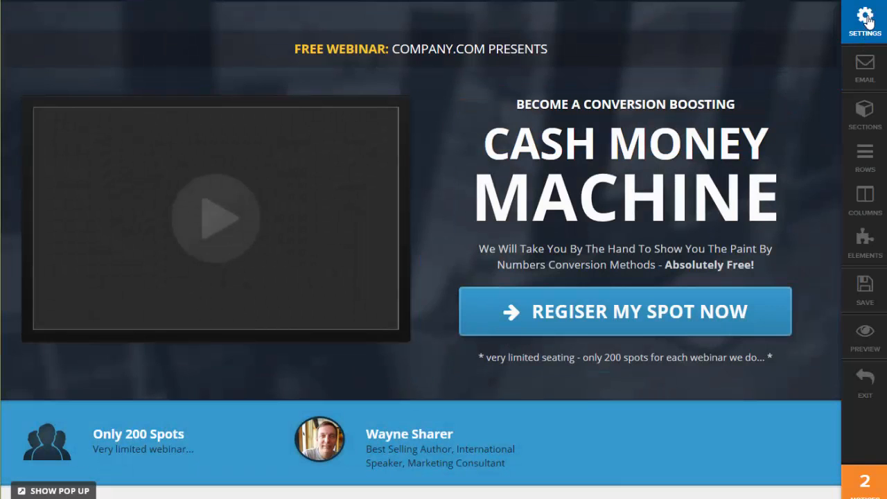
pyautogui.click(864, 14)
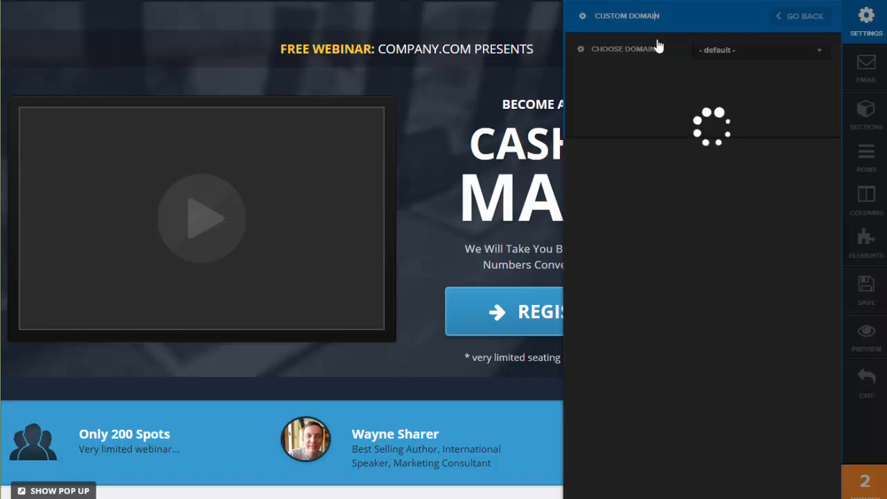
pyautogui.click(758, 49)
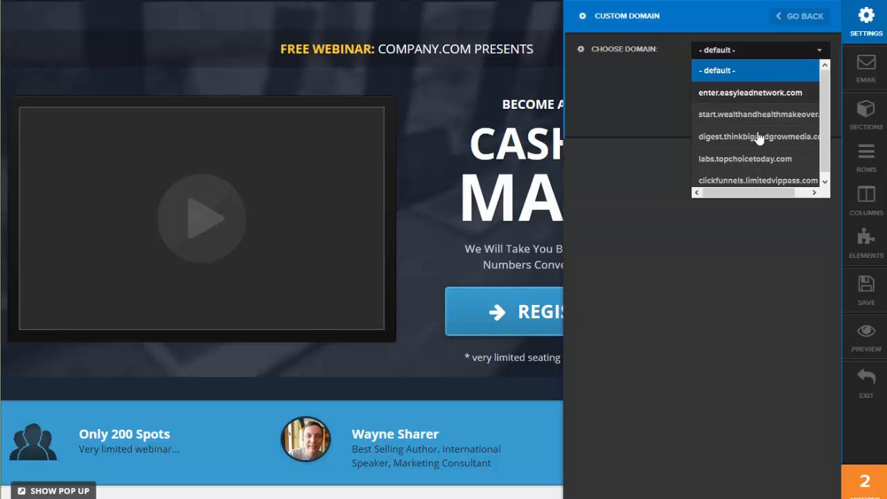
pyautogui.moveTo(740, 118)
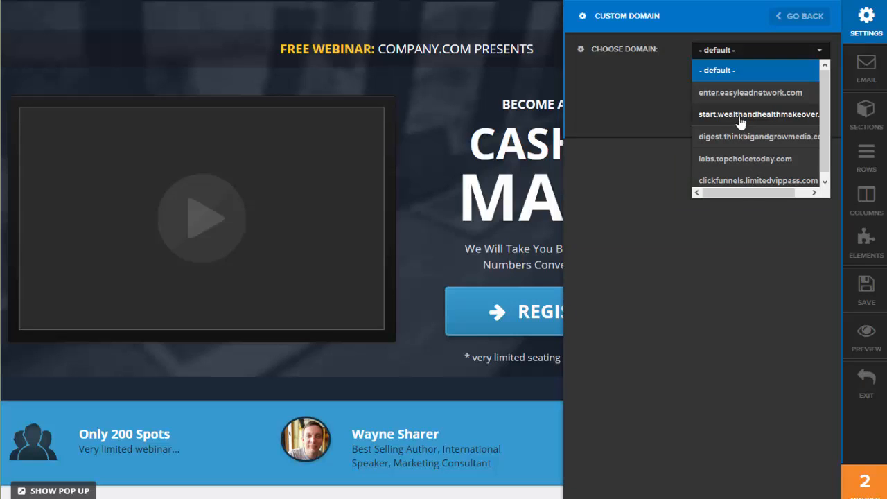
pyautogui.moveTo(627, 43)
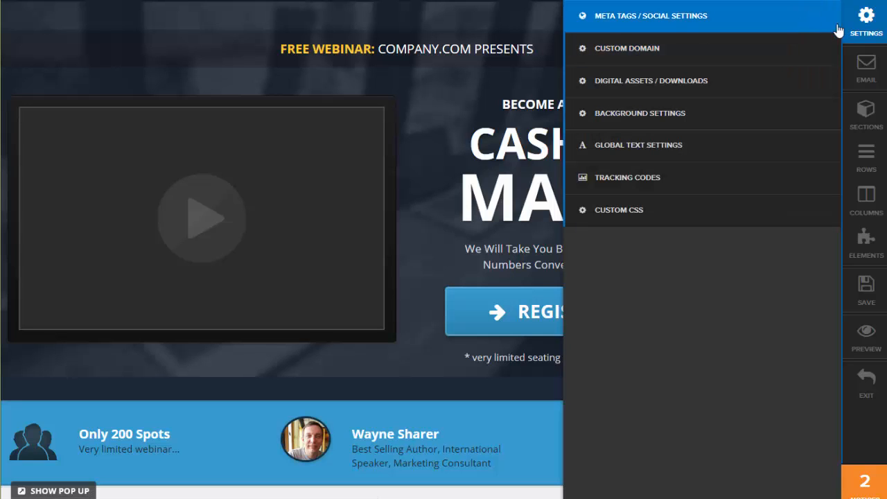
pyautogui.moveTo(435, 231)
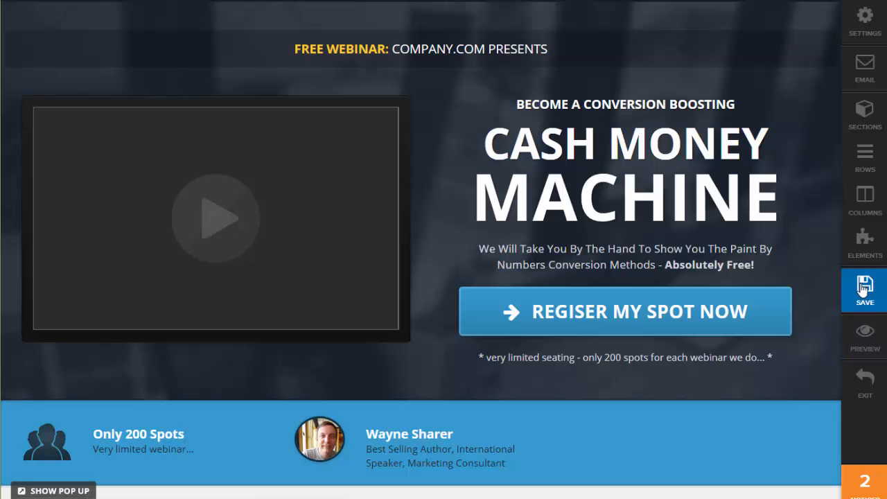
pyautogui.moveTo(864, 290)
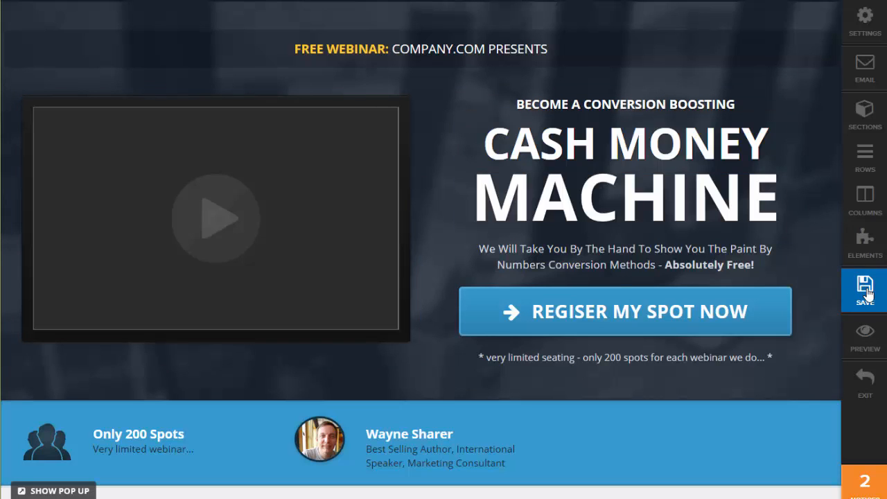
# Save the Auto Webinar Registration page and exit to the funnel overview
pyautogui.click(864, 290)
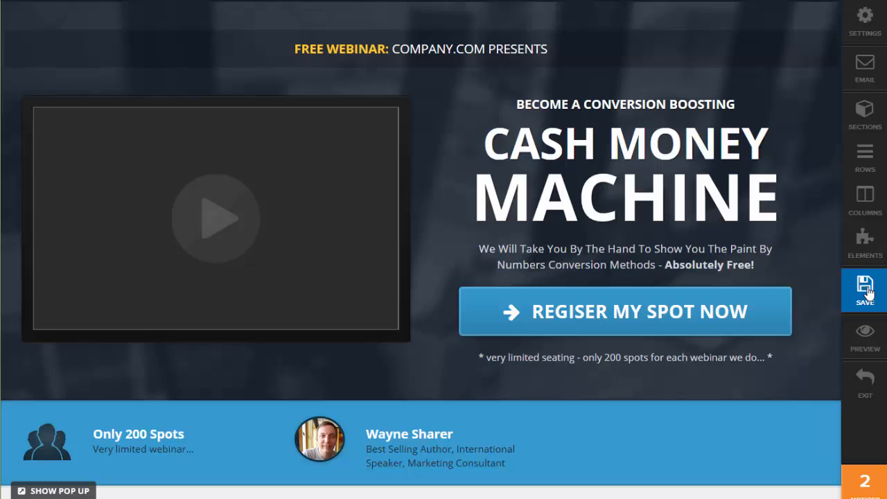
pyautogui.moveTo(864, 382)
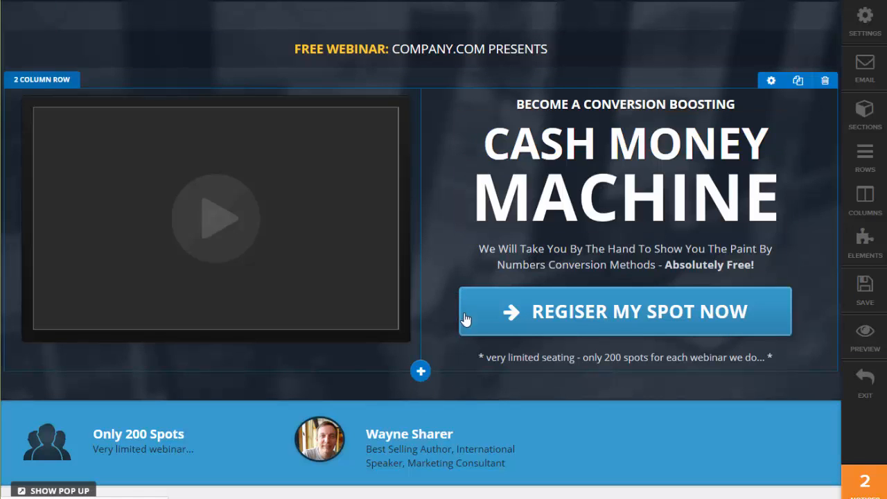
pyautogui.click(864, 388)
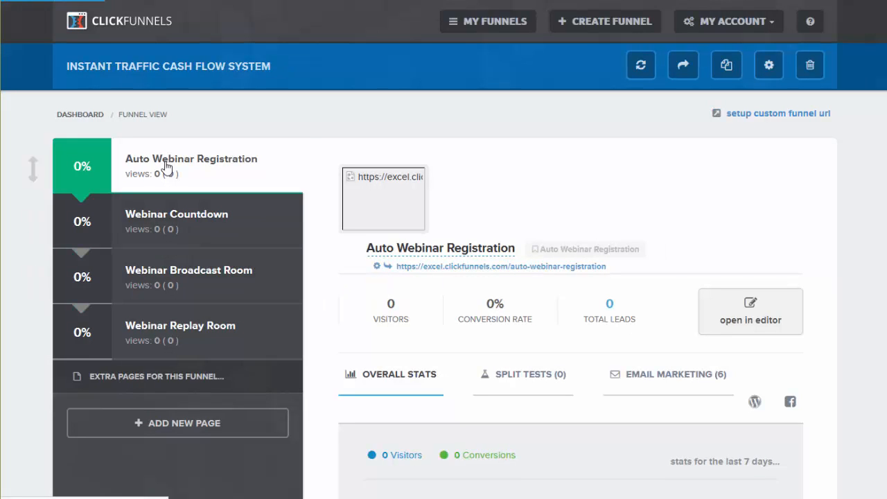
# Copy the live registration page link and load it in a new browser tab
pyautogui.rightClick(501, 266)
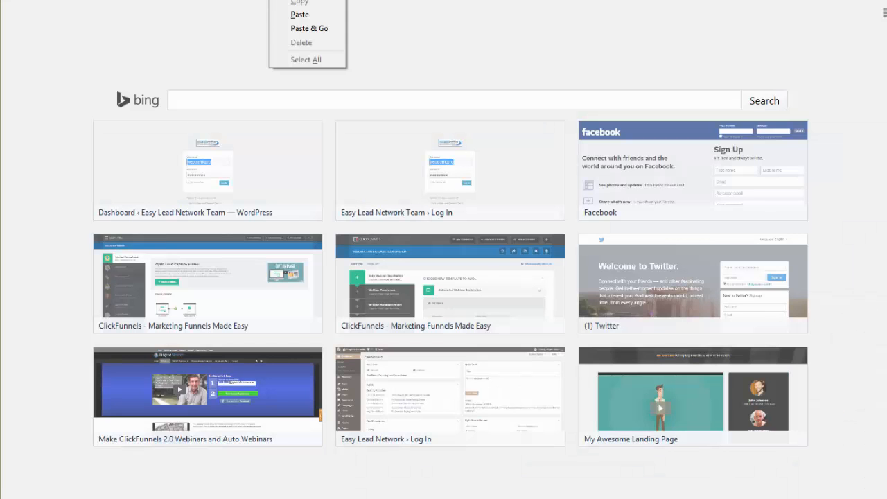
pyautogui.click(309, 29)
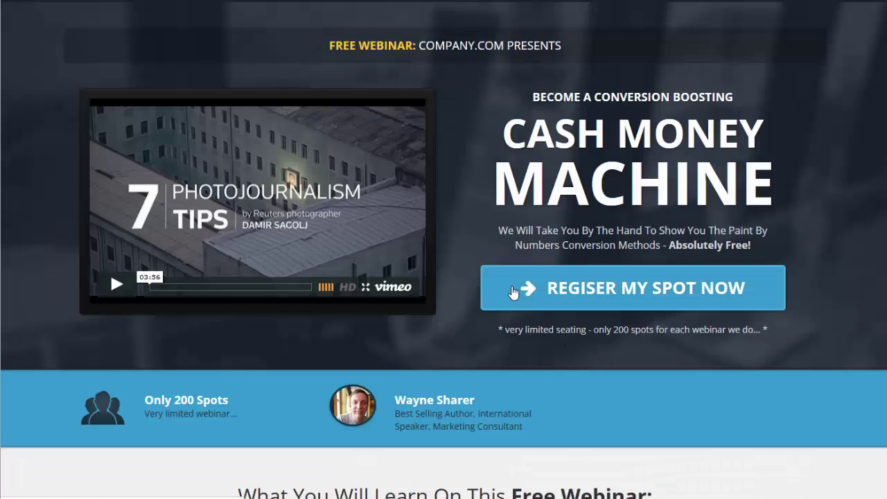
pyautogui.moveTo(418, 259)
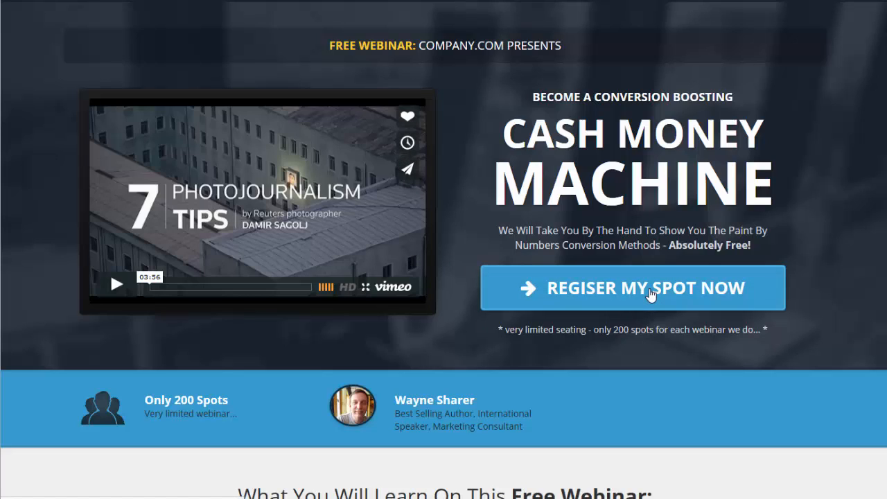
# In the live sign-up pop-up, pick Saturday, Sep 27th, 2014 and show the start times
pyautogui.click(631, 288)
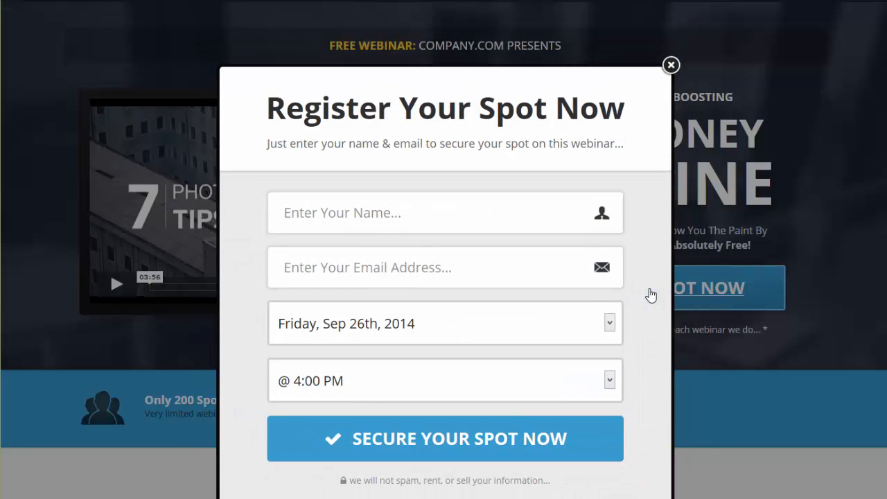
pyautogui.moveTo(631, 379)
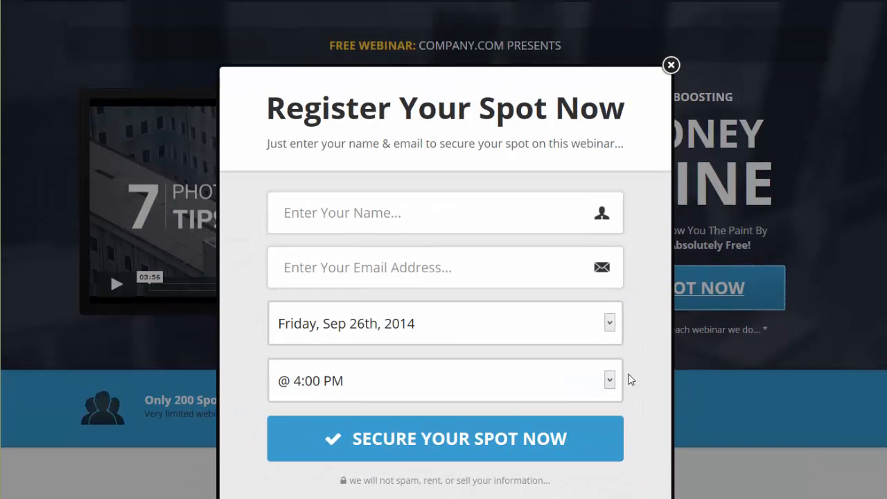
pyautogui.click(608, 323)
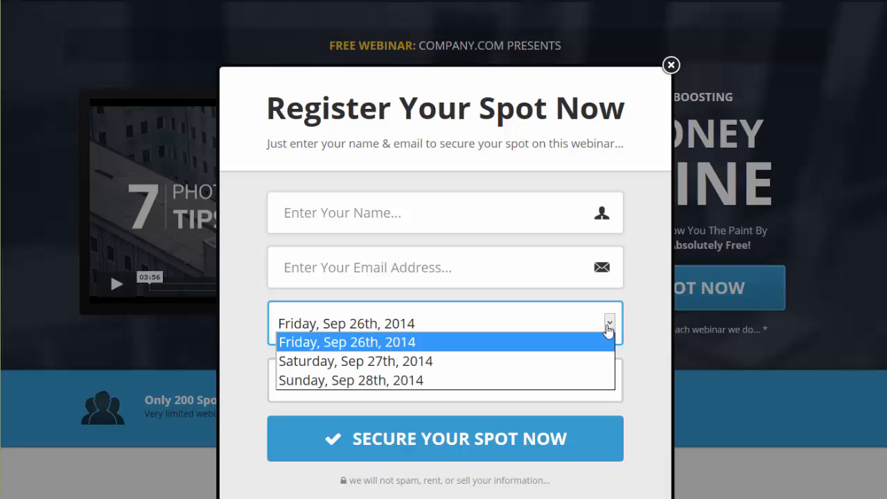
pyautogui.moveTo(379, 361)
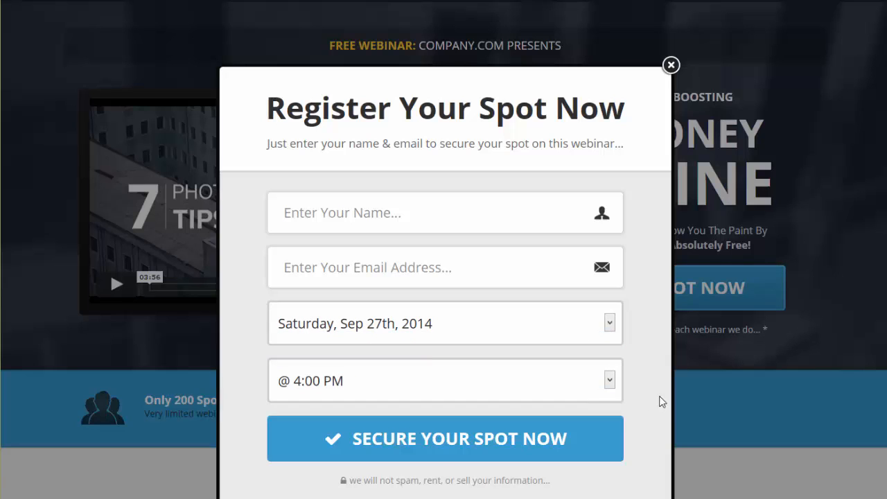
pyautogui.click(444, 380)
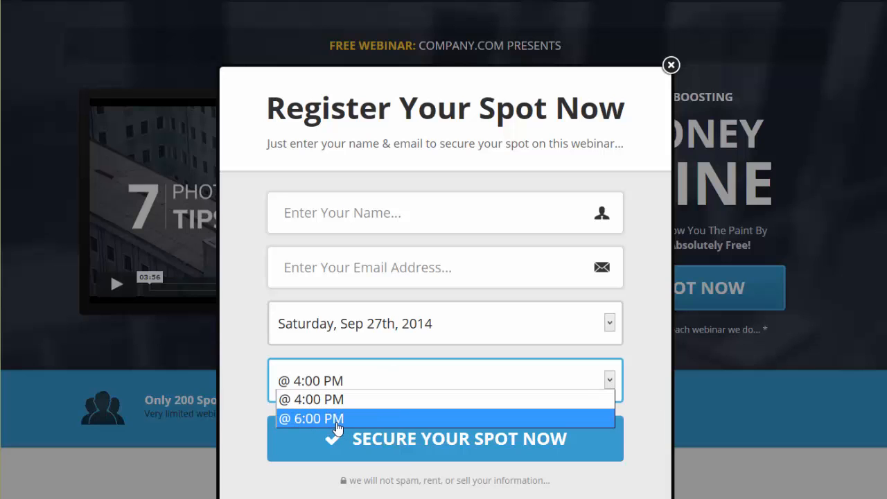
pyautogui.moveTo(336, 419)
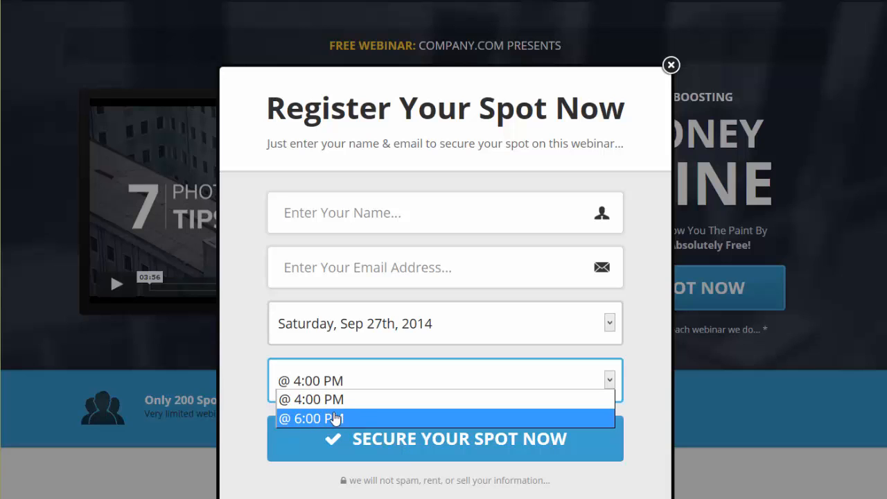
pyautogui.moveTo(333, 423)
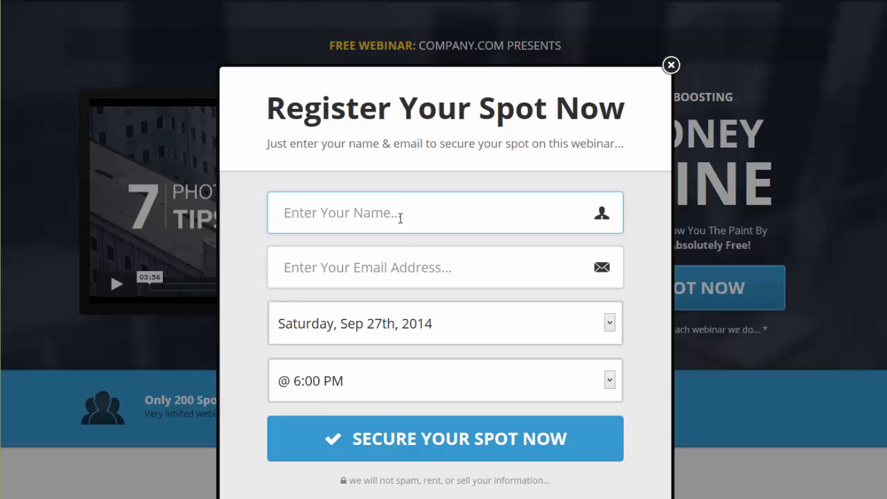
pyautogui.write('Wayn')
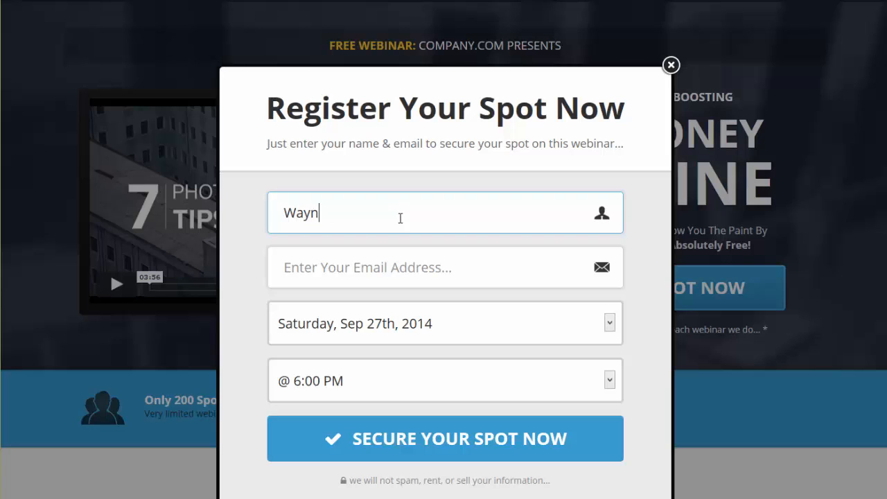
pyautogui.write('sharer')
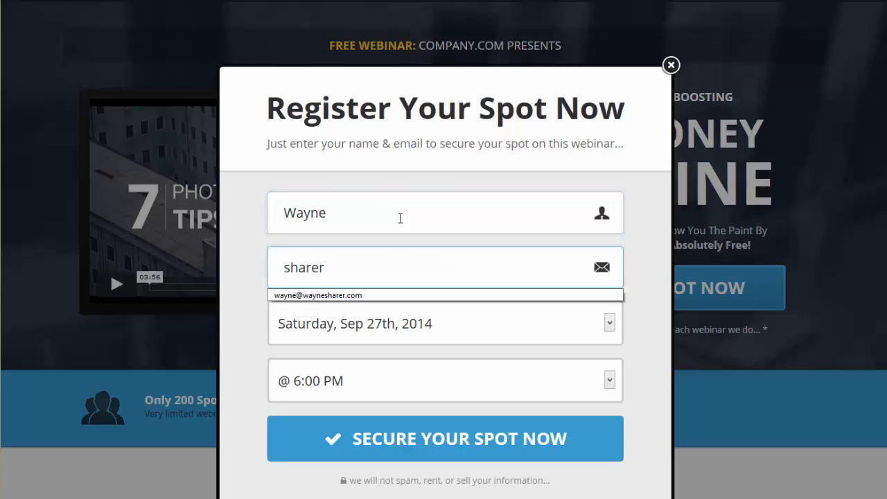
pyautogui.write('.')
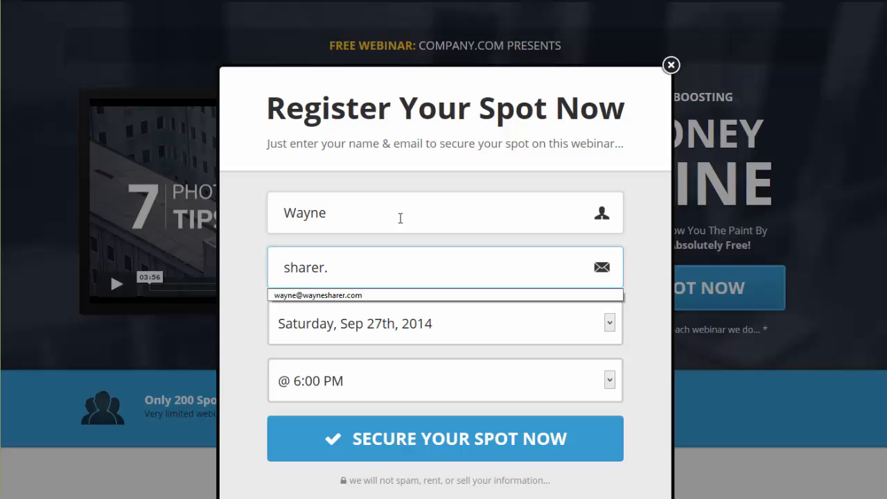
pyautogui.write('gmail.c')
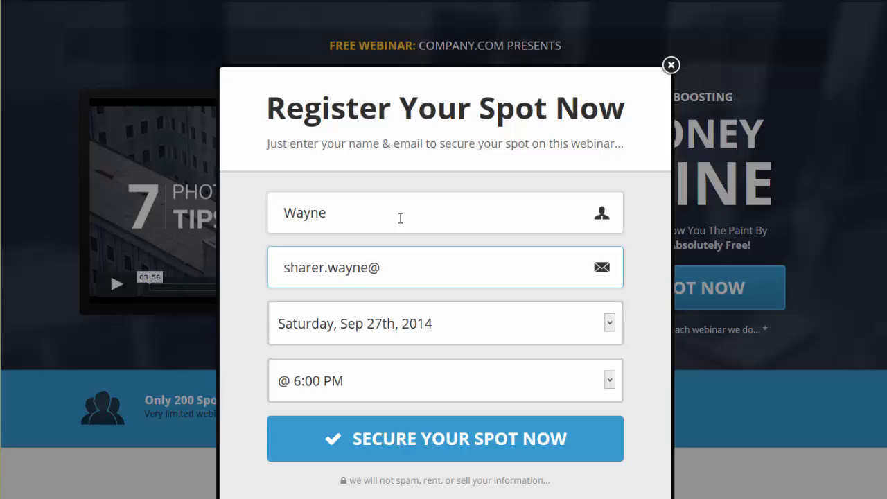
pyautogui.write('gmail.com')
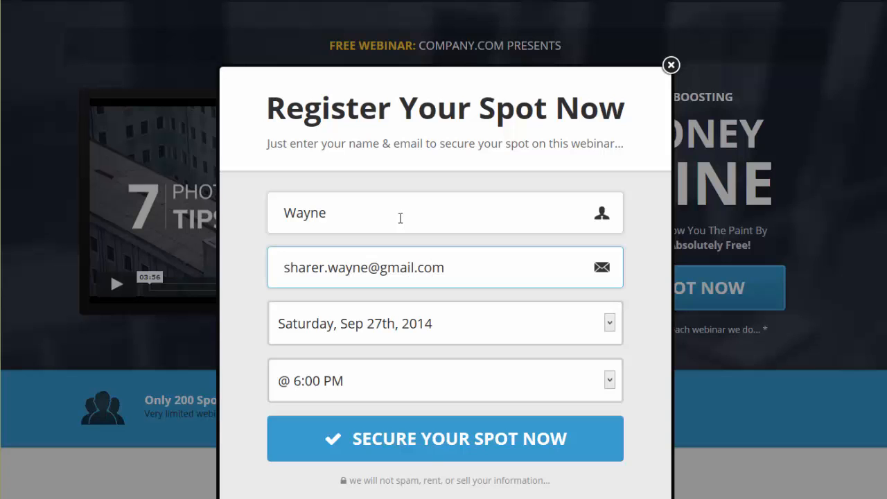
pyautogui.moveTo(430, 450)
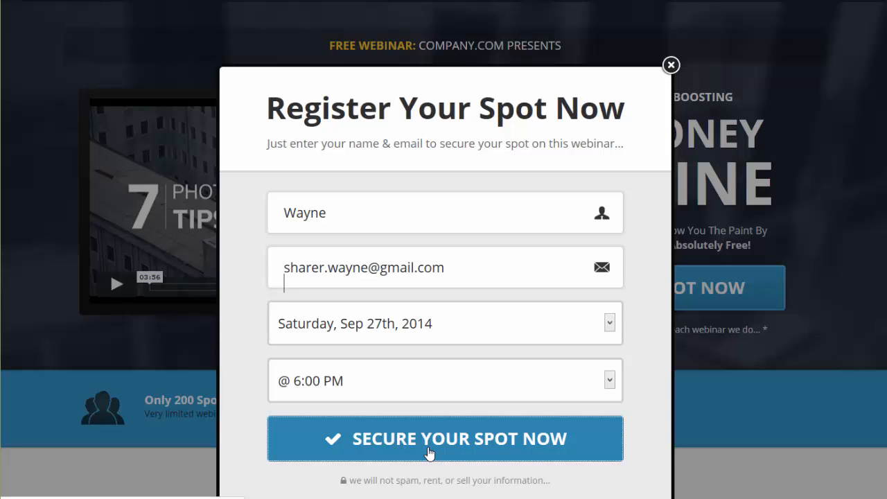
pyautogui.click(444, 438)
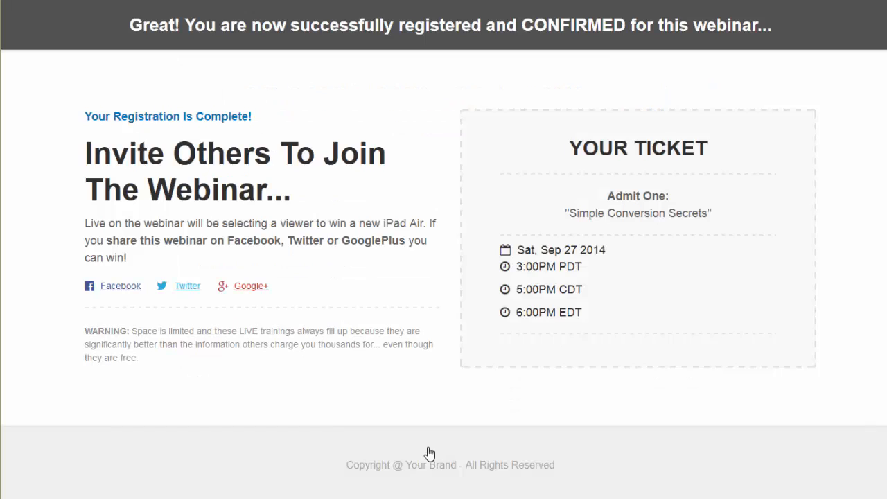
pyautogui.moveTo(539, 355)
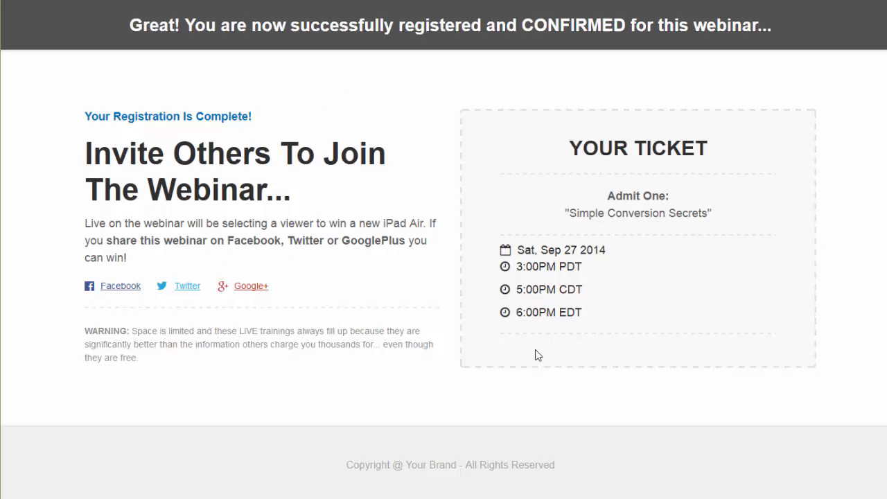
pyautogui.moveTo(544, 314)
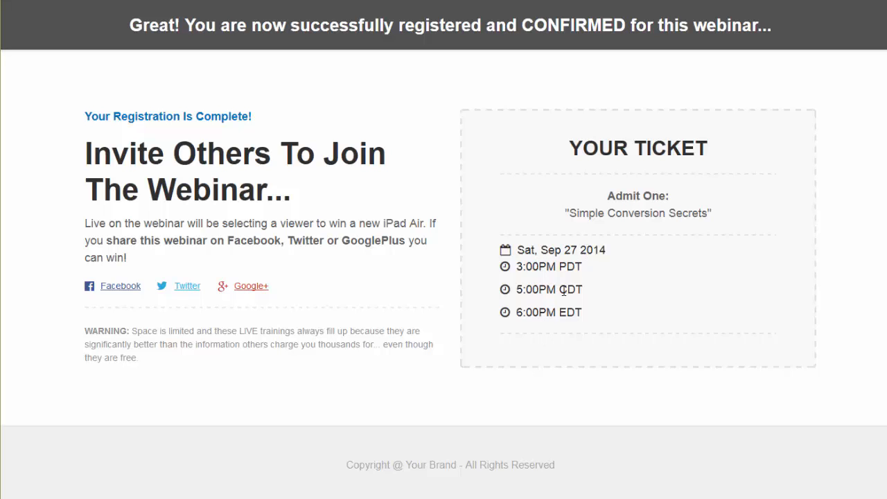
pyautogui.moveTo(563, 290)
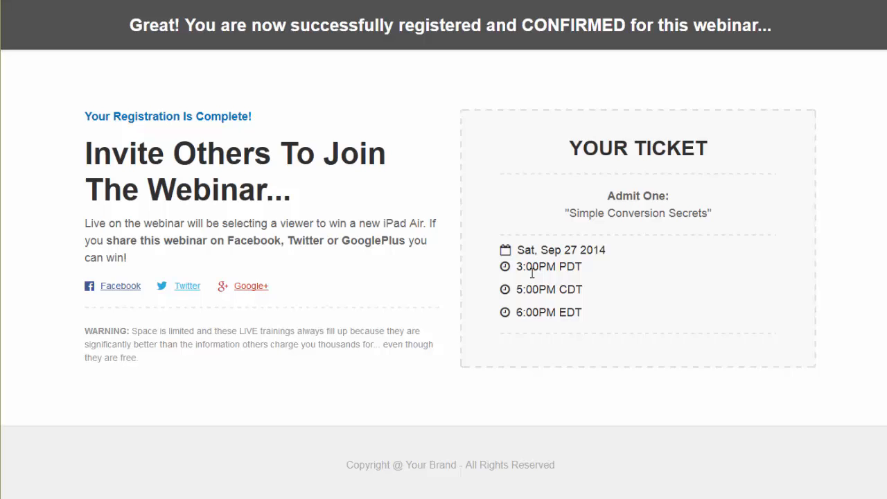
pyautogui.moveTo(247, 376)
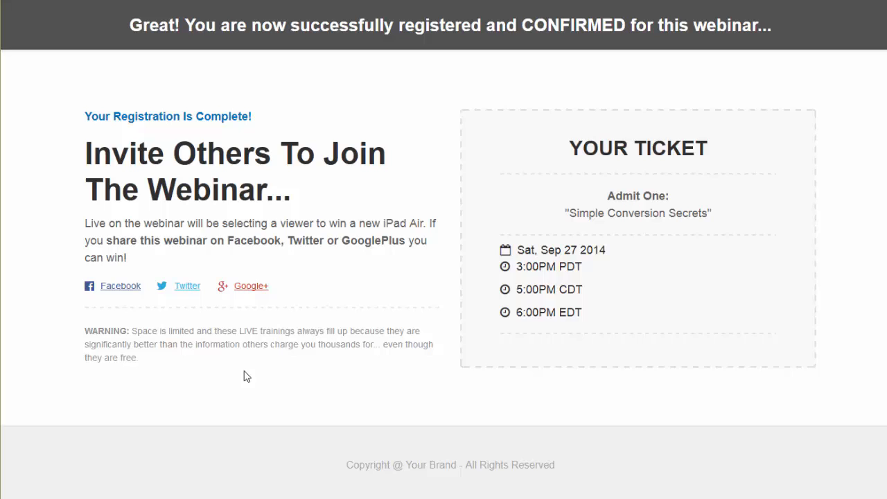
pyautogui.moveTo(250, 185)
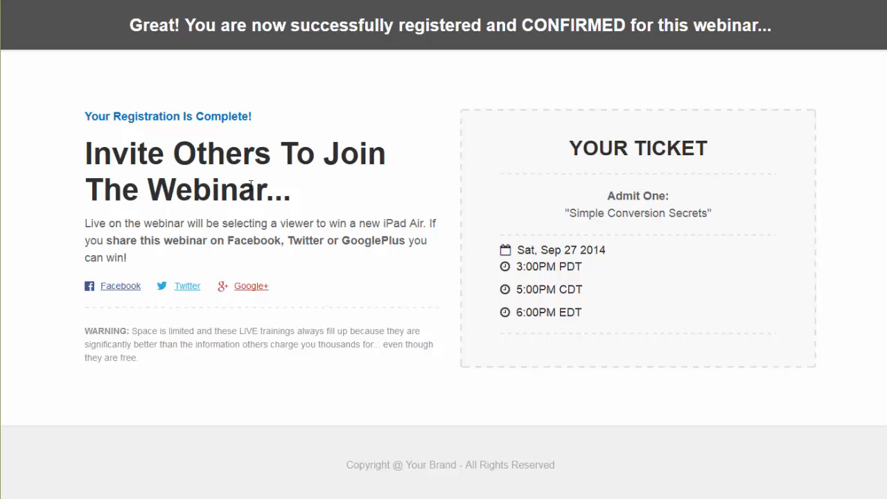
pyautogui.moveTo(338, 310)
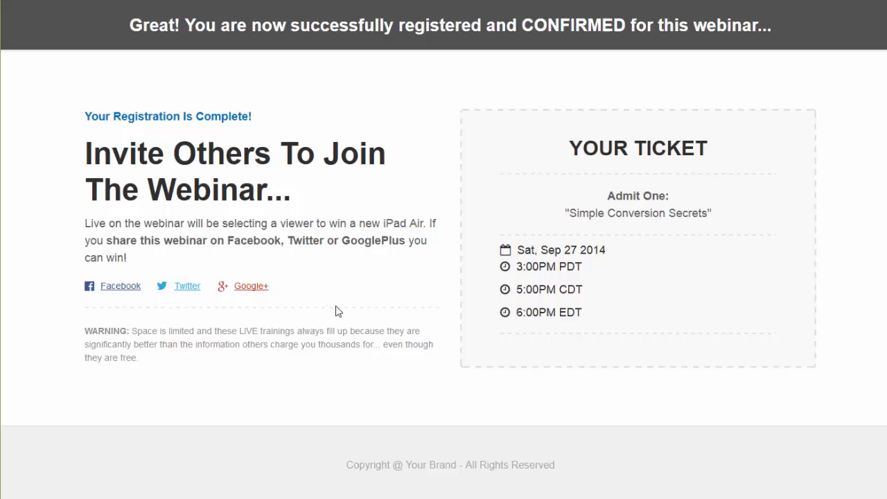
pyautogui.moveTo(605, 293)
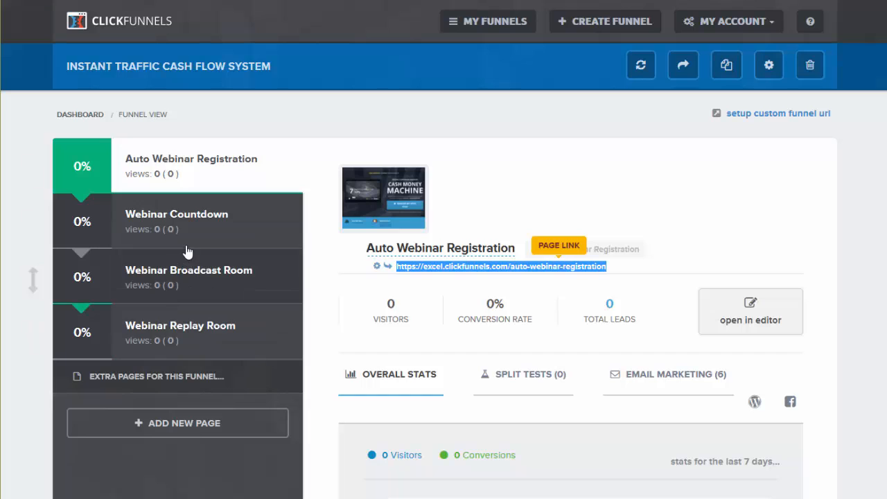
# Select the Webinar Broadcast Room step and open that page in the editor
pyautogui.click(189, 277)
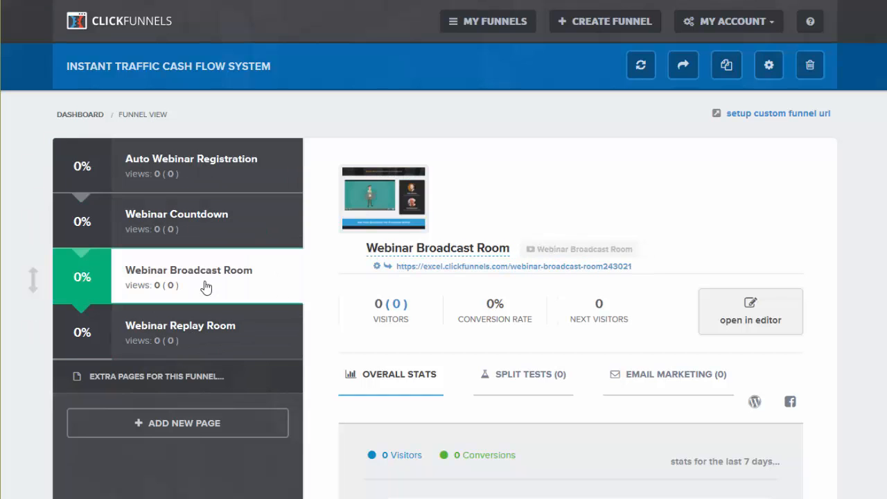
pyautogui.moveTo(519, 236)
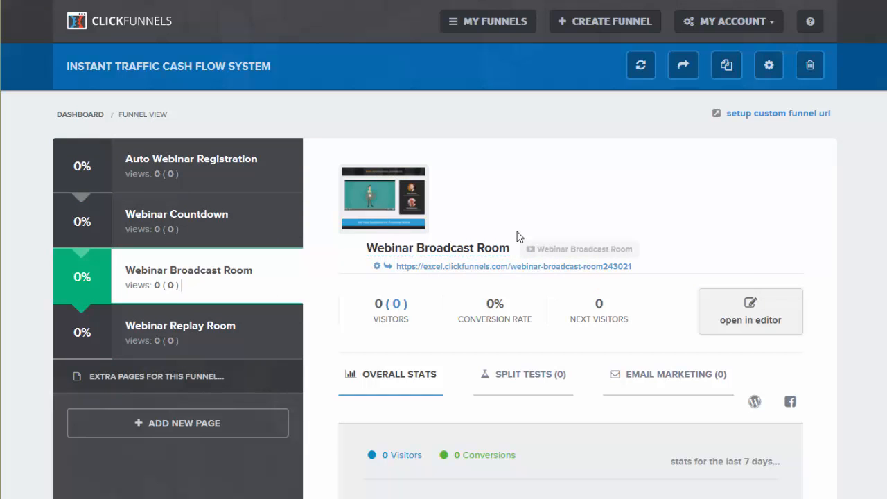
pyautogui.moveTo(751, 320)
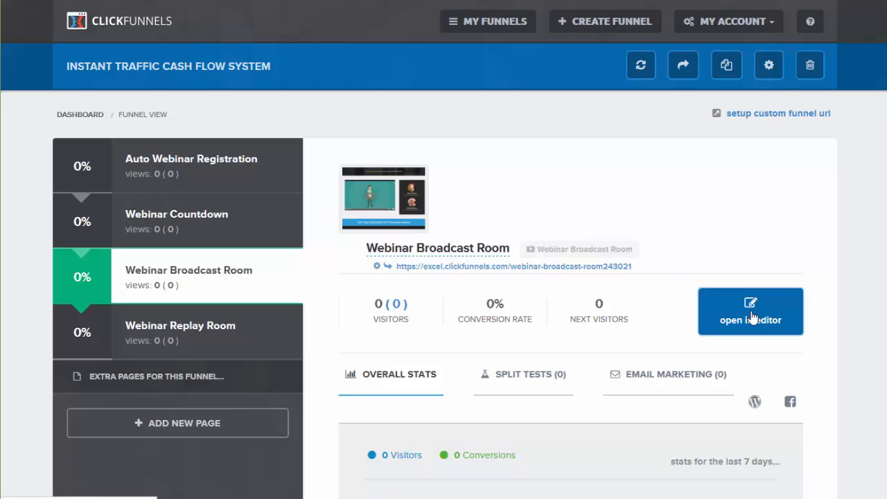
pyautogui.click(750, 311)
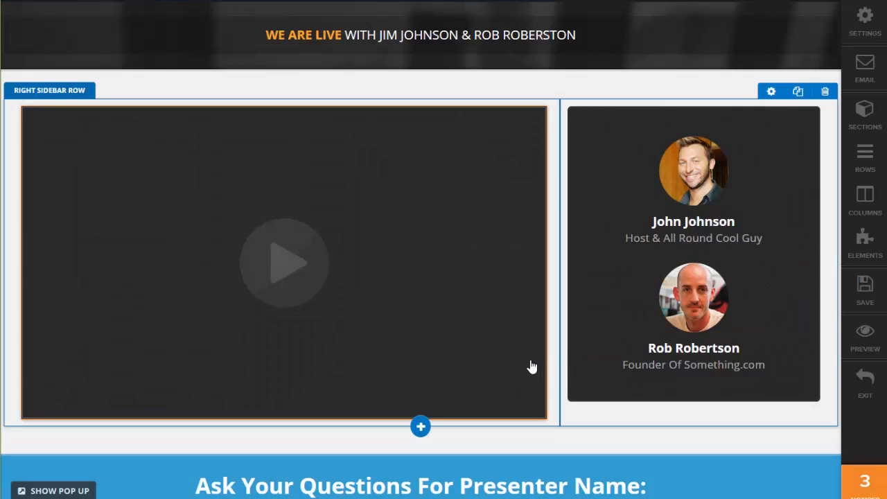
# Insert a one-column row below the video and add a button element to it
pyautogui.scroll(-3)
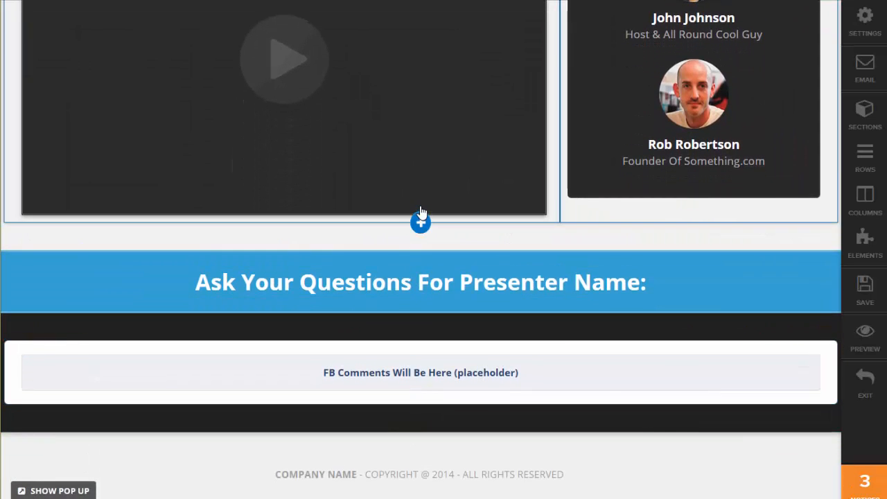
pyautogui.moveTo(421, 225)
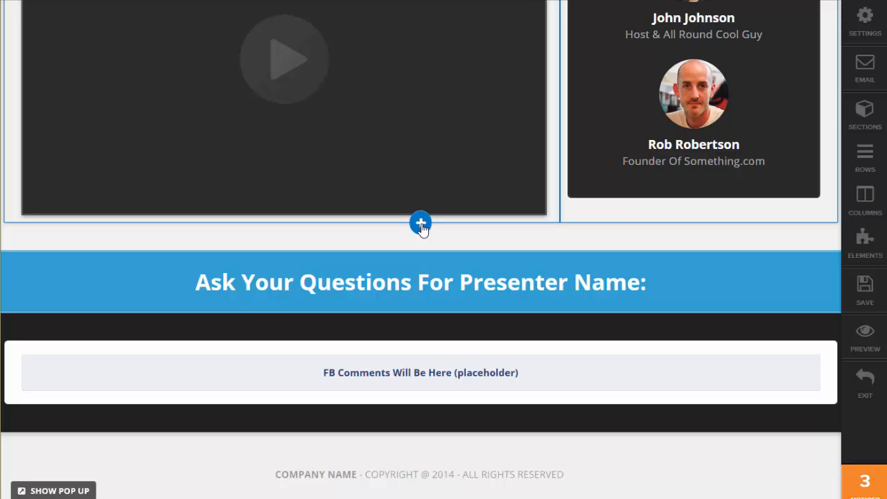
pyautogui.click(421, 222)
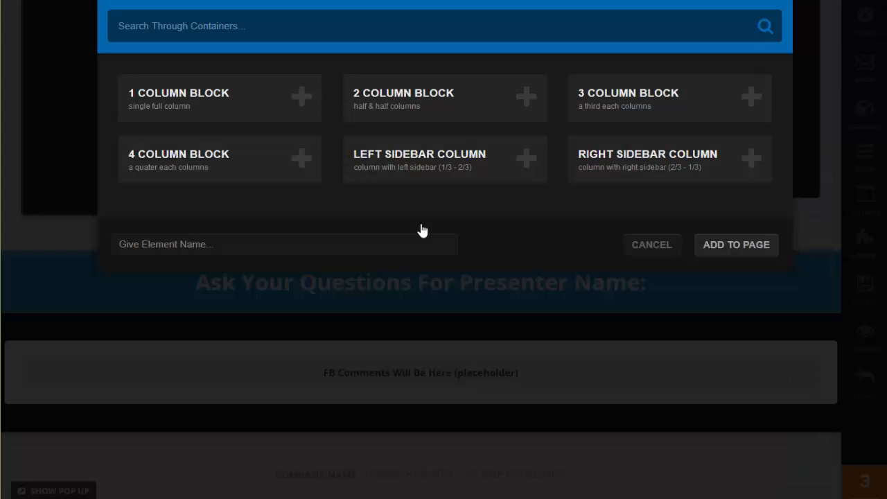
pyautogui.click(220, 98)
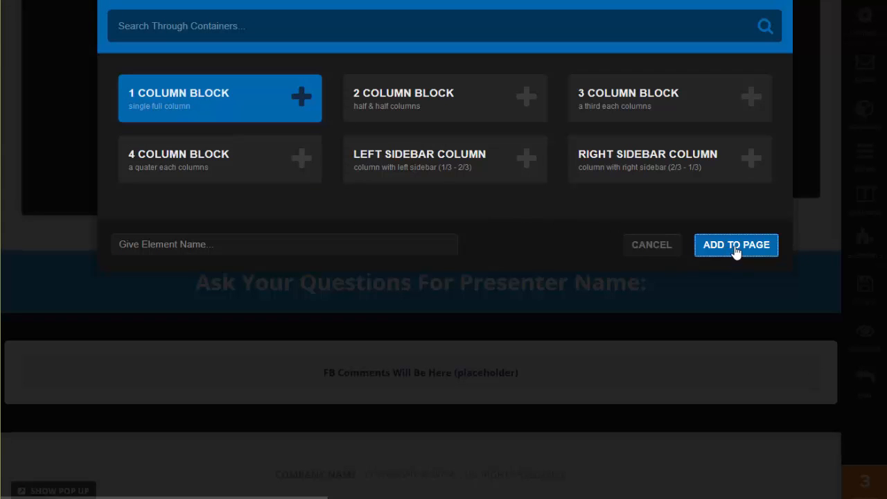
pyautogui.click(735, 244)
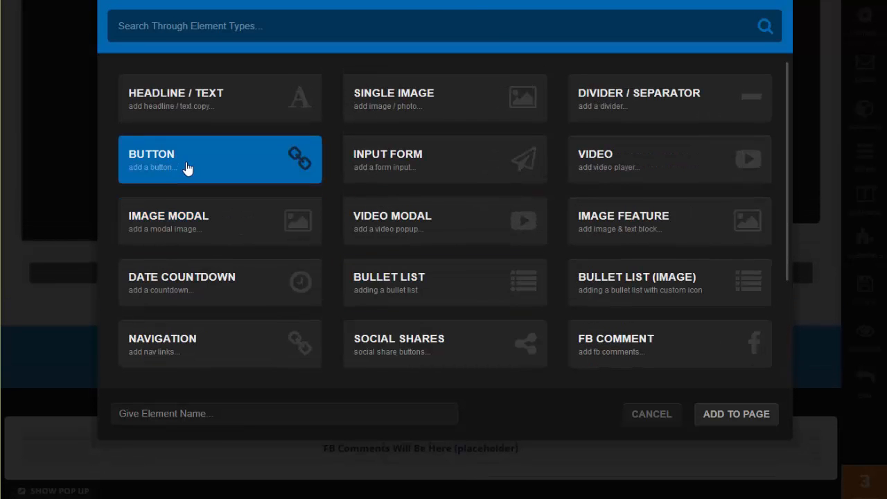
pyautogui.moveTo(736, 414)
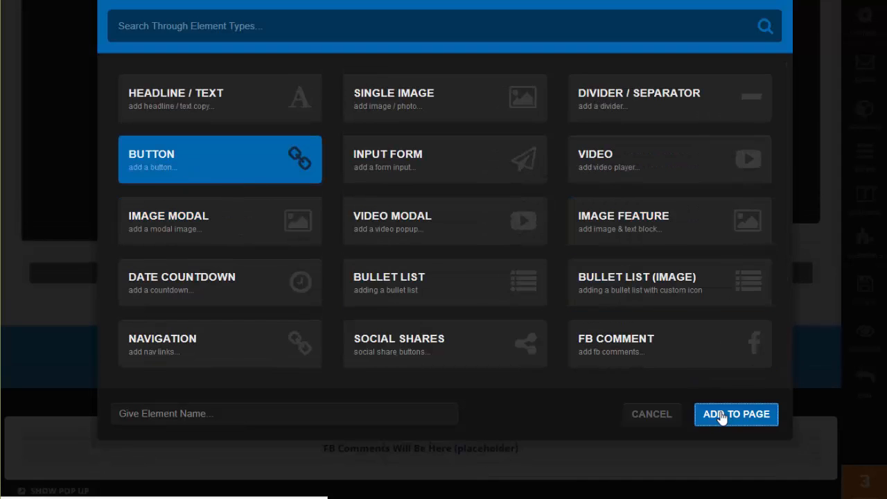
pyautogui.click(736, 413)
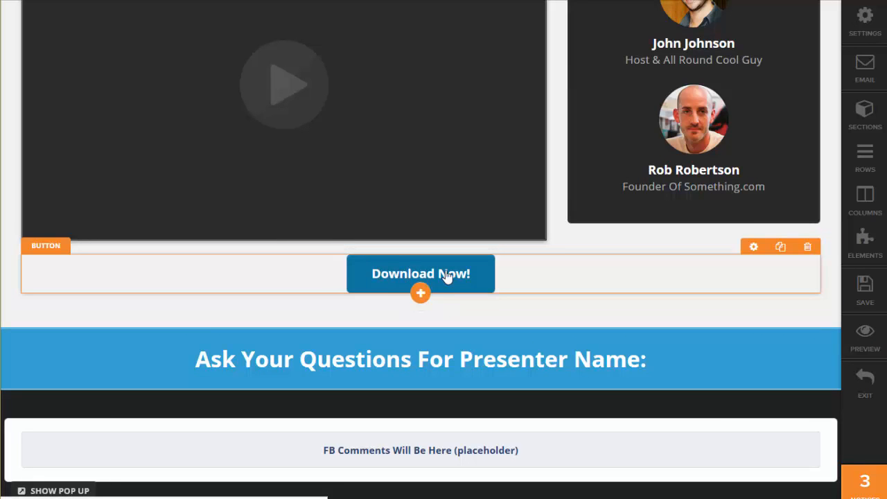
# Open the new button's settings panel and scroll down toward its Animation options
pyautogui.click(753, 247)
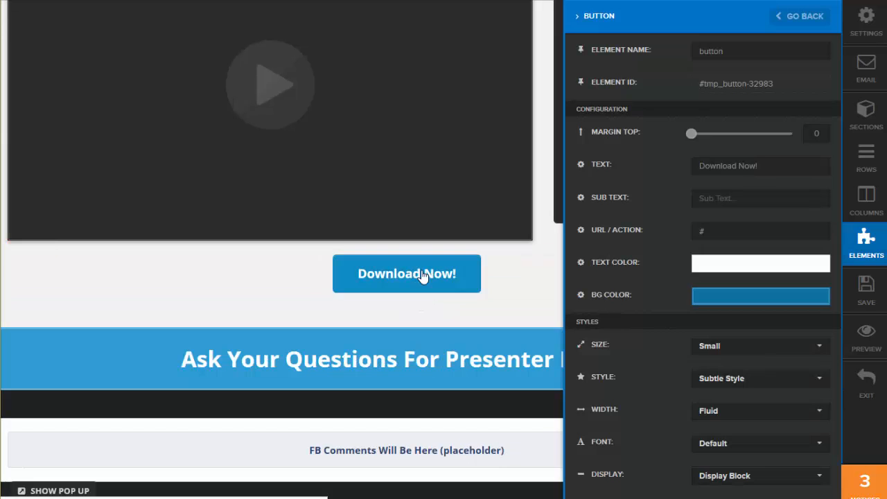
pyautogui.scroll(-3)
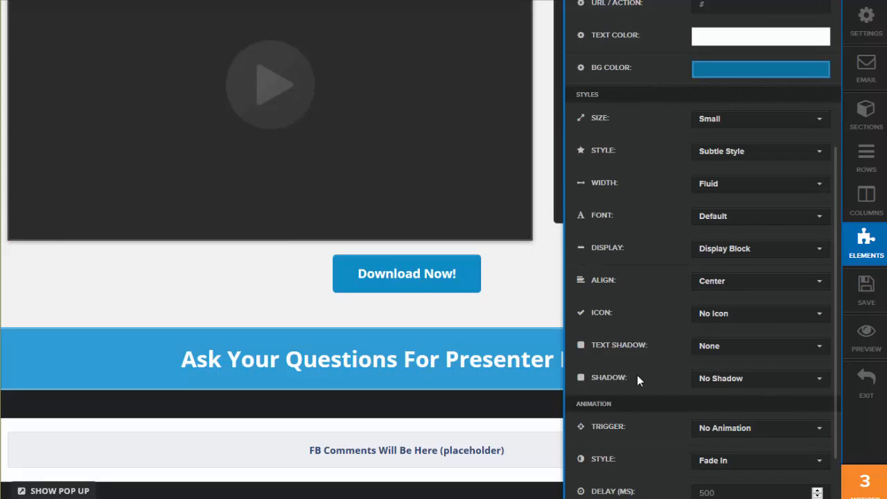
pyautogui.scroll(-3)
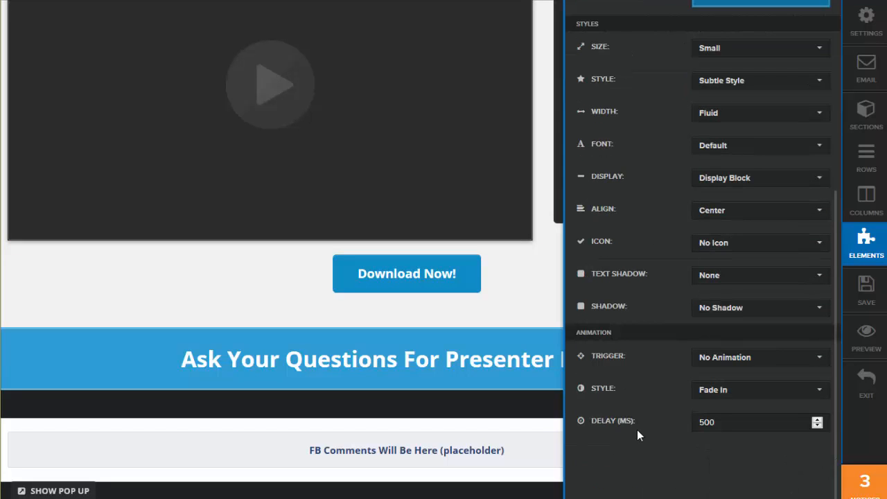
pyautogui.moveTo(638, 446)
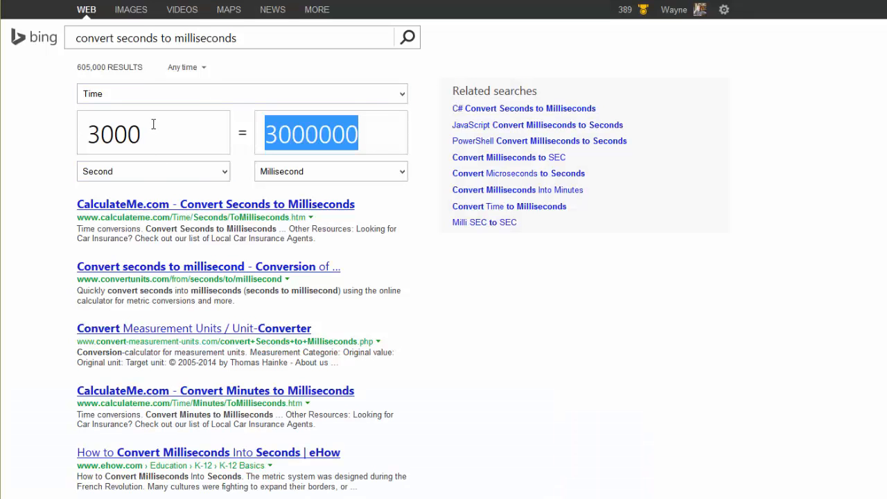
pyautogui.moveTo(86, 54)
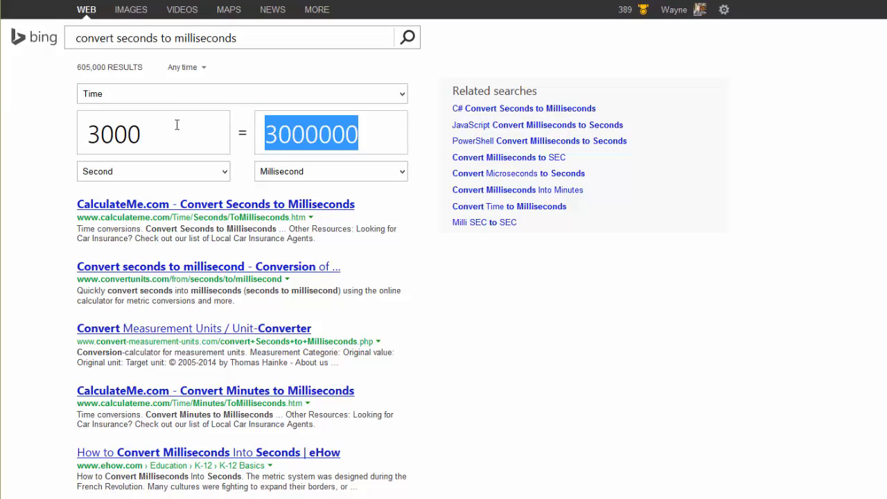
# Convert 3000 seconds to milliseconds in Bing and copy the 3000000 result
pyautogui.write('4')
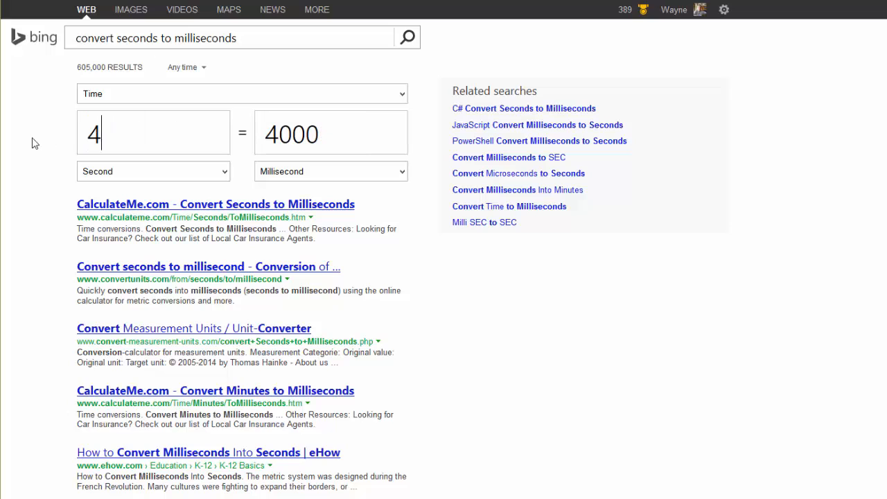
pyautogui.write('7')
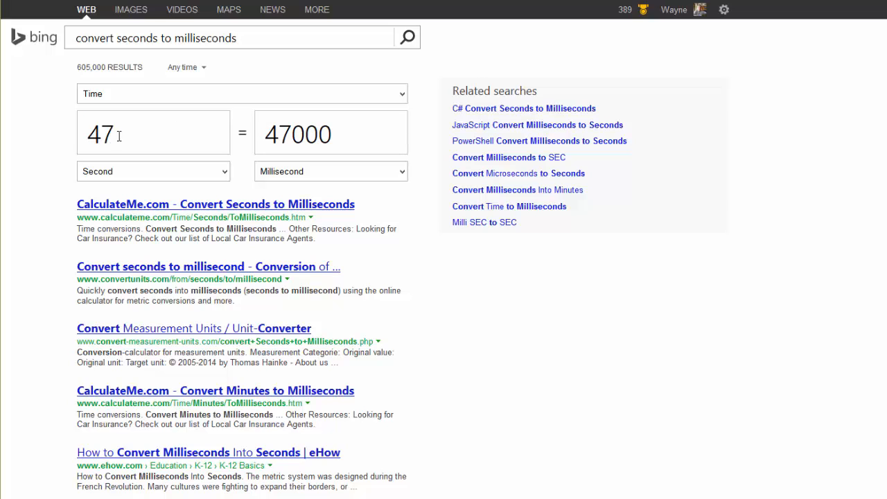
pyautogui.moveTo(392, 329)
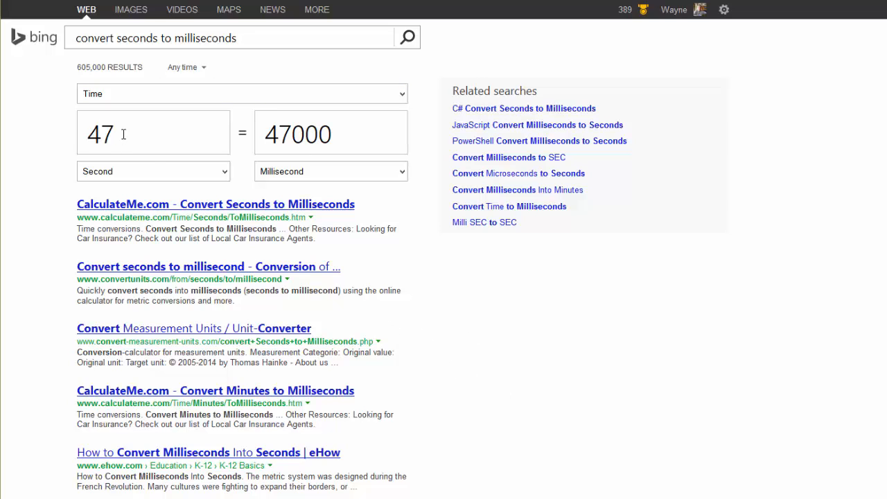
pyautogui.write('3')
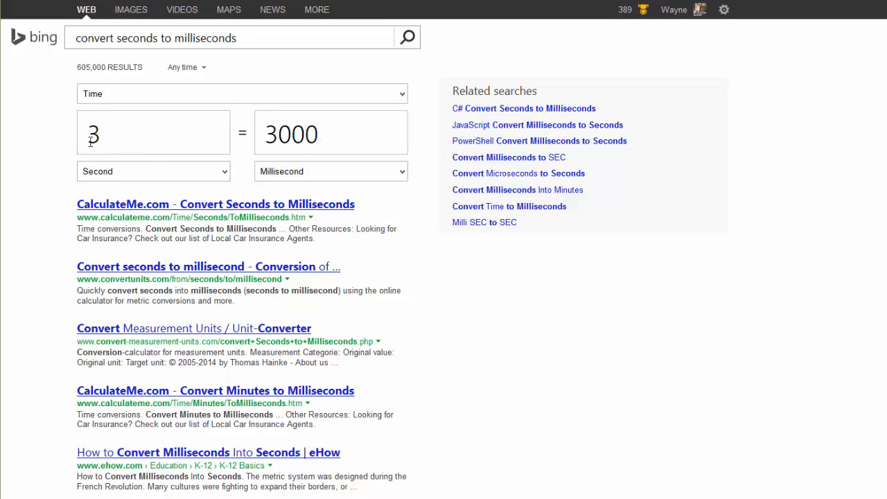
pyautogui.write('3000')
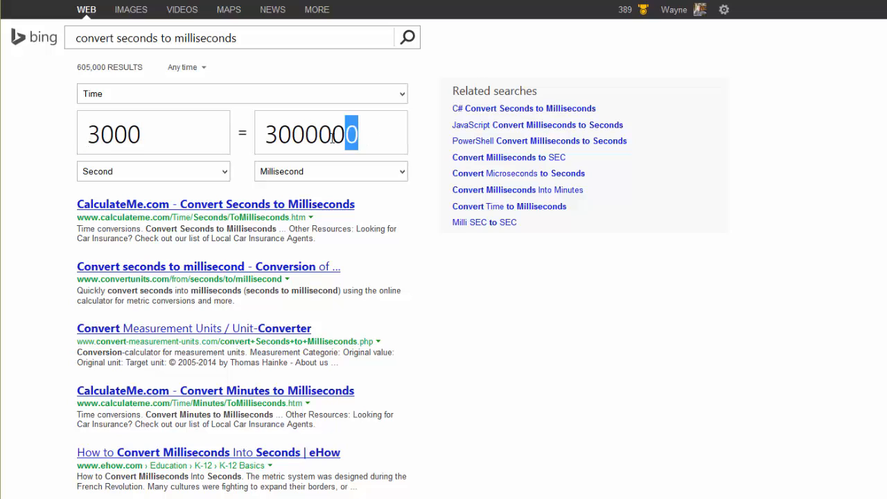
pyautogui.rightClick(312, 134)
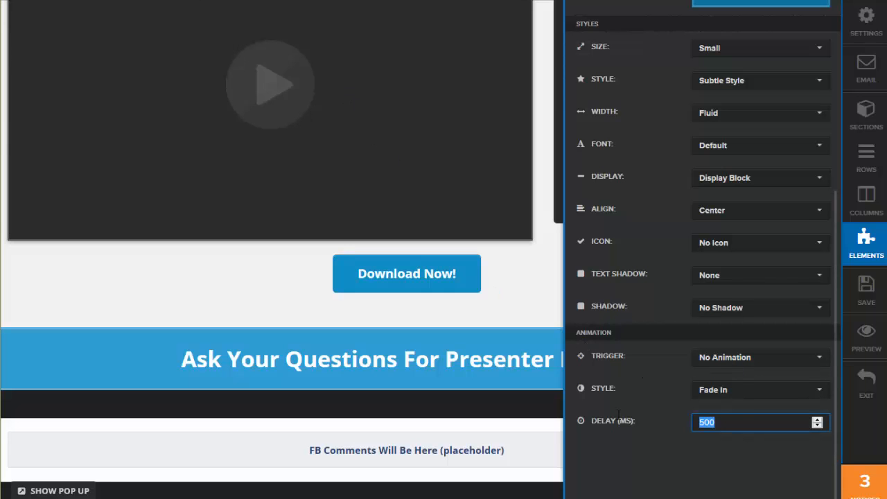
# Set the button animation: 3000000 ms delay, On Page Load trigger, Fade From Left style
pyautogui.write('3000000')
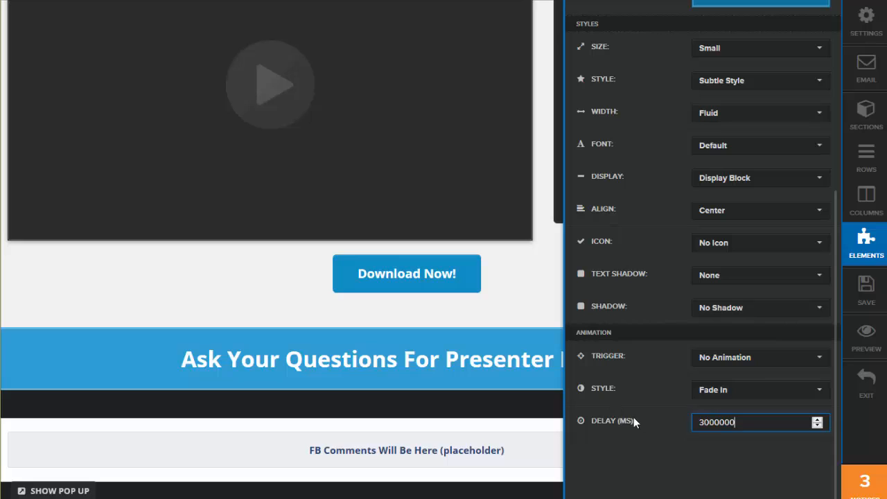
pyautogui.click(759, 356)
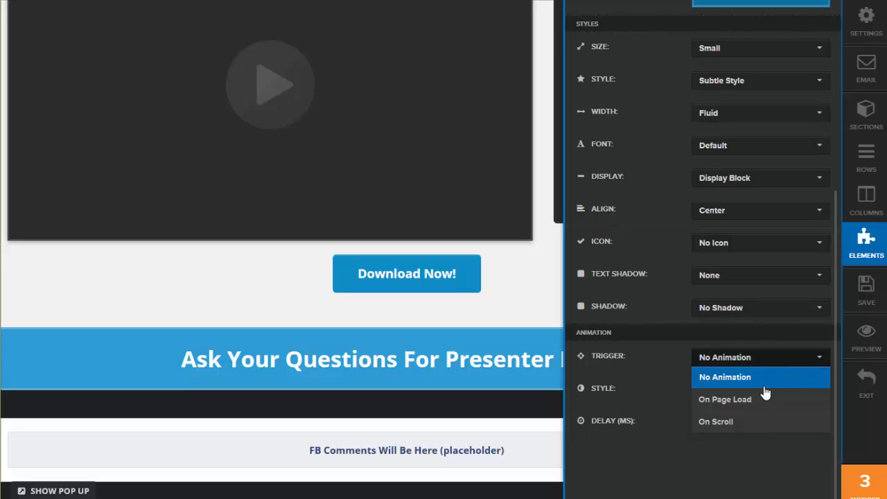
pyautogui.click(725, 399)
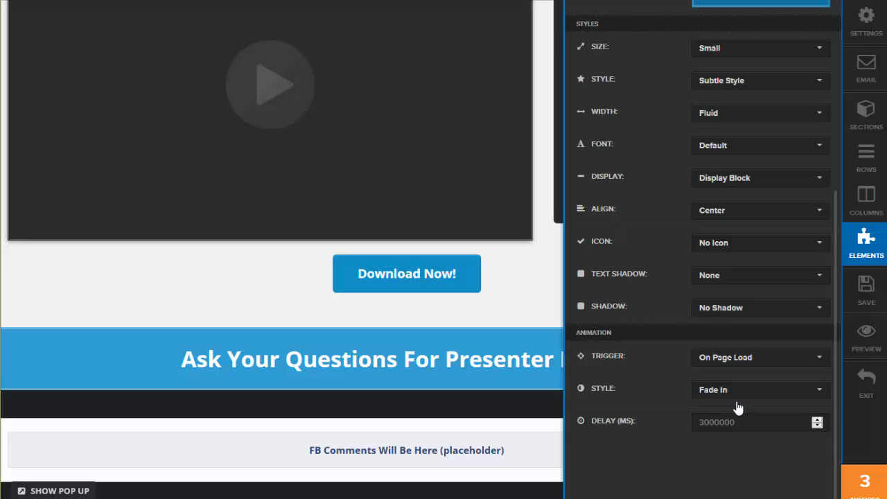
pyautogui.moveTo(822, 394)
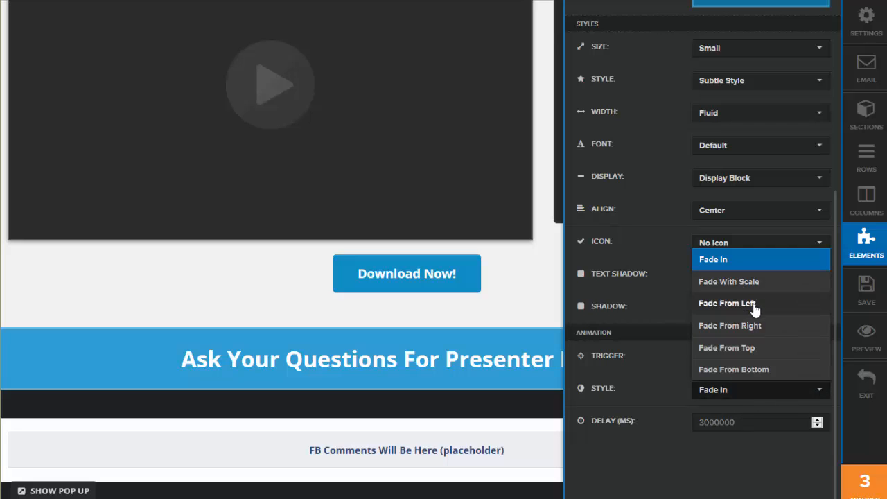
pyautogui.click(726, 302)
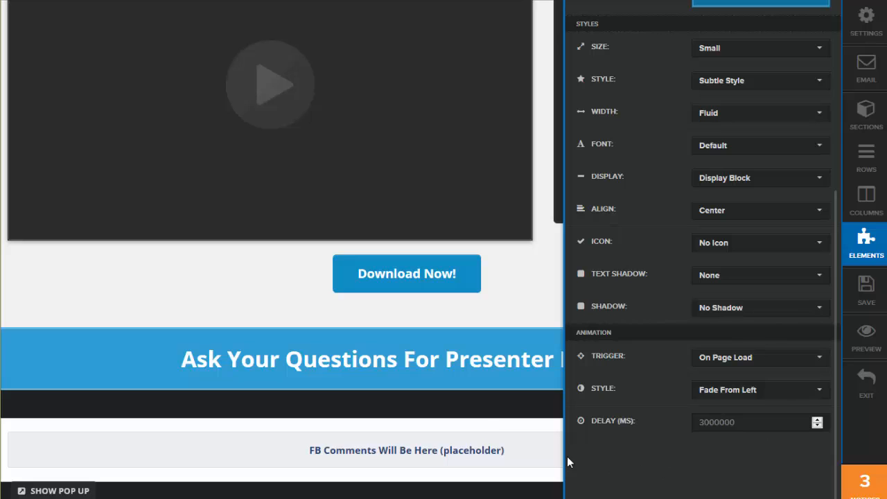
pyautogui.moveTo(512, 358)
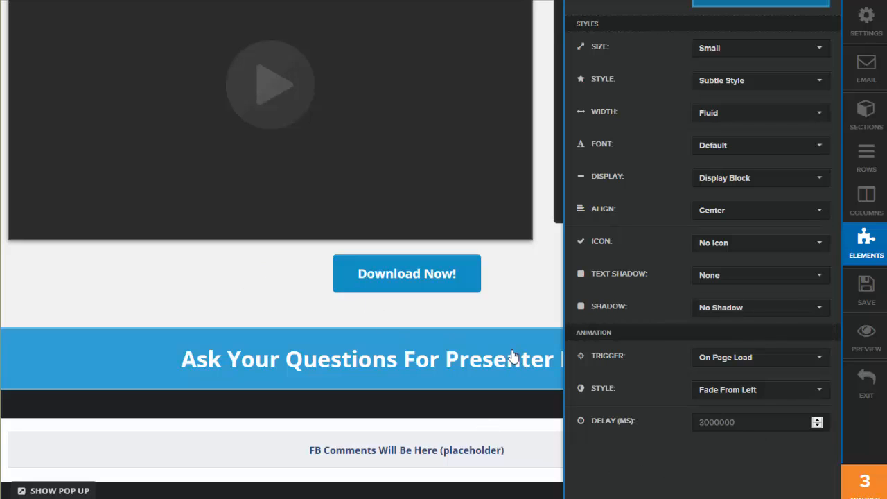
pyautogui.moveTo(315, 302)
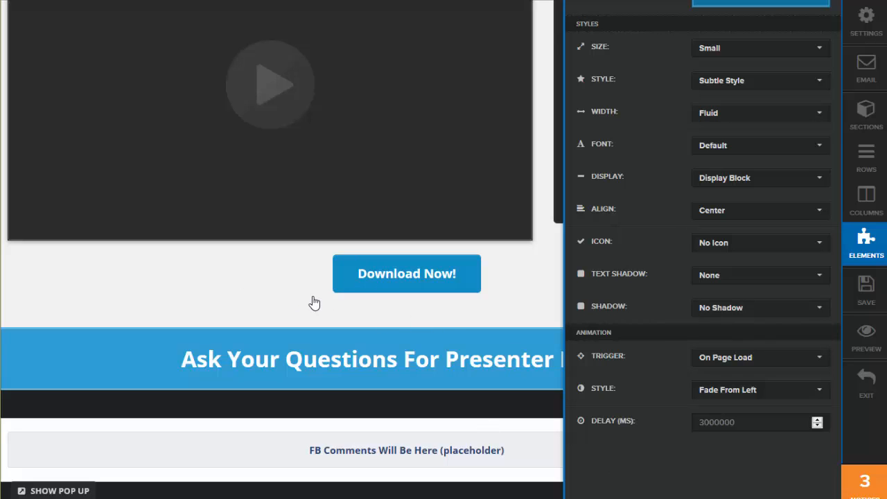
pyautogui.moveTo(390, 291)
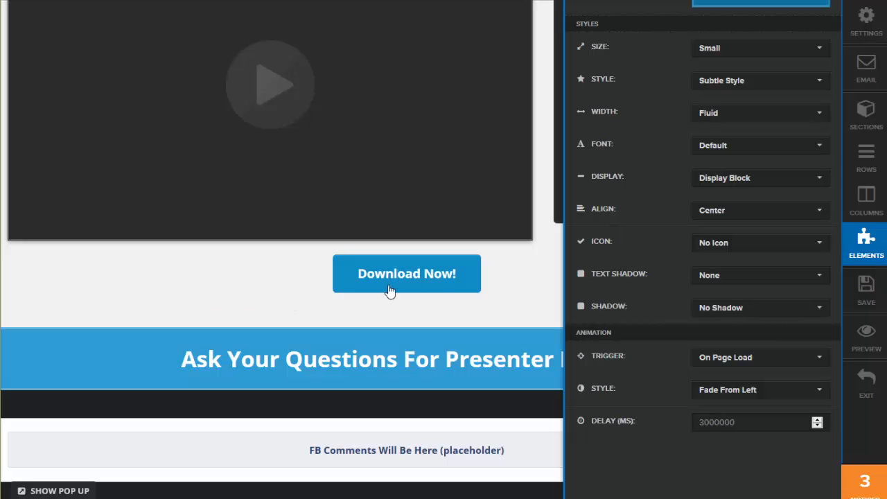
pyautogui.moveTo(440, 285)
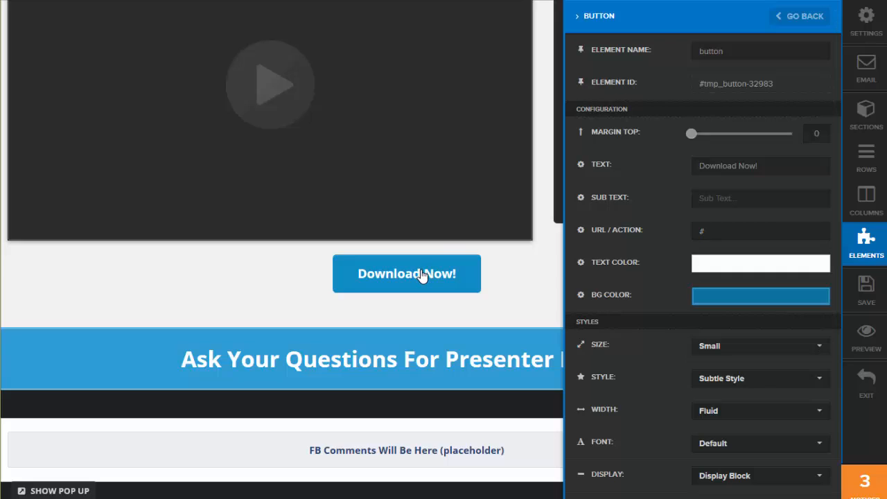
pyautogui.moveTo(304, 308)
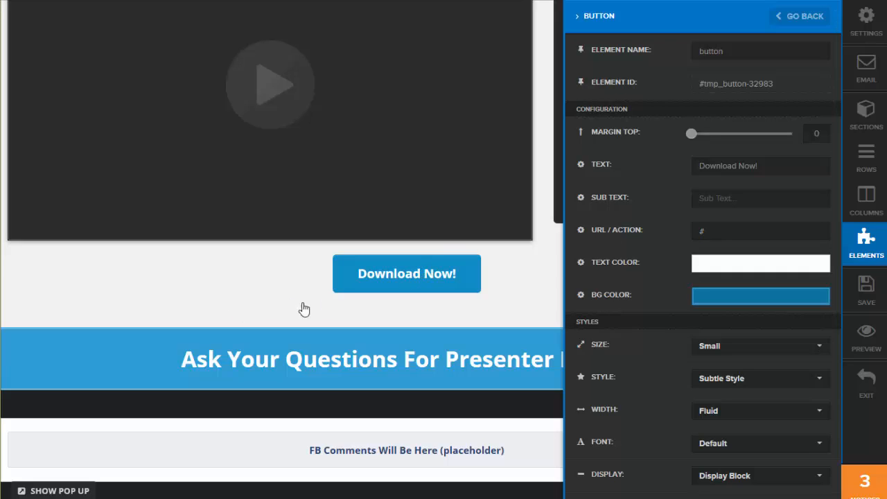
pyautogui.moveTo(302, 275)
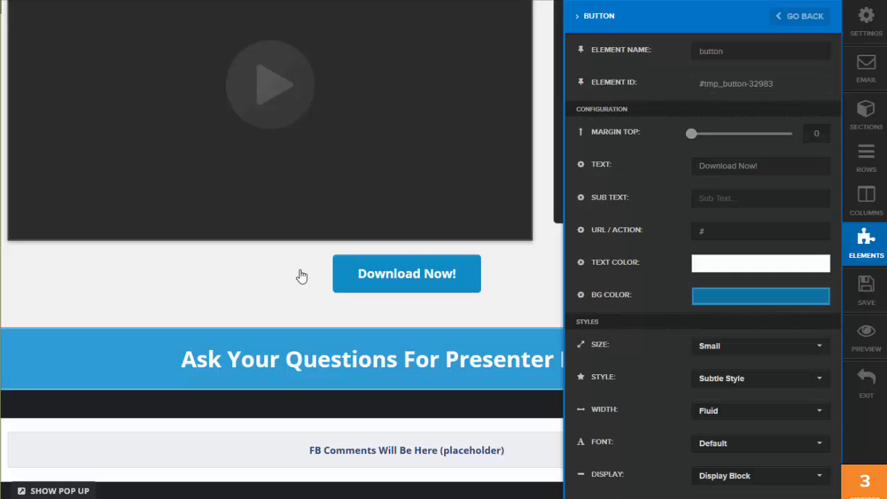
pyautogui.moveTo(413, 295)
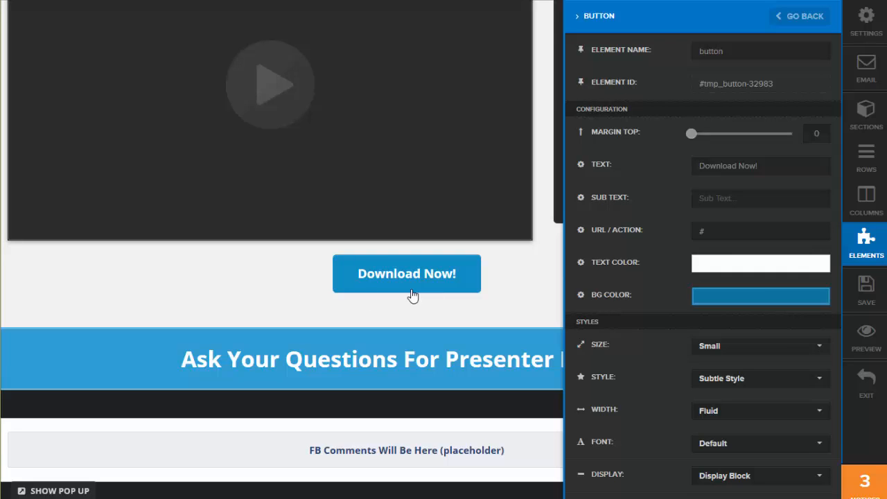
pyautogui.moveTo(201, 270)
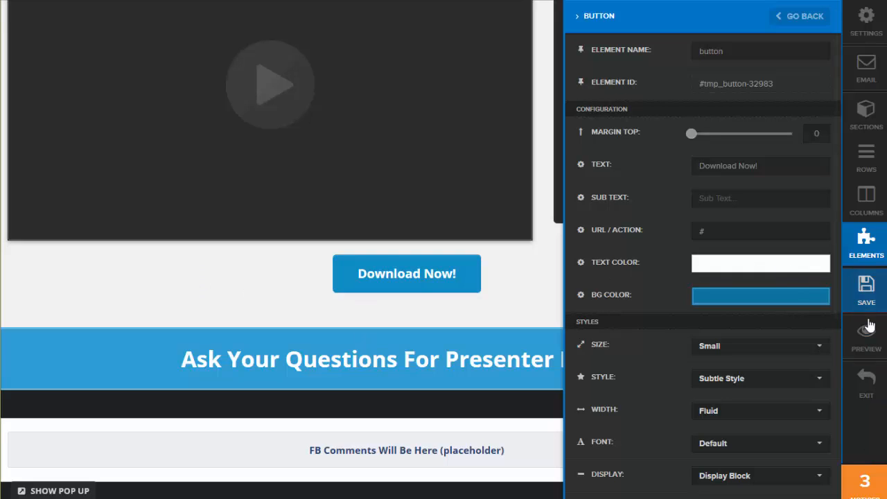
# Save the Webinar Broadcast Room page with the animated Download Now! button
pyautogui.click(865, 290)
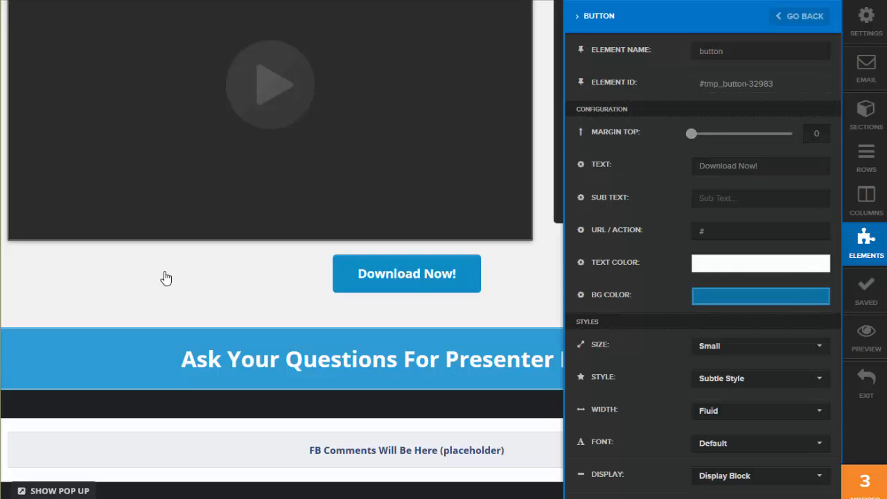